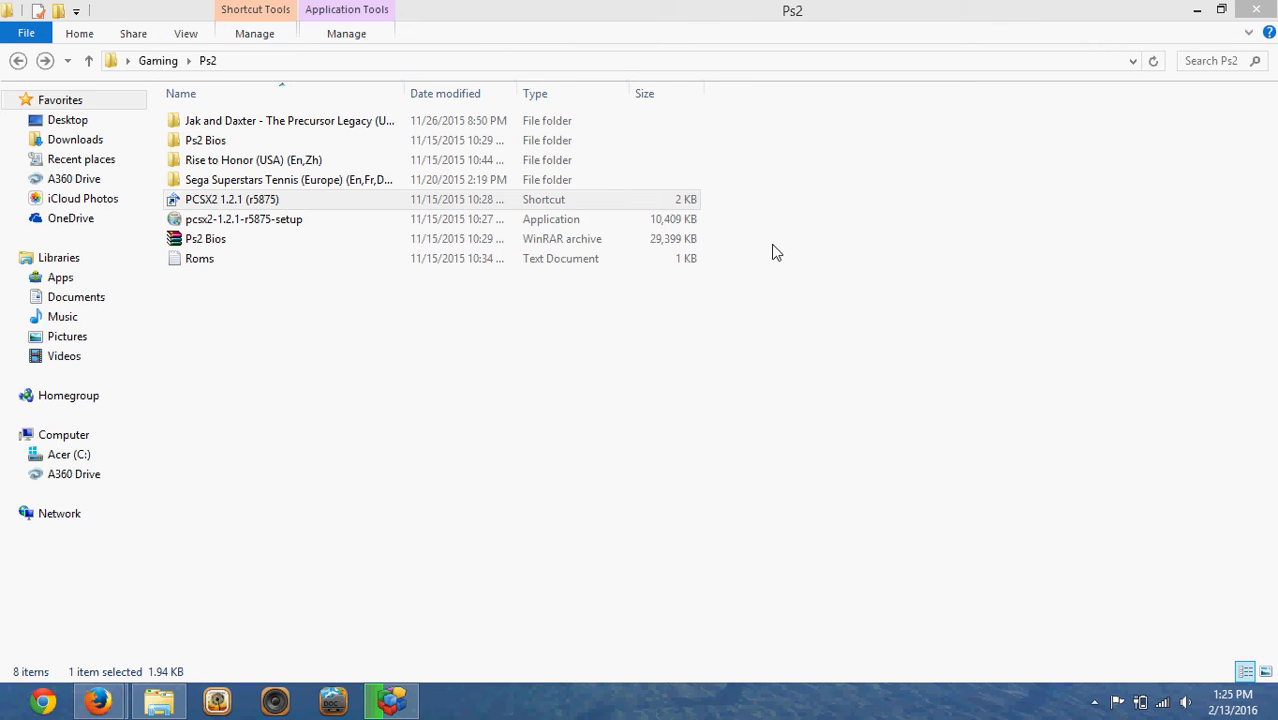
mouse_move(512, 483)
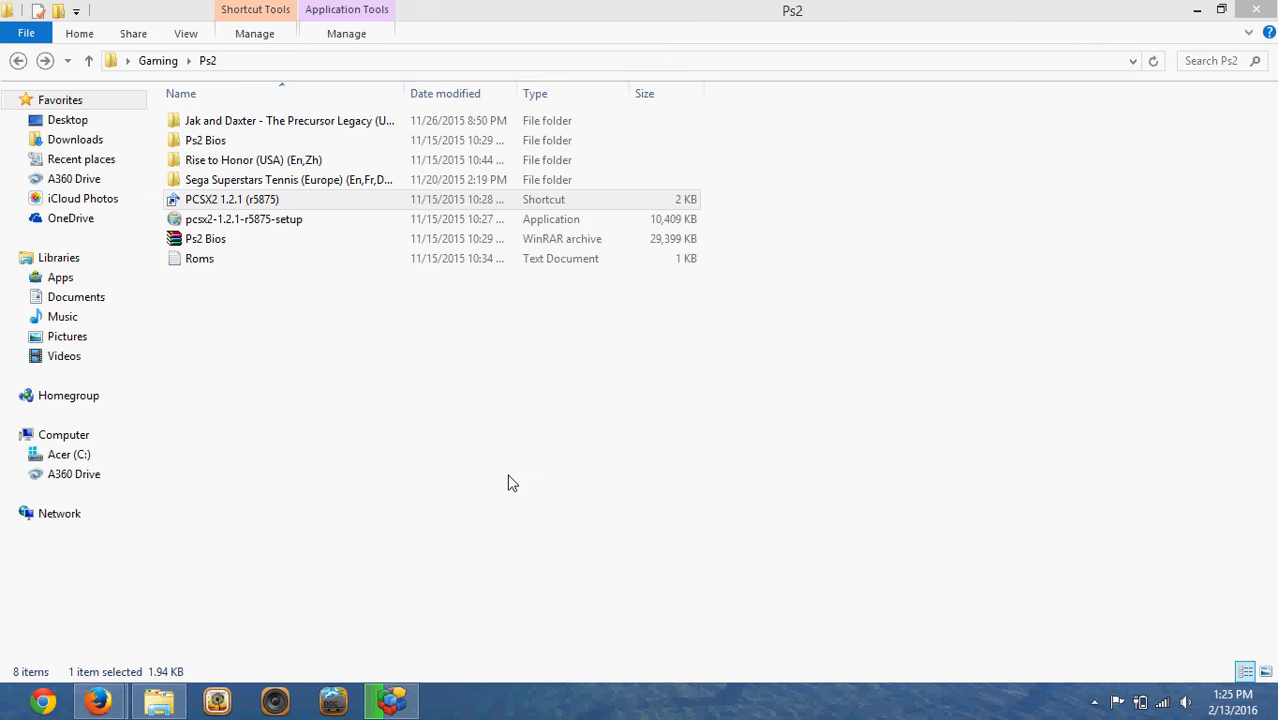
mouse_move(311, 410)
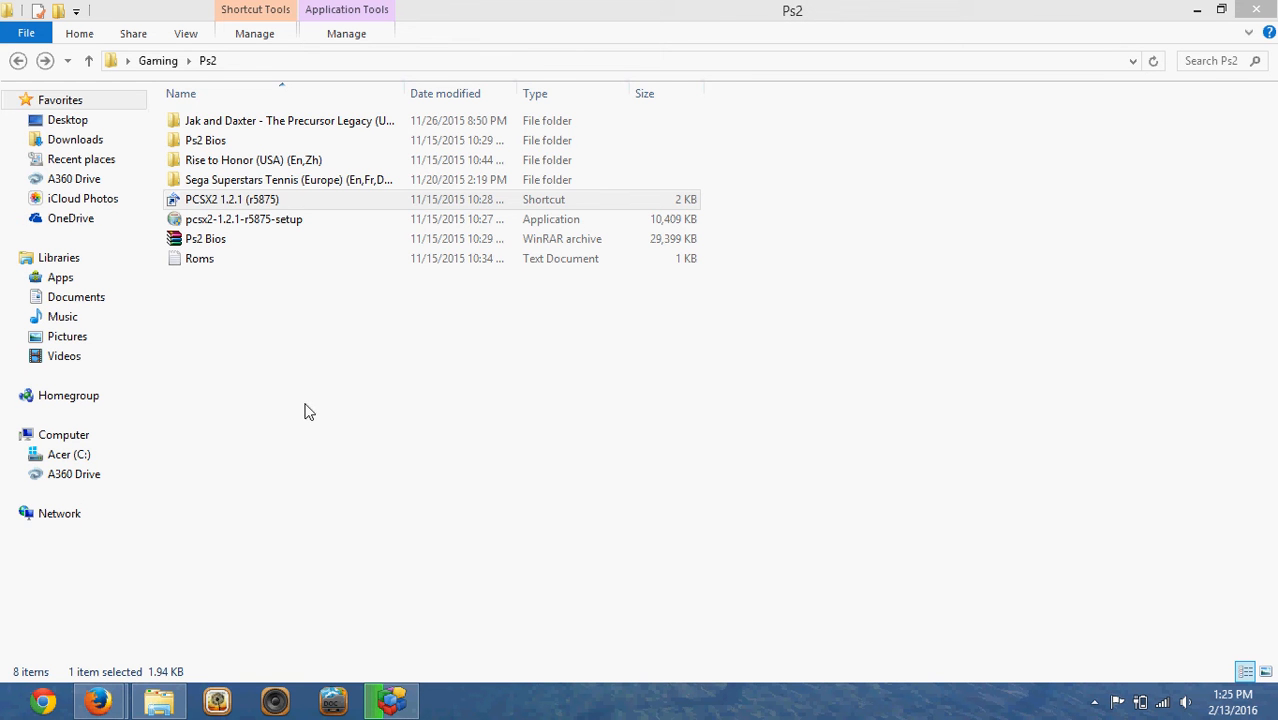
mouse_move(315, 393)
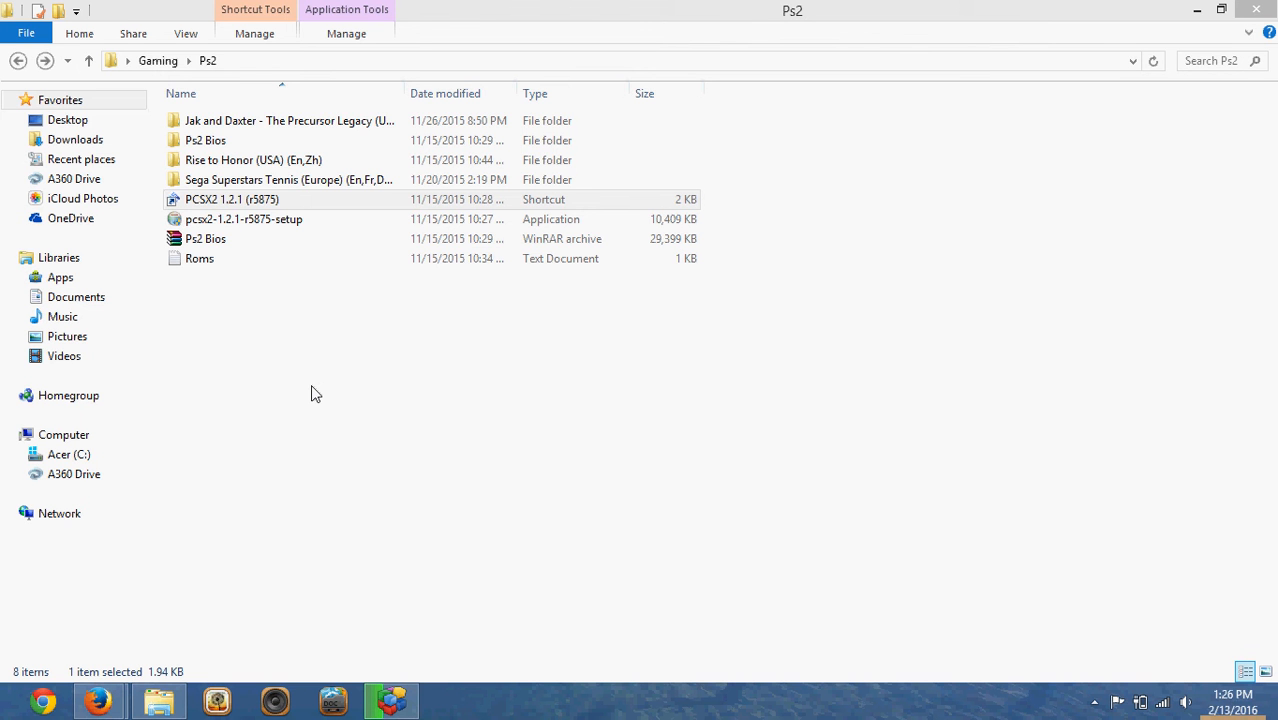
mouse_move(322, 390)
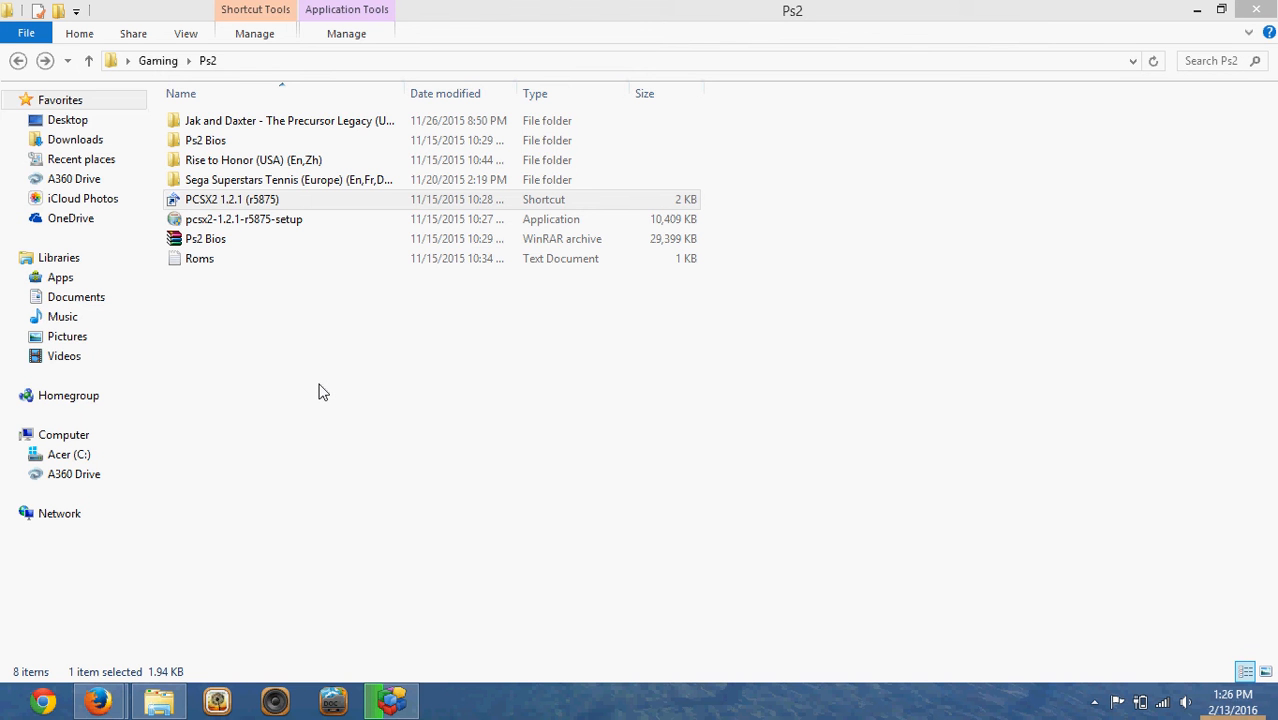
mouse_move(314, 393)
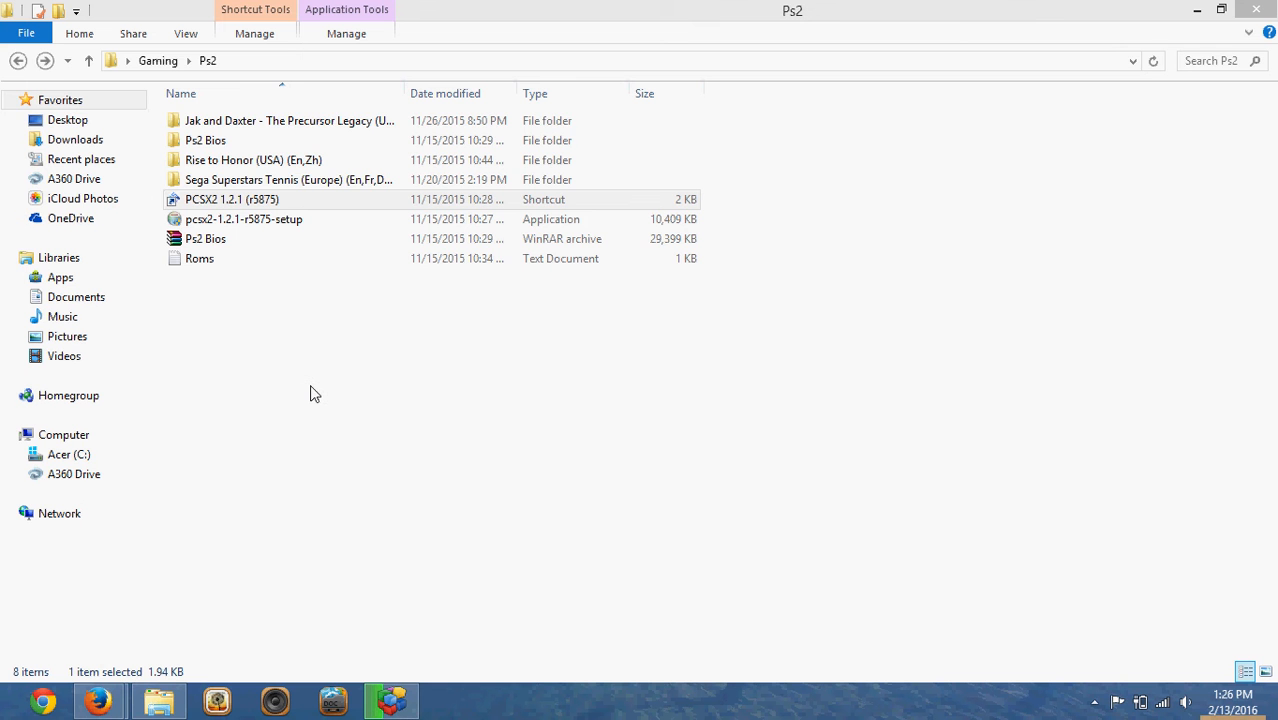
mouse_move(289, 120)
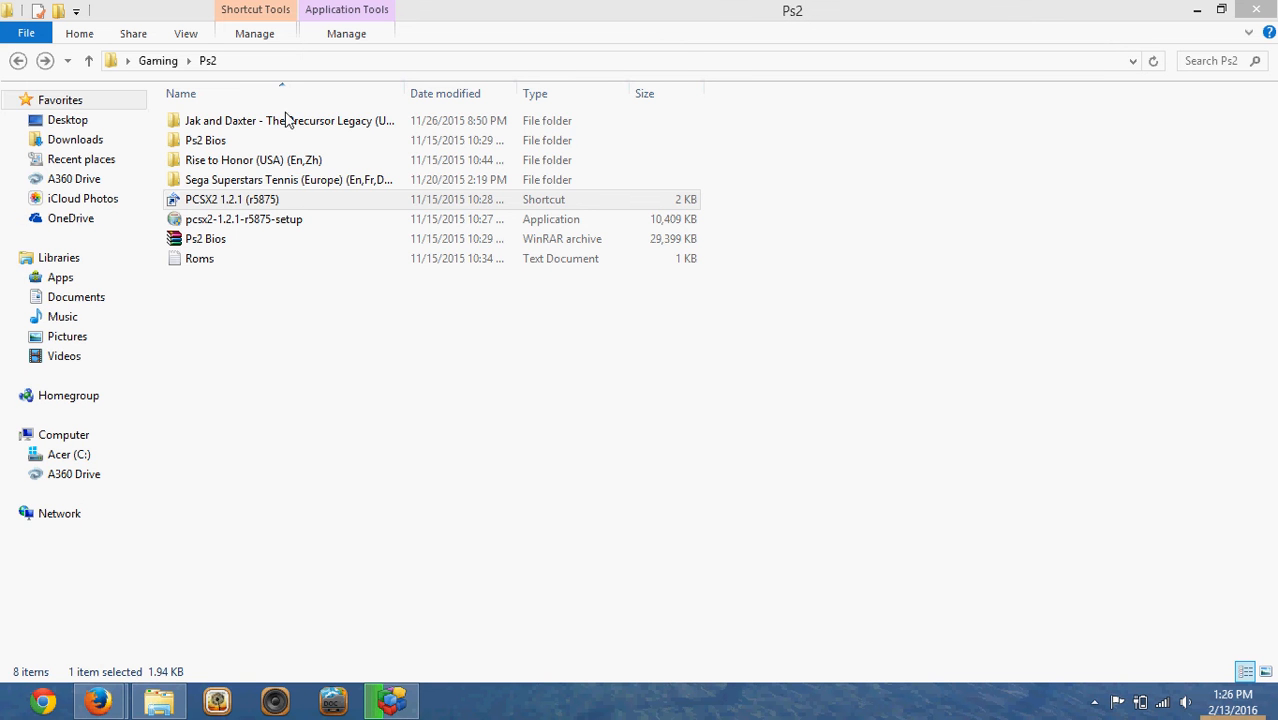
Browse the RARLAB WinRAR downloads page, scrolling through its localized language versions.
left_click(205, 140)
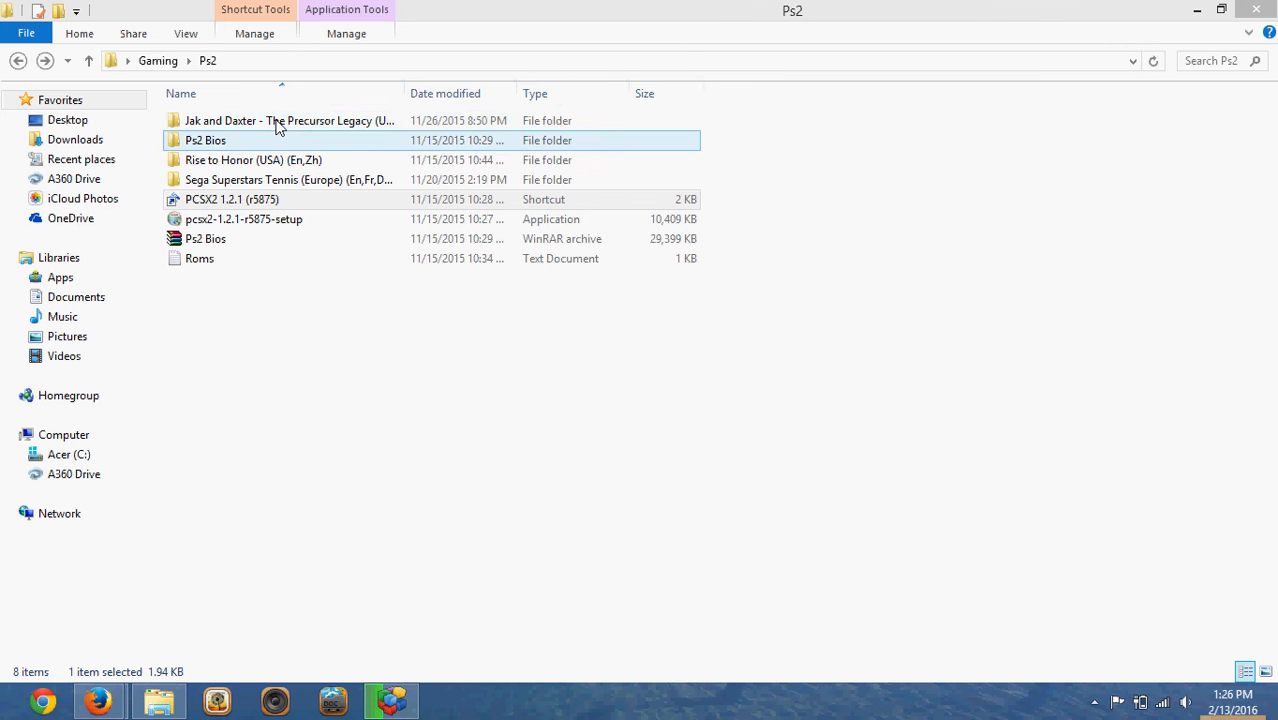
left_click(415, 323)
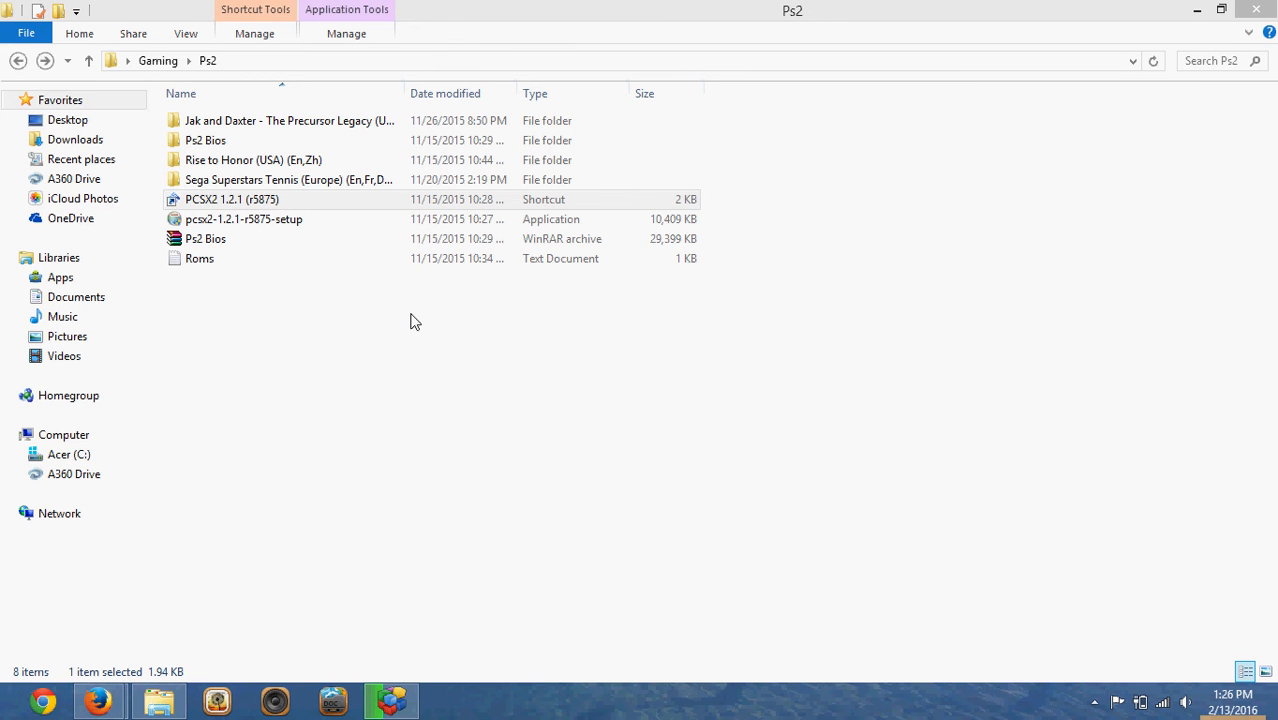
mouse_move(500, 385)
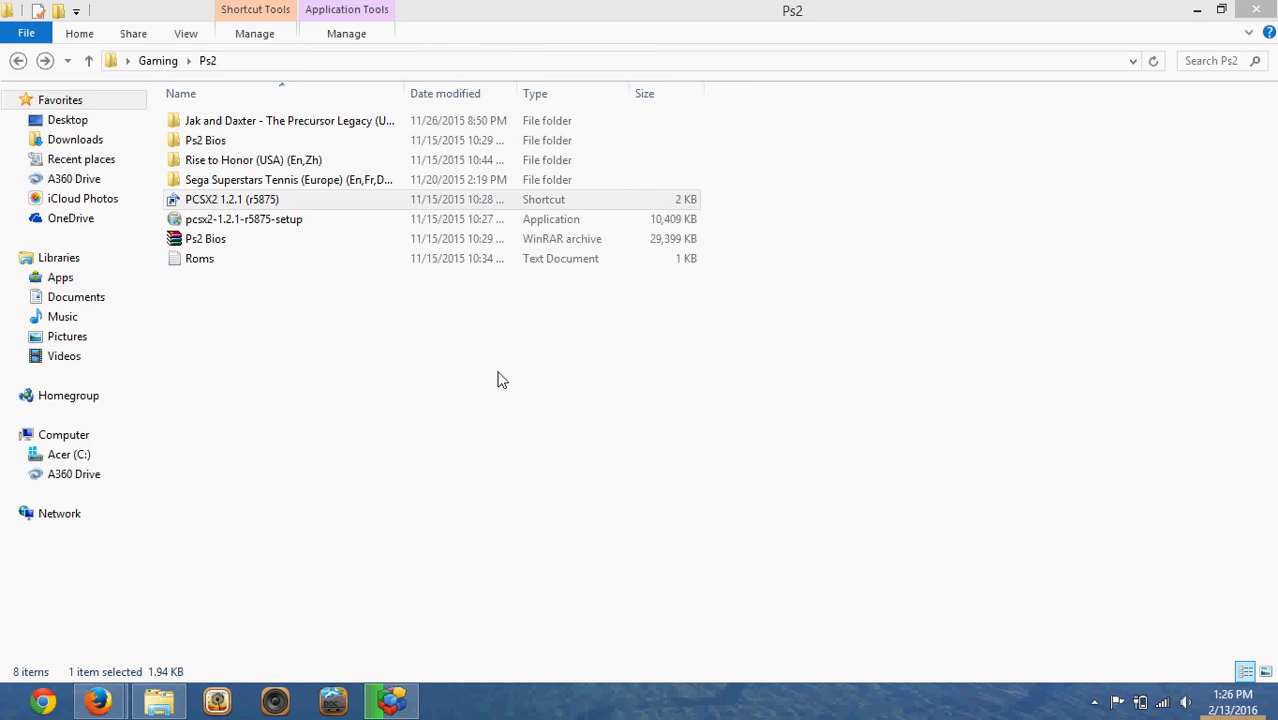
mouse_move(183, 530)
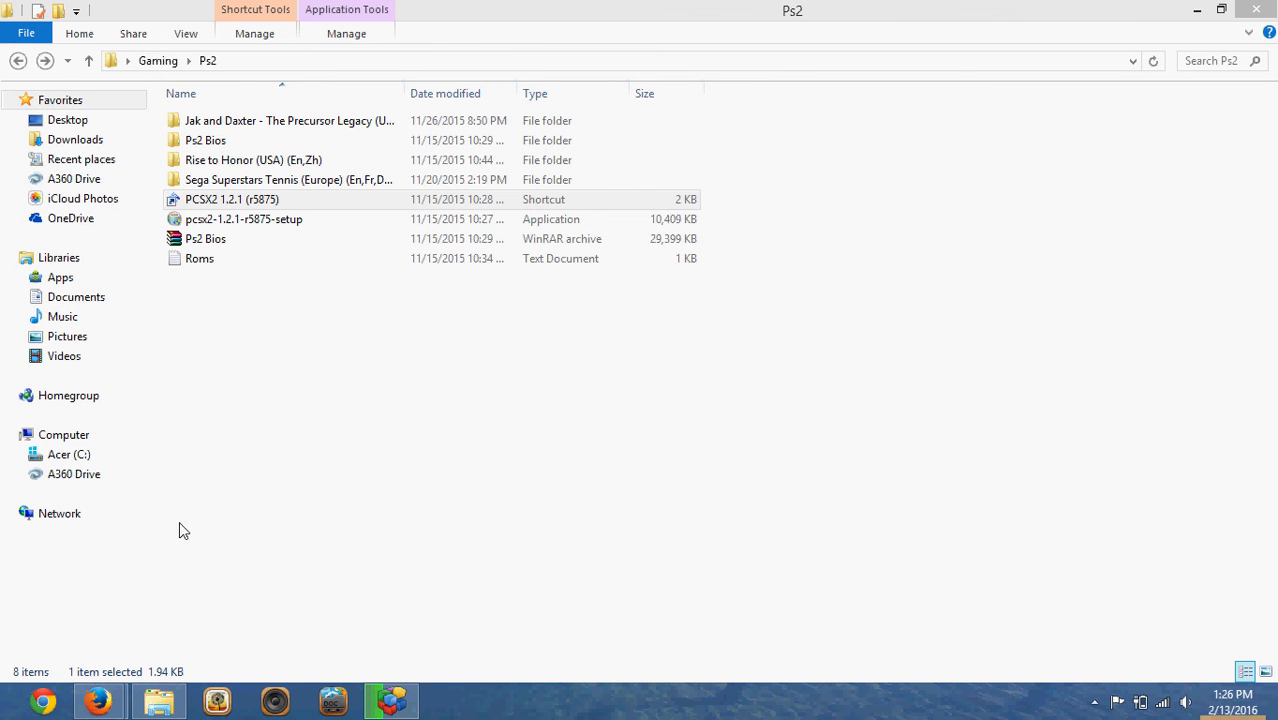
left_click(98, 700)
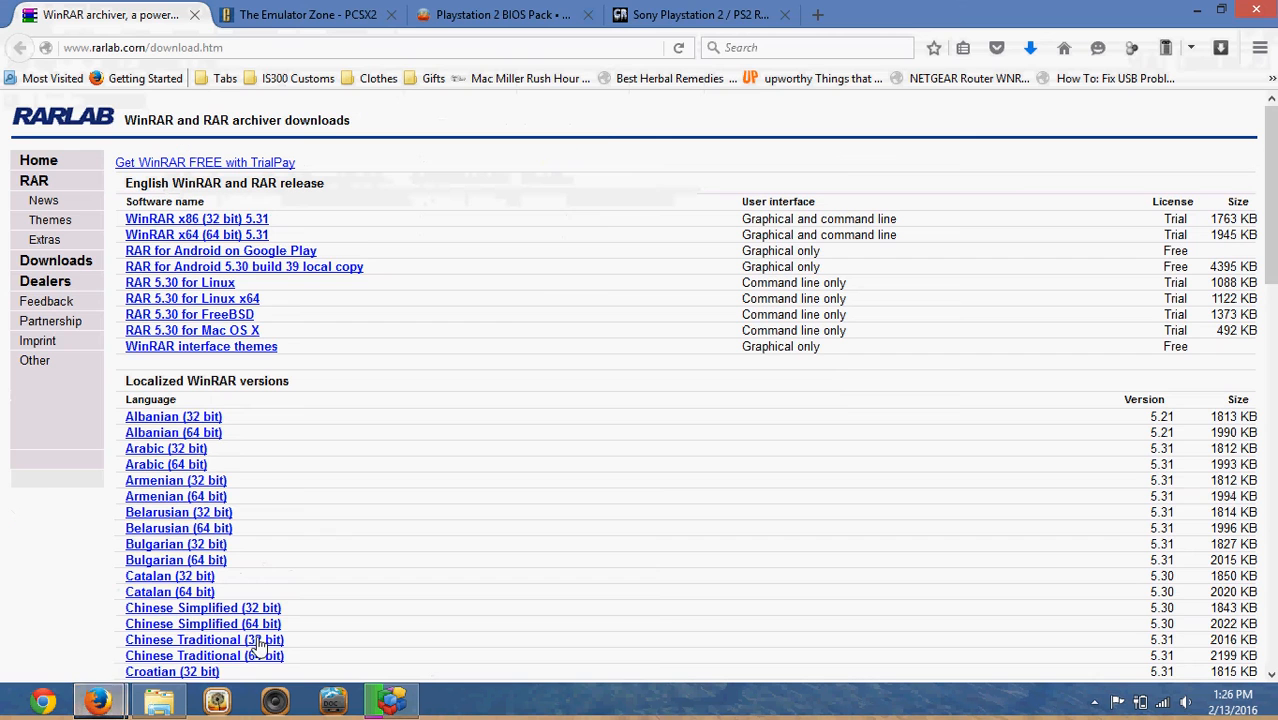
mouse_move(503, 317)
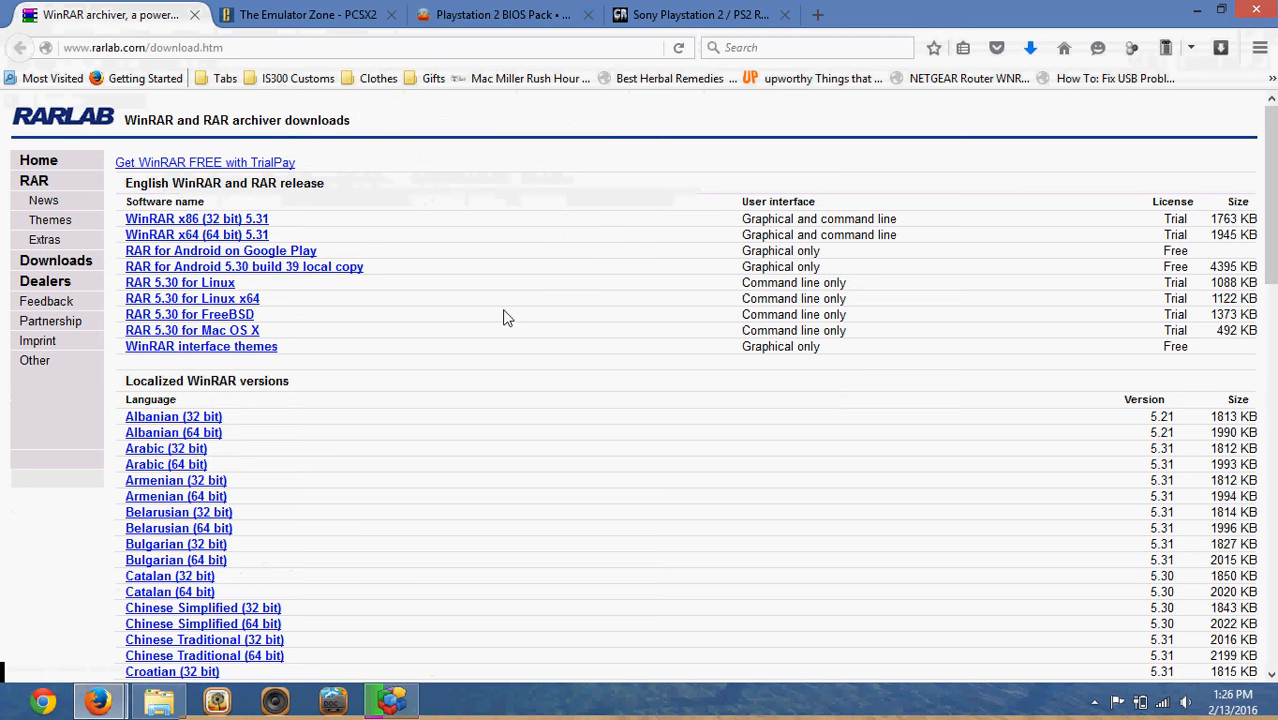
mouse_move(250, 118)
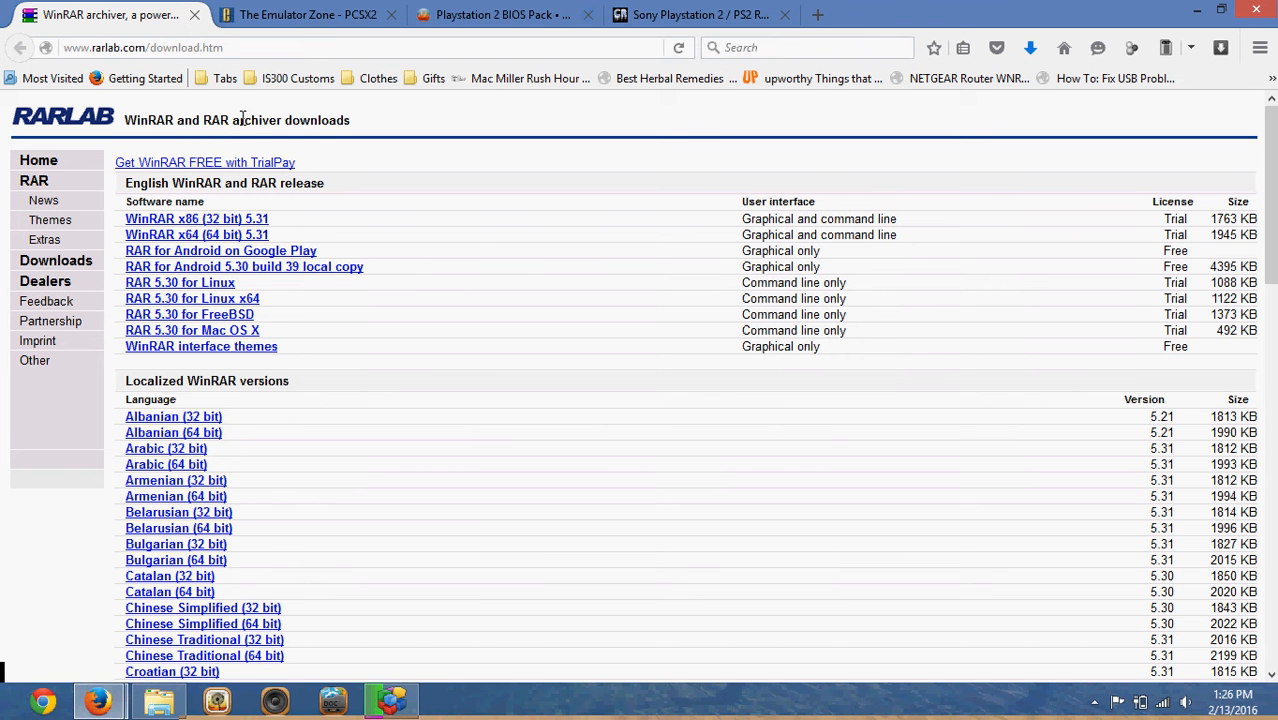
mouse_move(258, 148)
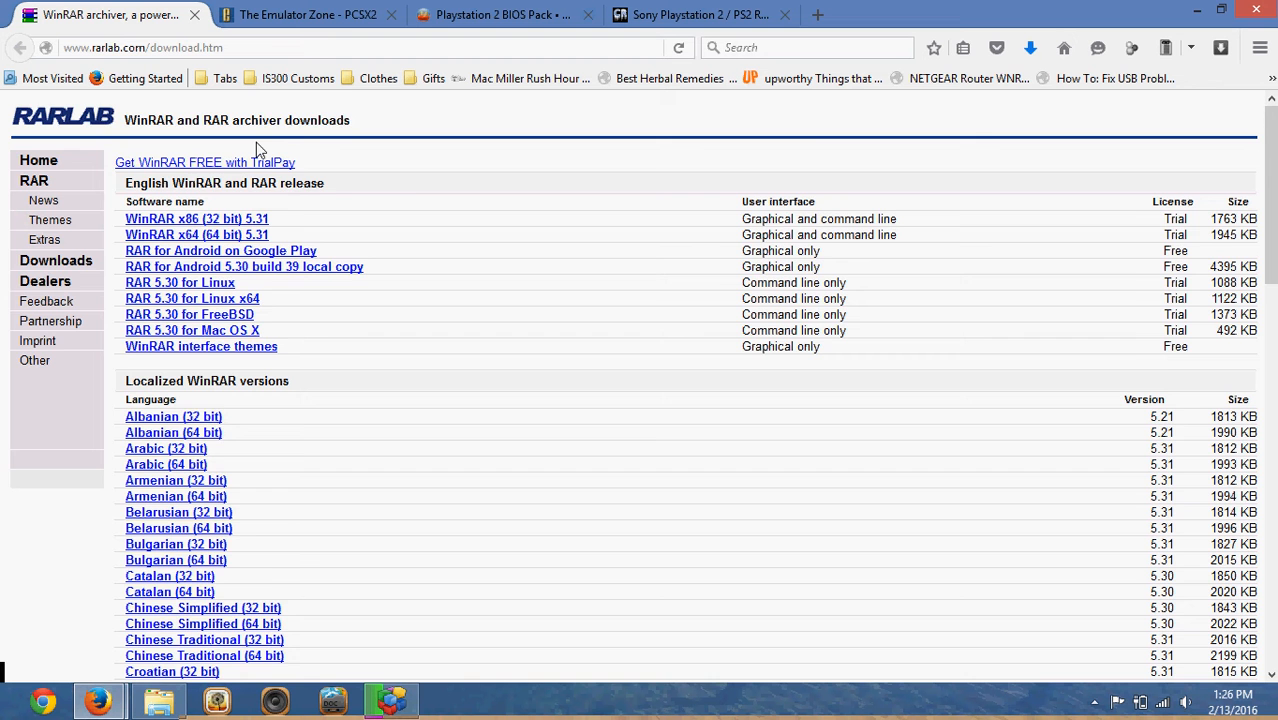
scroll("down", 3)
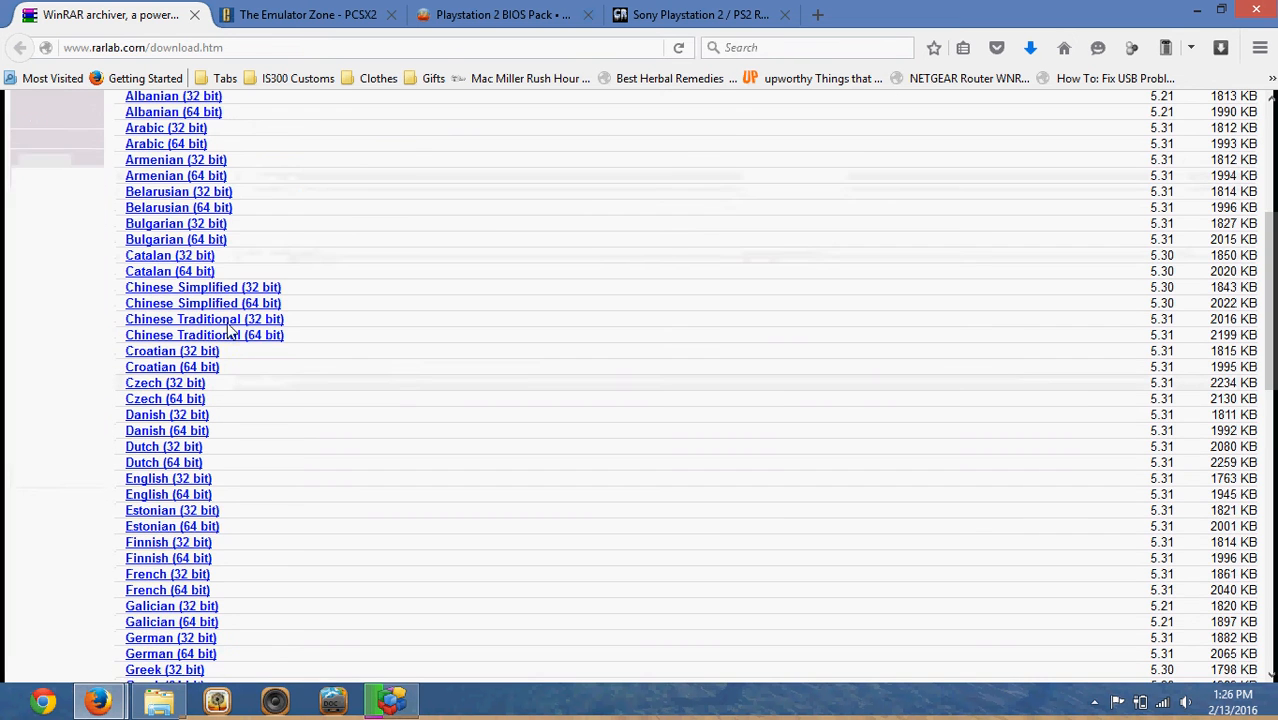
scroll("down", 3)
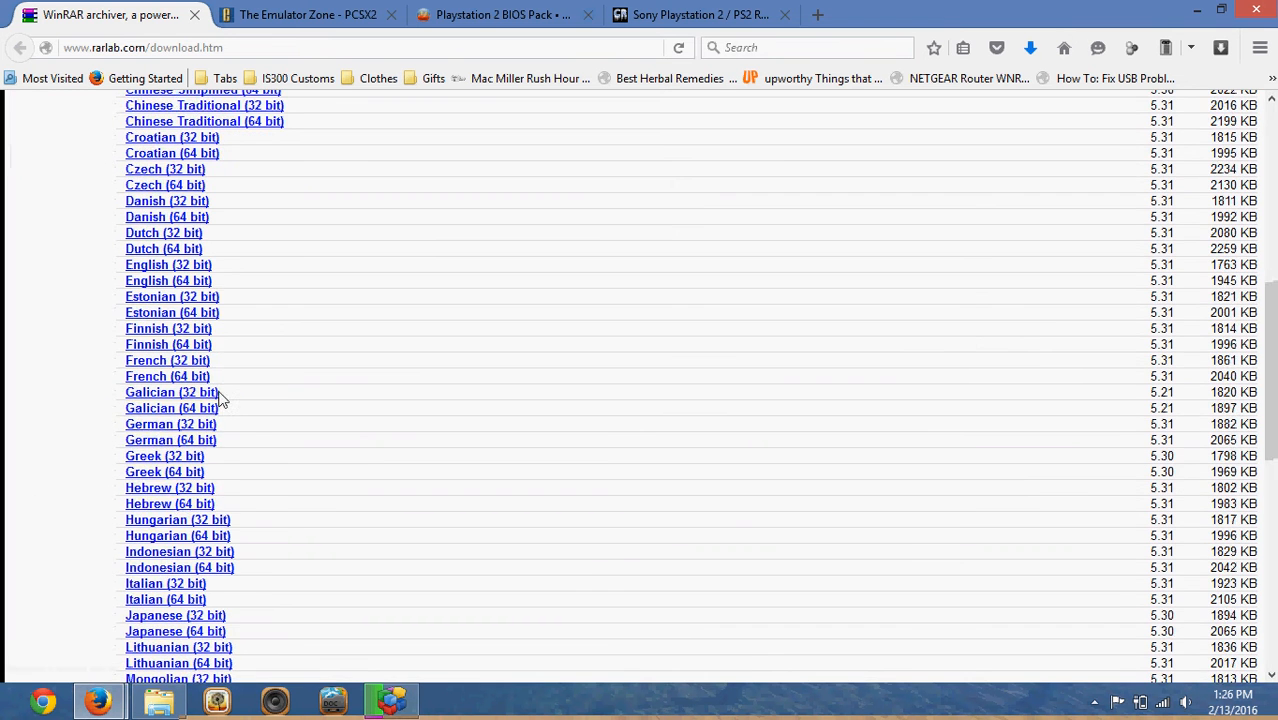
scroll("down", 3)
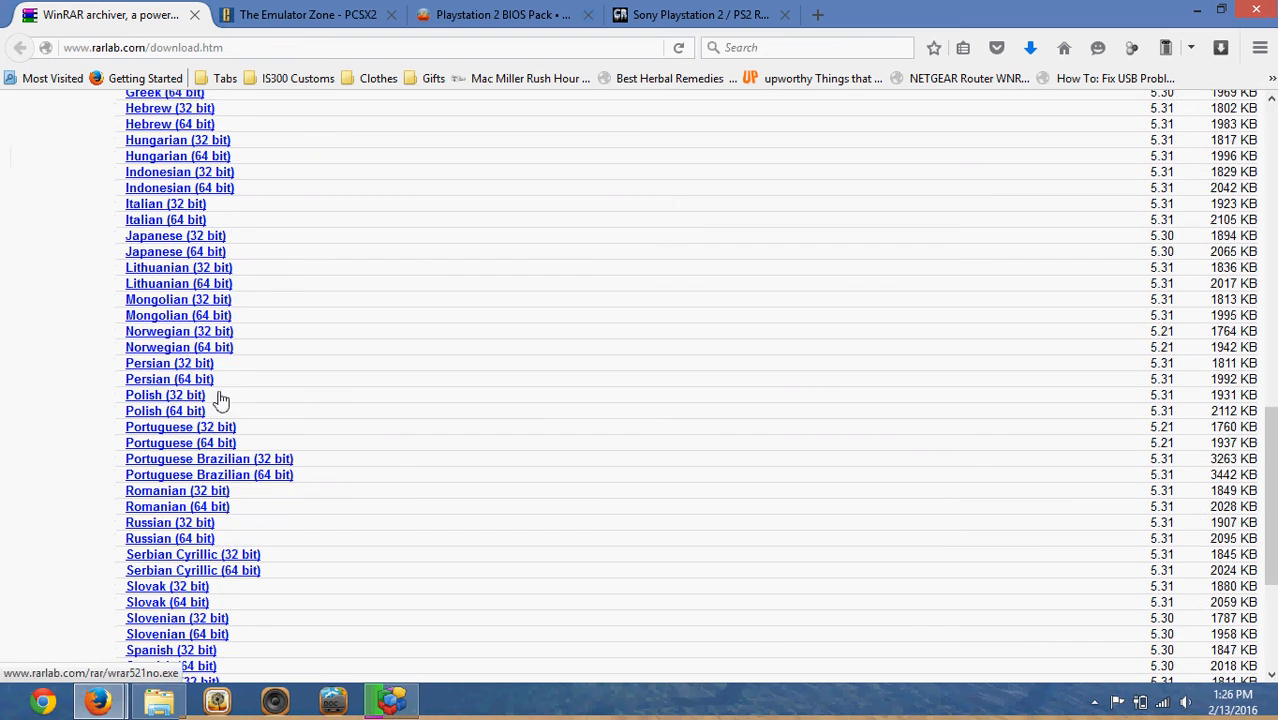
scroll("down", 3)
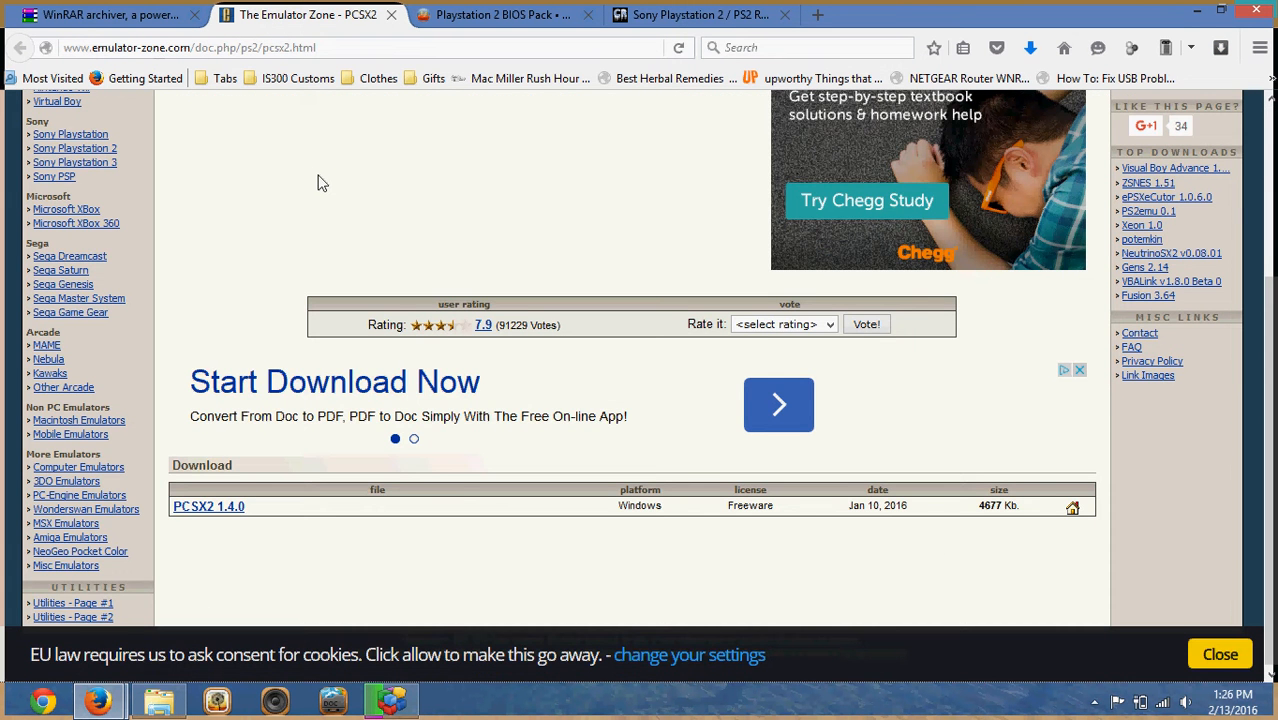
Scroll Emulator Zone's PCSX2 page down to the PCSX2 1.4.0 Windows download entry.
scroll("up", 3)
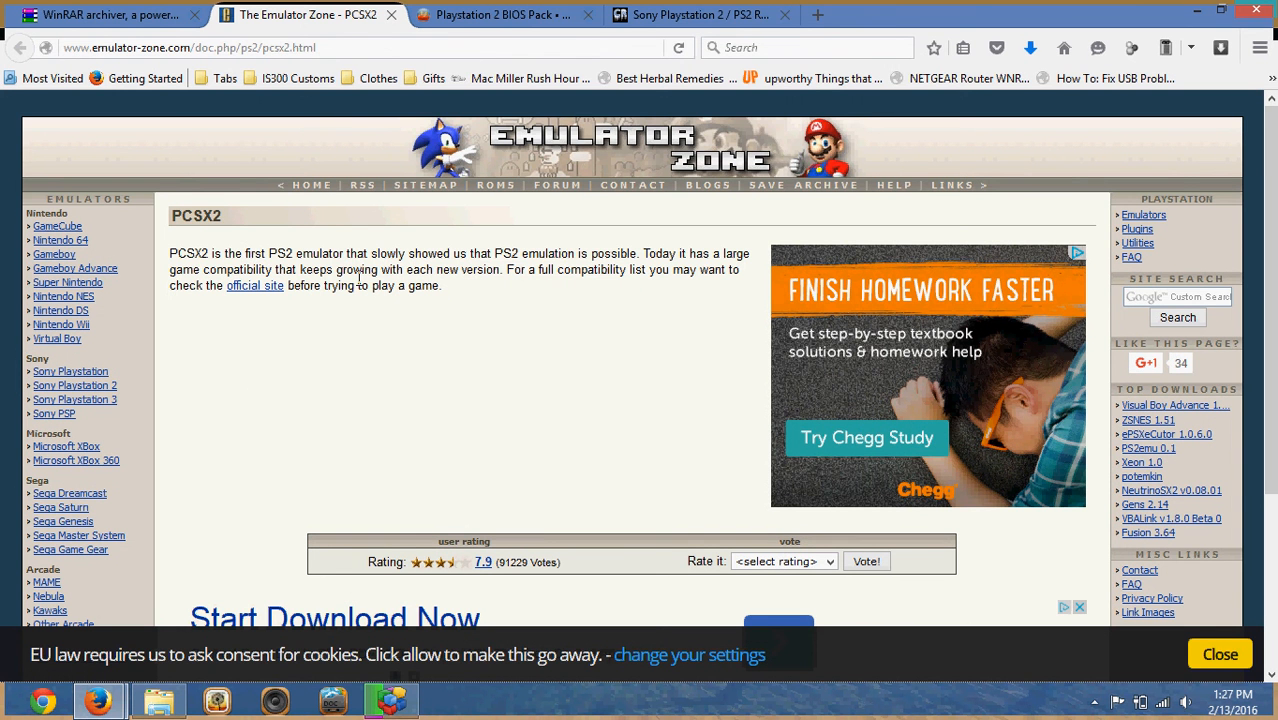
mouse_move(190, 88)
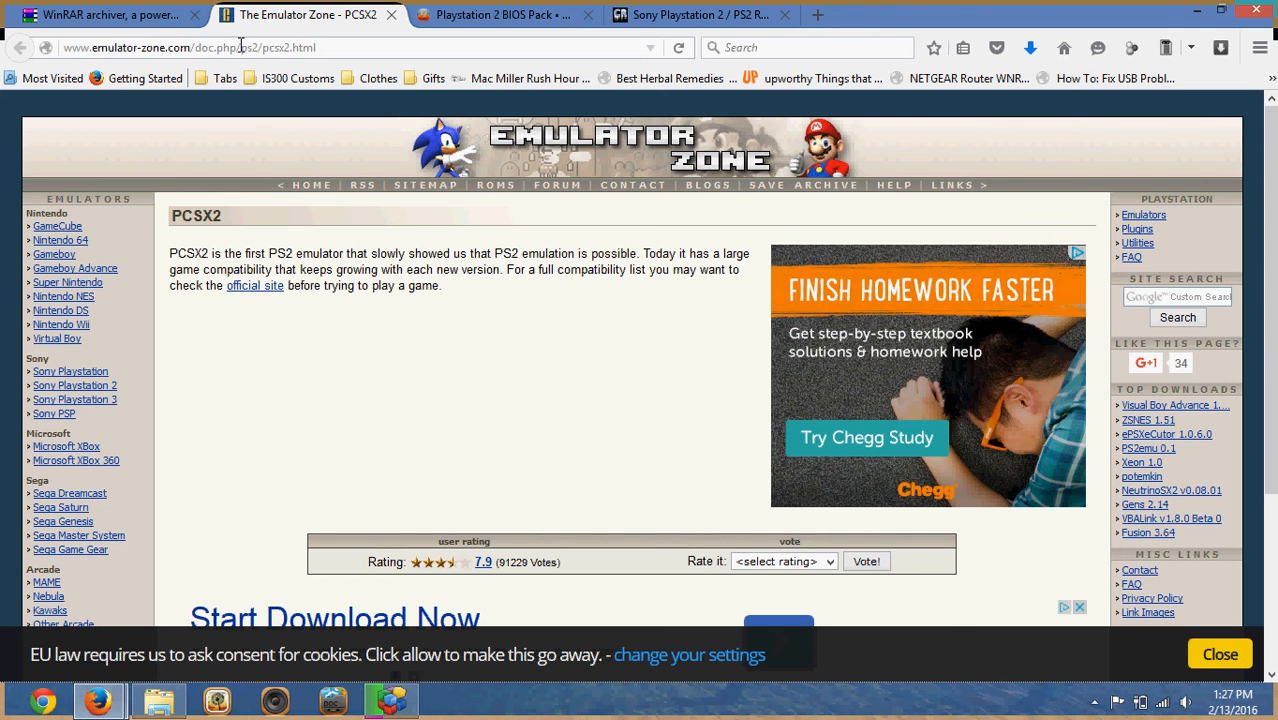
scroll("down", 3)
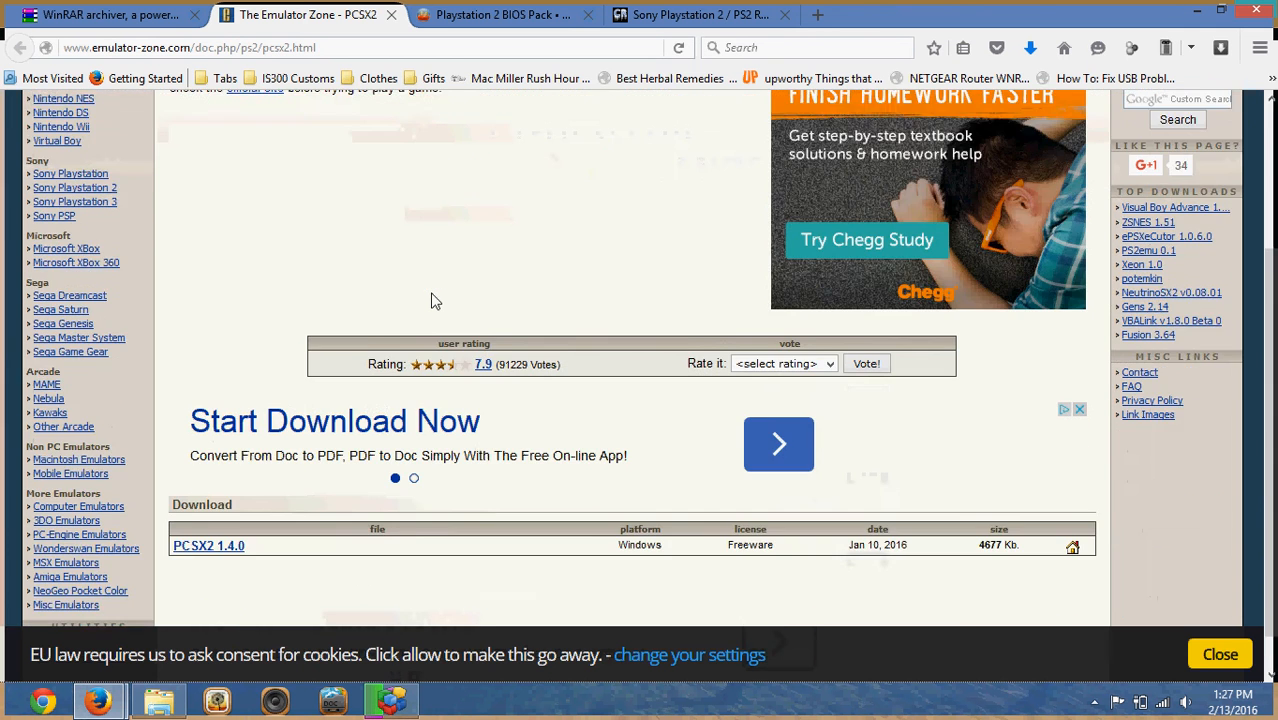
scroll("down", 3)
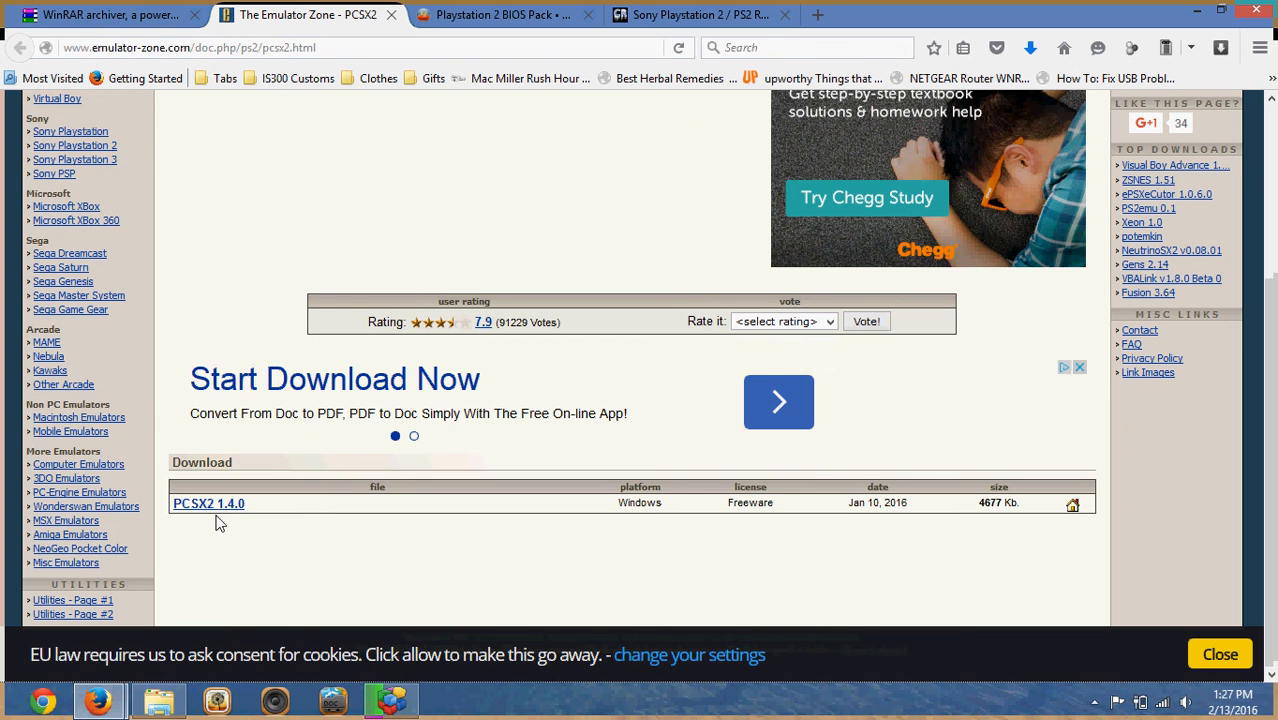
mouse_move(228, 510)
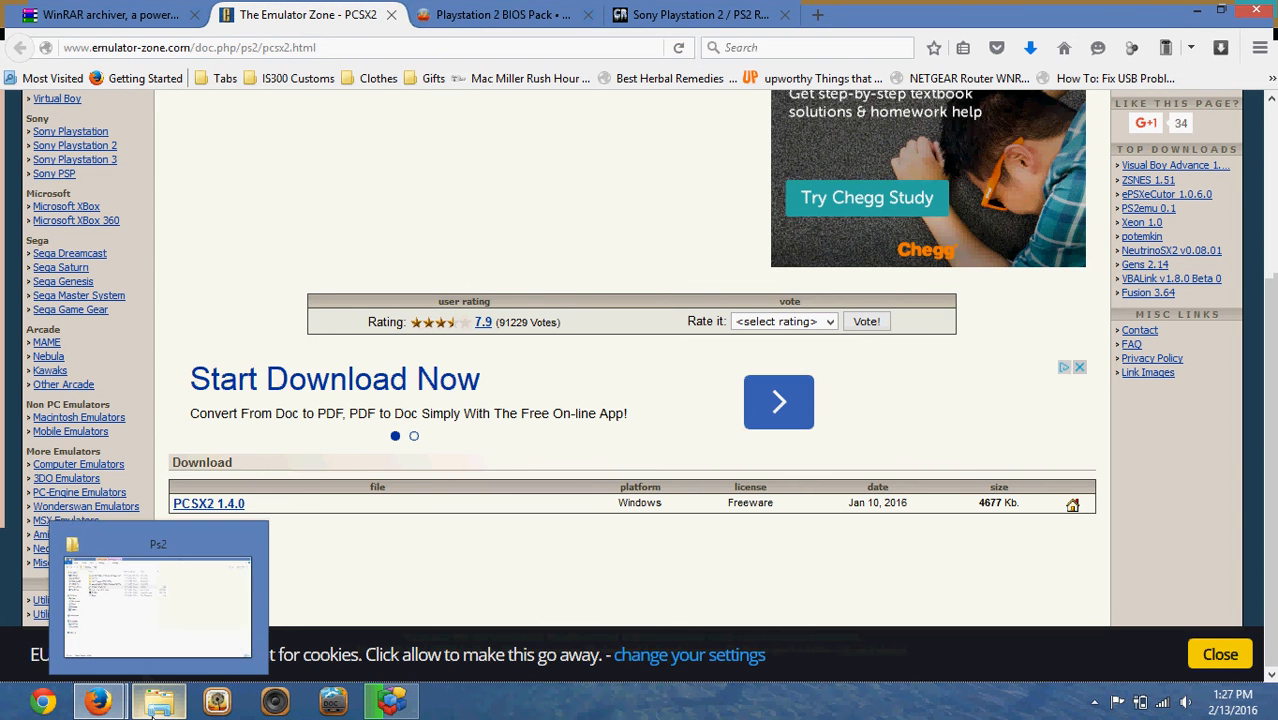
left_click(155, 605)
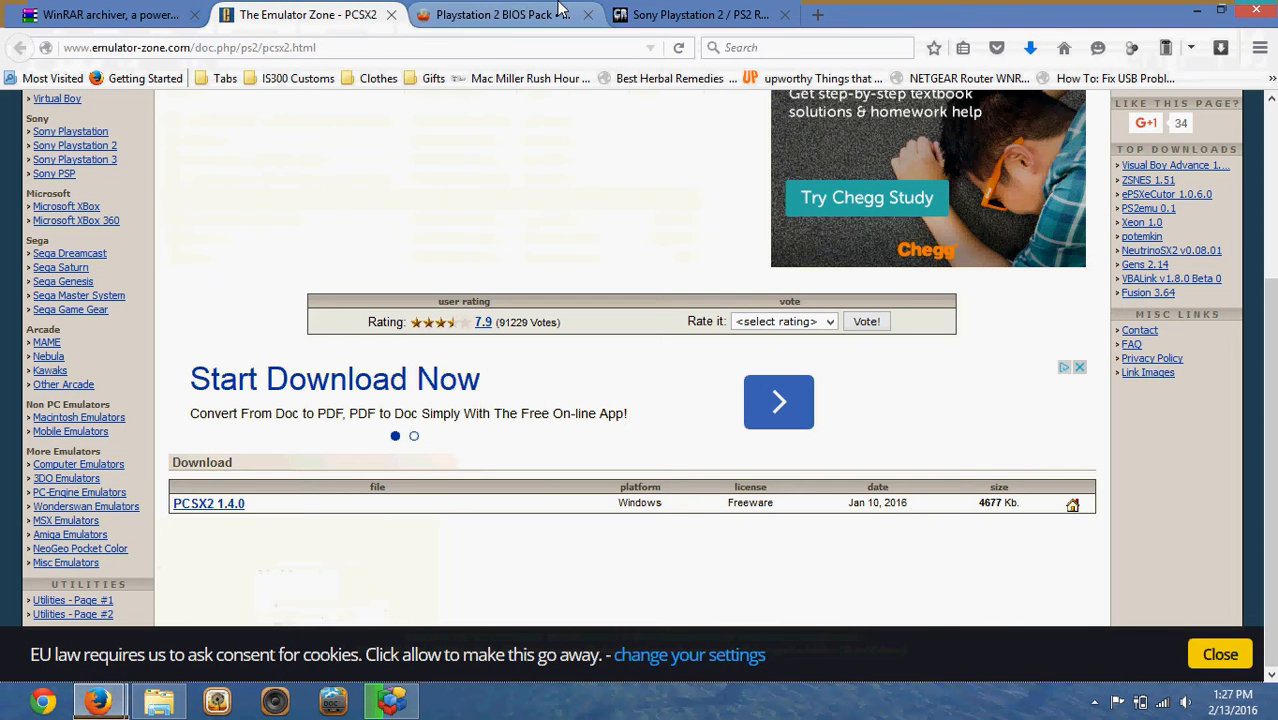
Bring up the Playstation 2 BIOS Pack tab and scroll to its 9.57 MB download section.
left_click(500, 14)
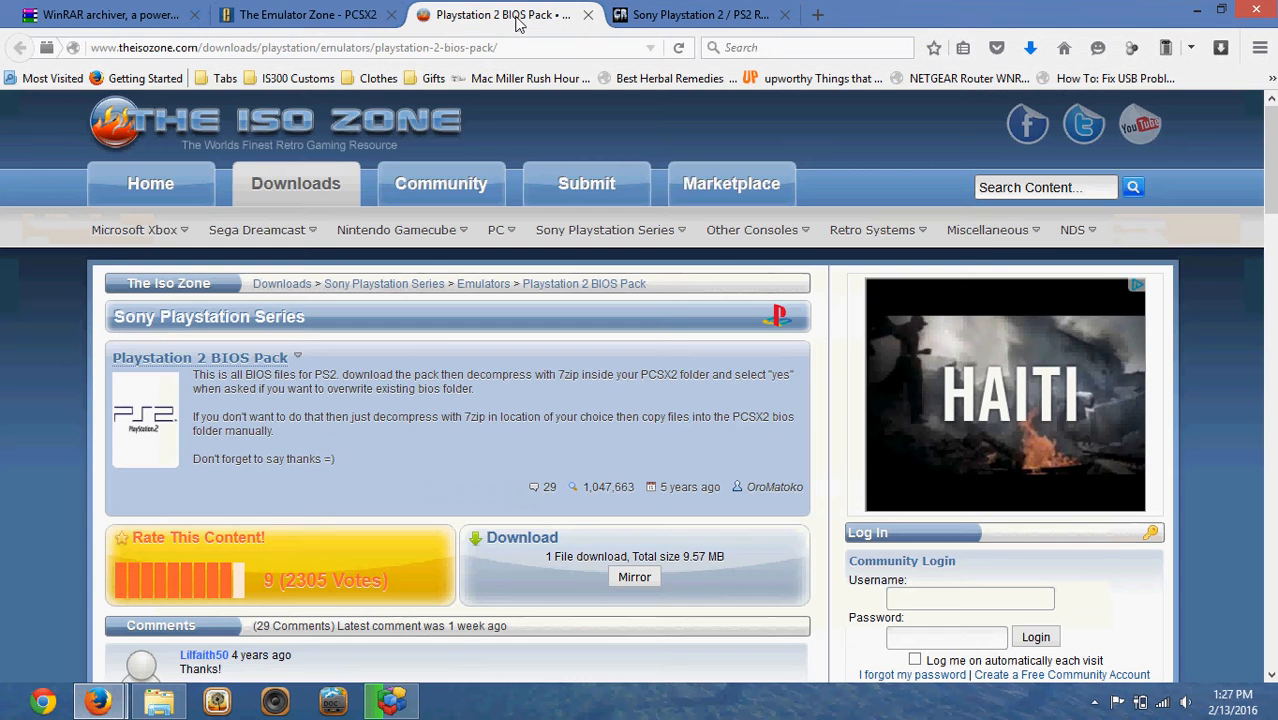
scroll("down", 3)
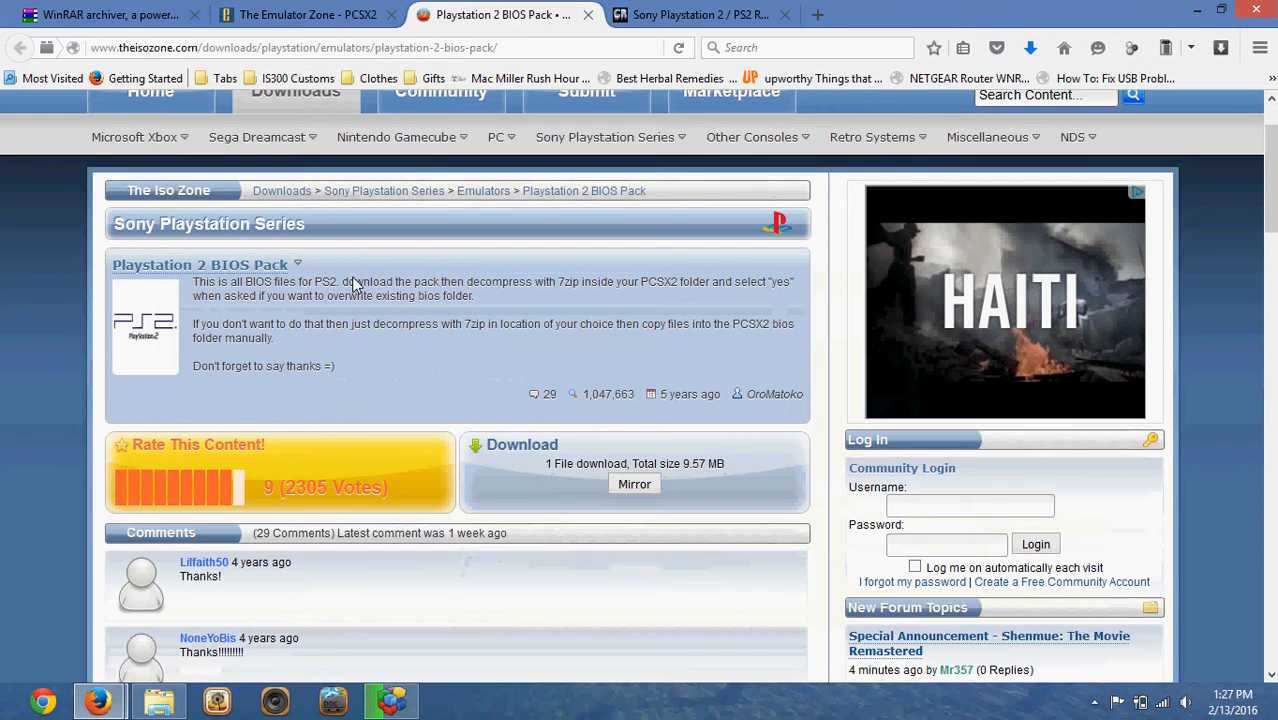
scroll("down", 3)
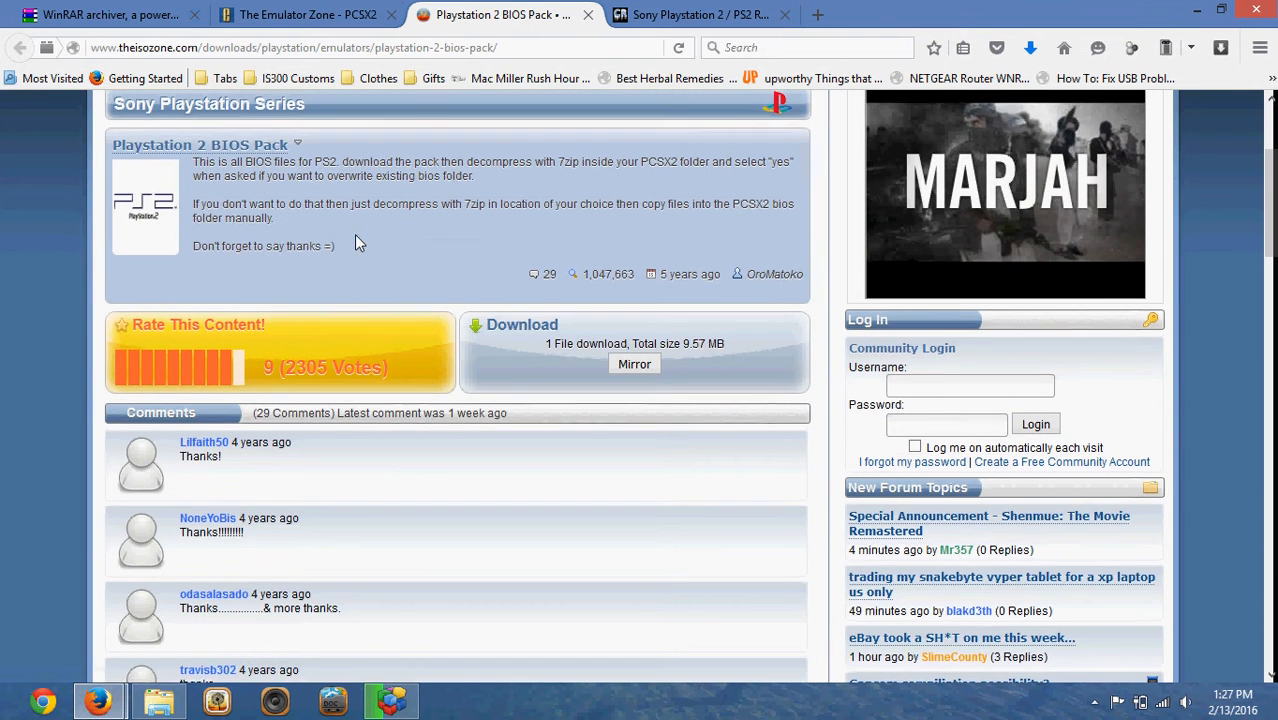
scroll("up", 3)
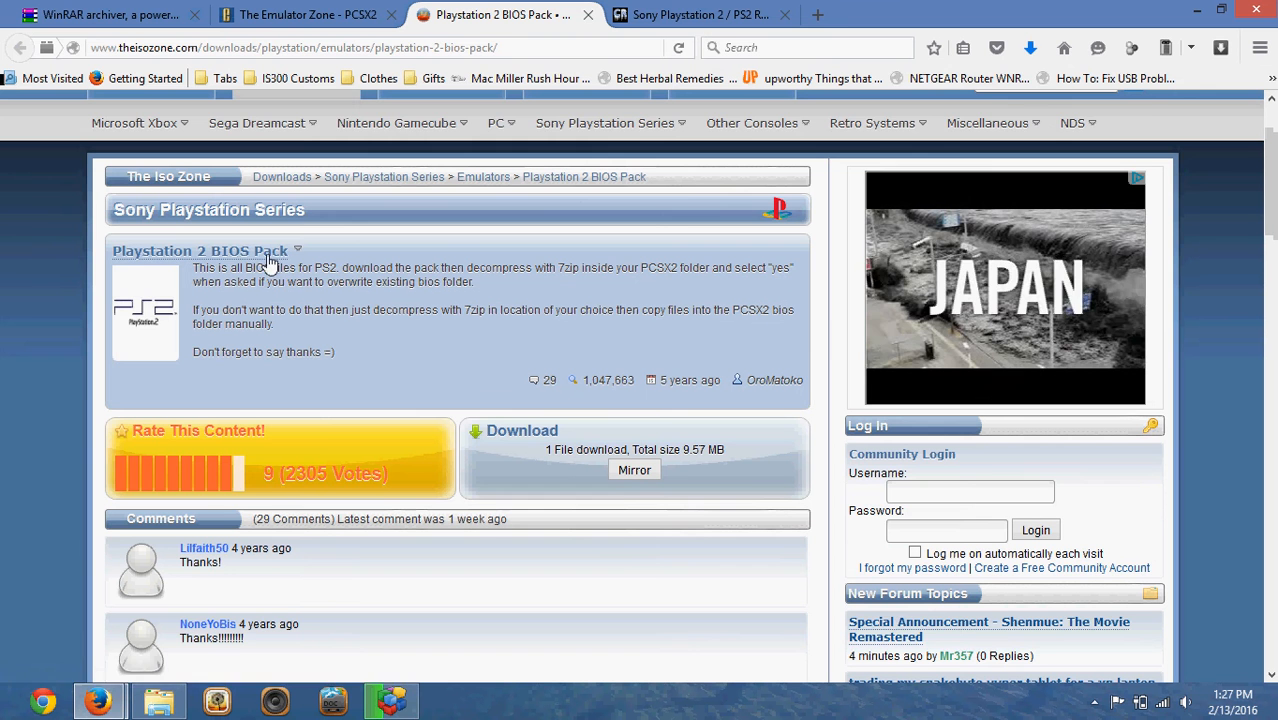
mouse_move(700, 483)
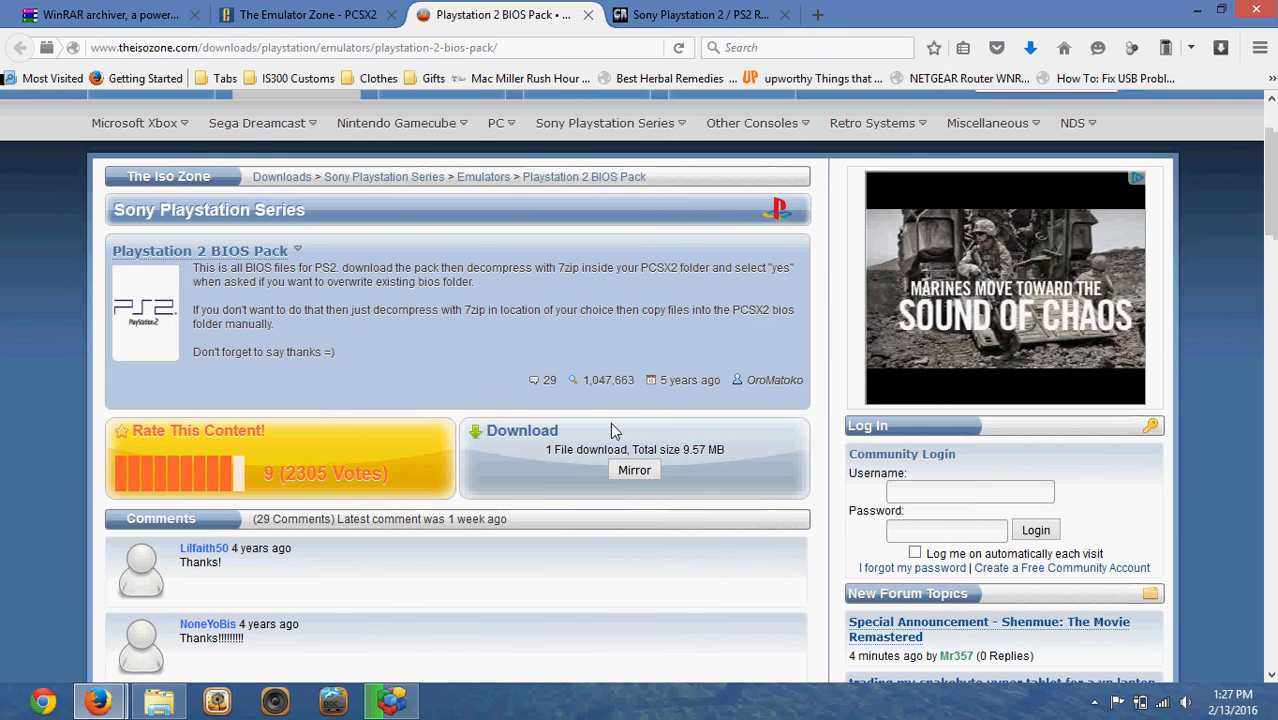
mouse_move(245, 445)
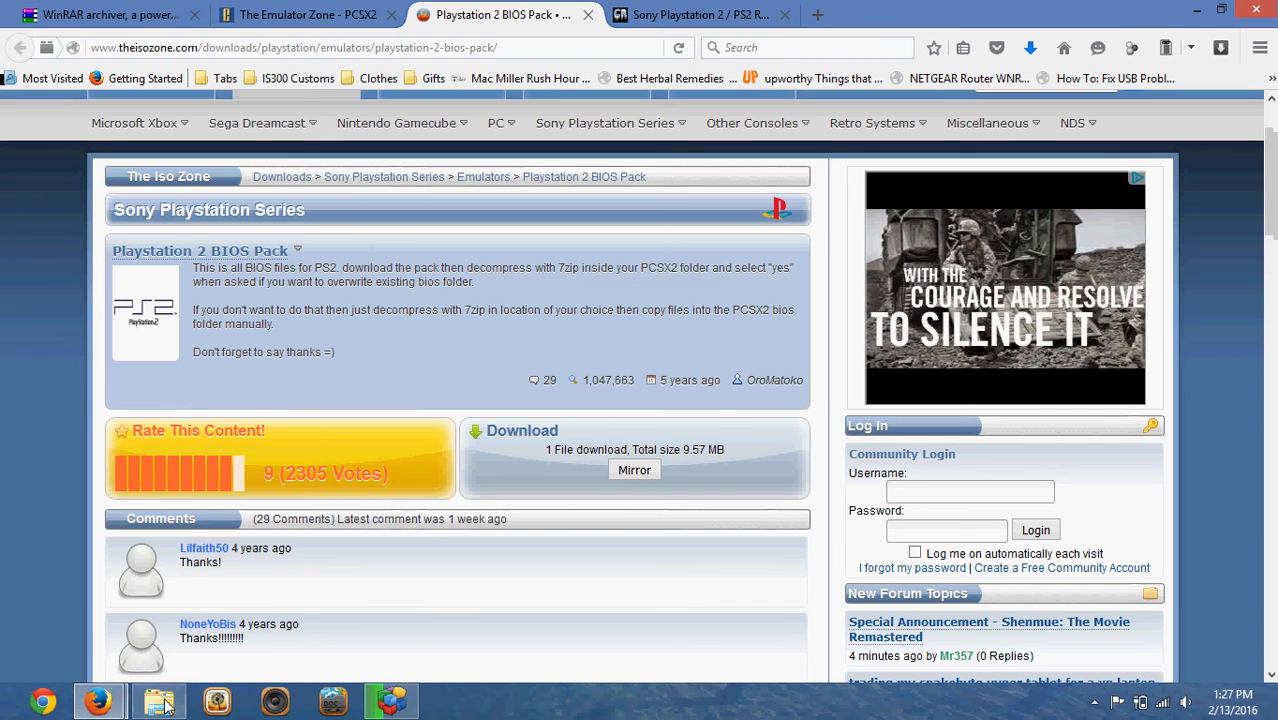
left_click(159, 700)
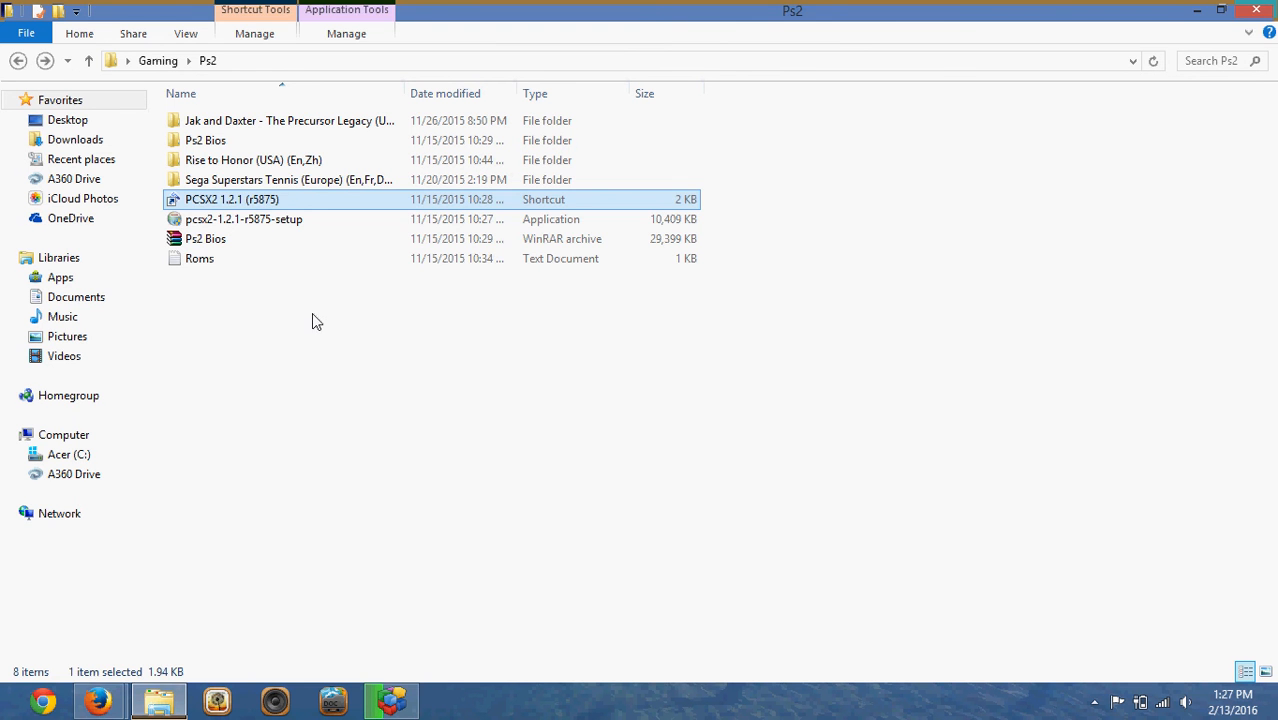
mouse_move(258, 235)
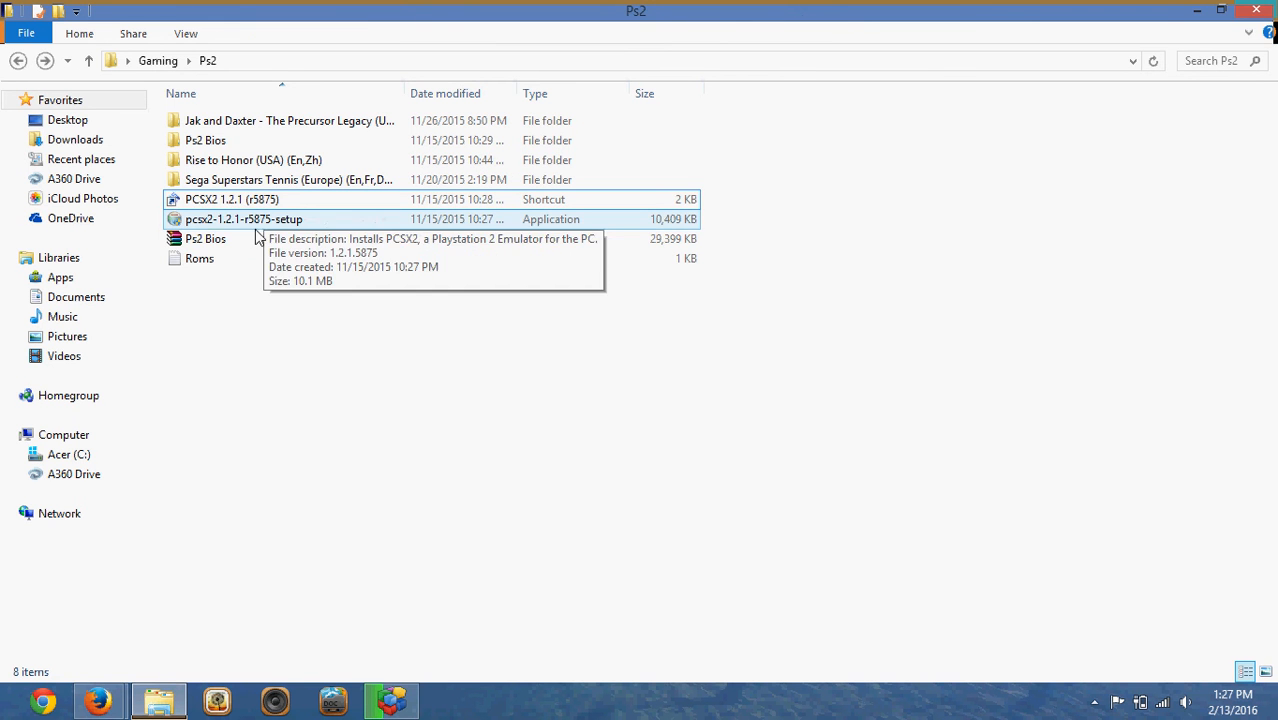
mouse_move(205, 210)
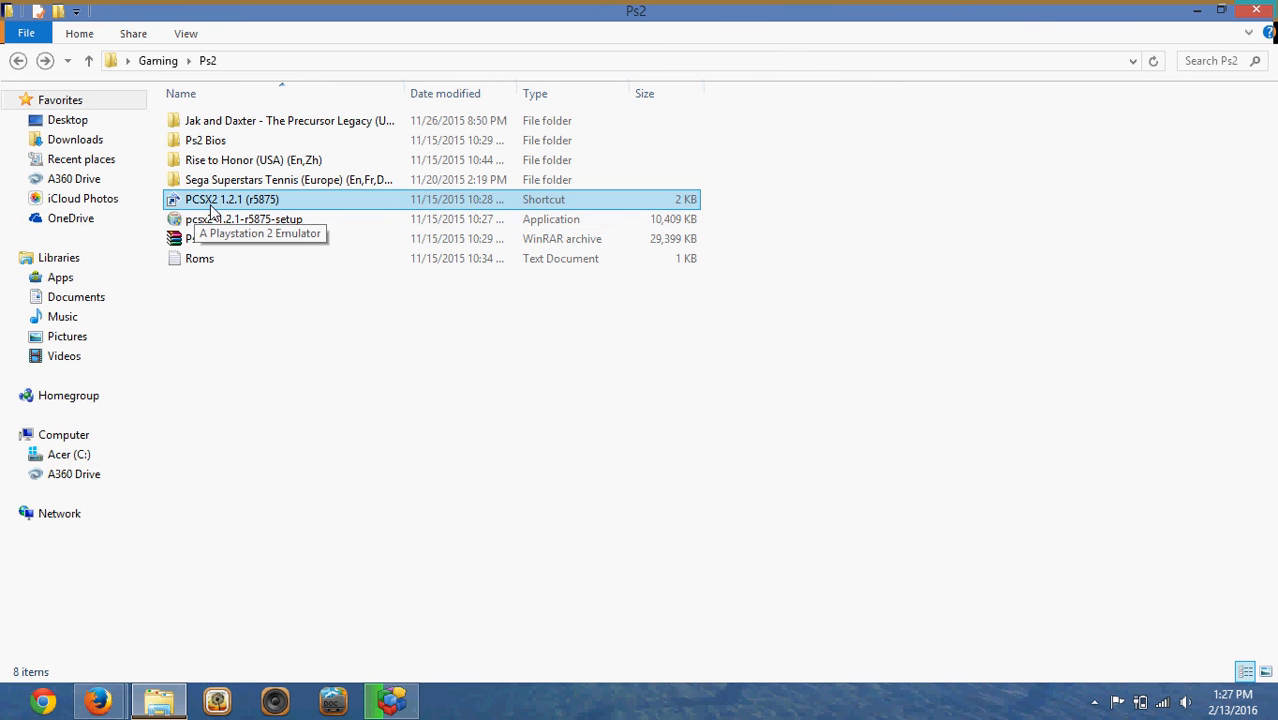
left_click(205, 238)
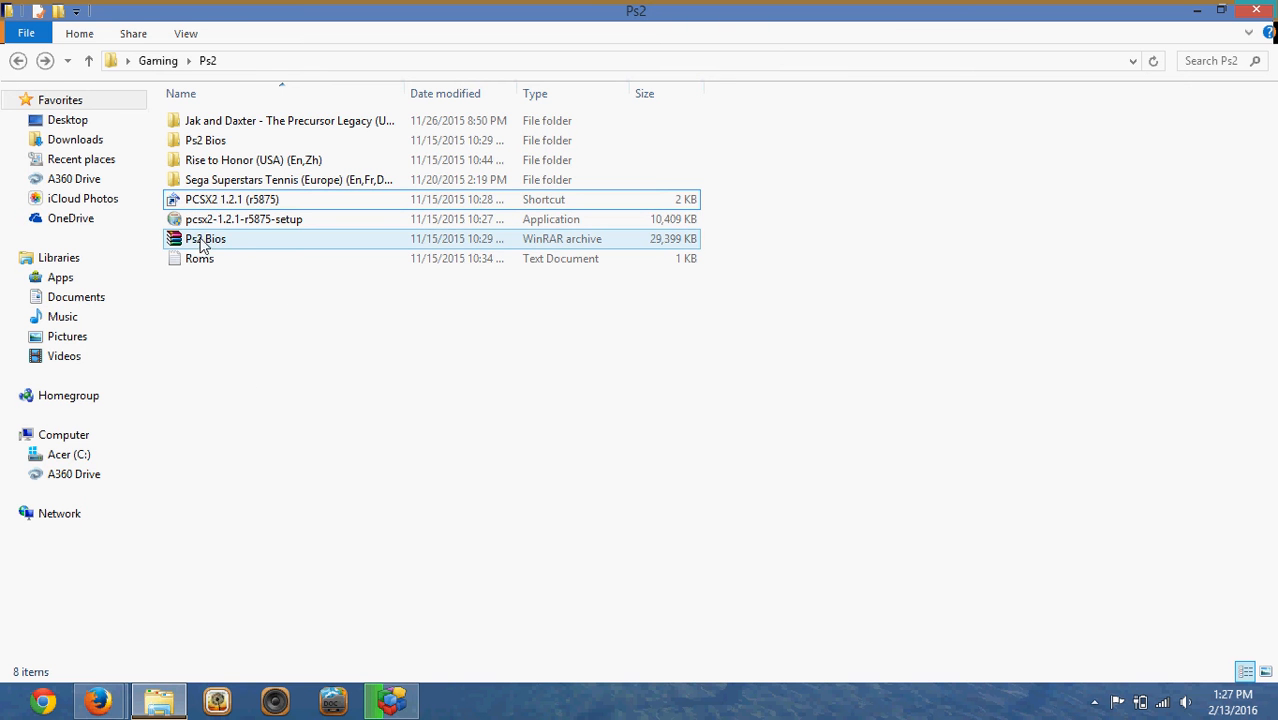
mouse_move(205, 238)
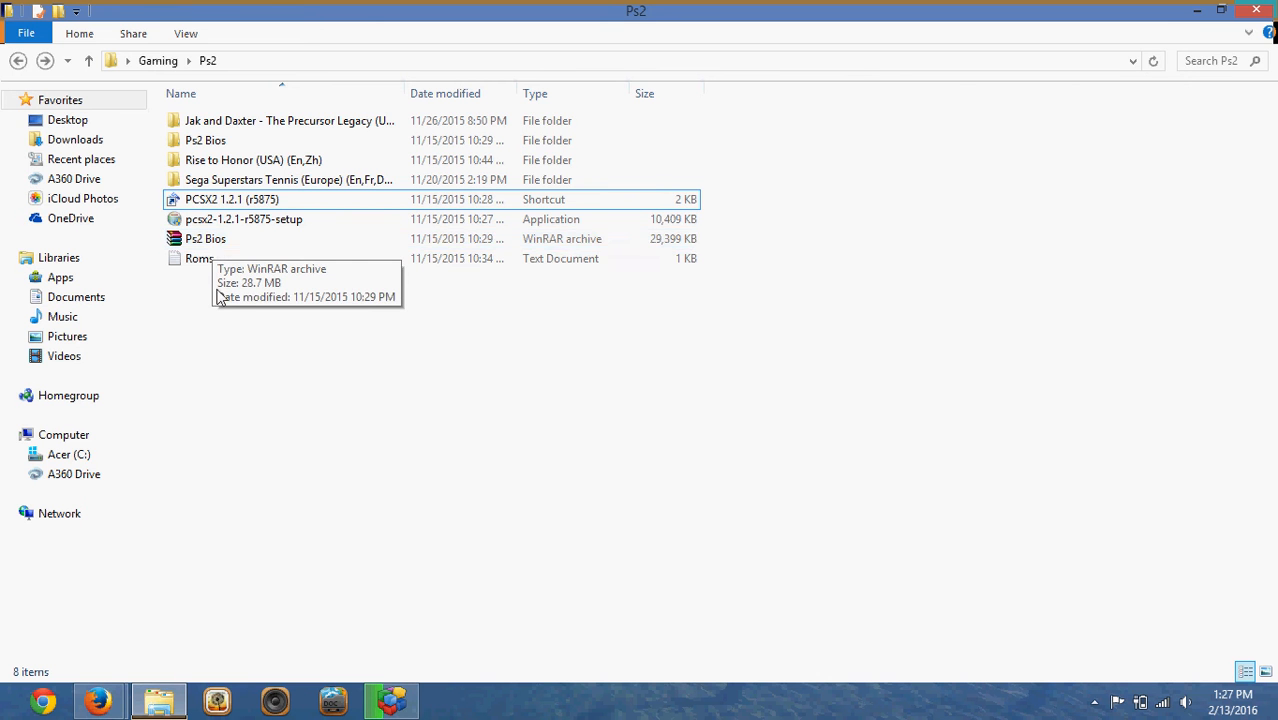
right_click(205, 238)
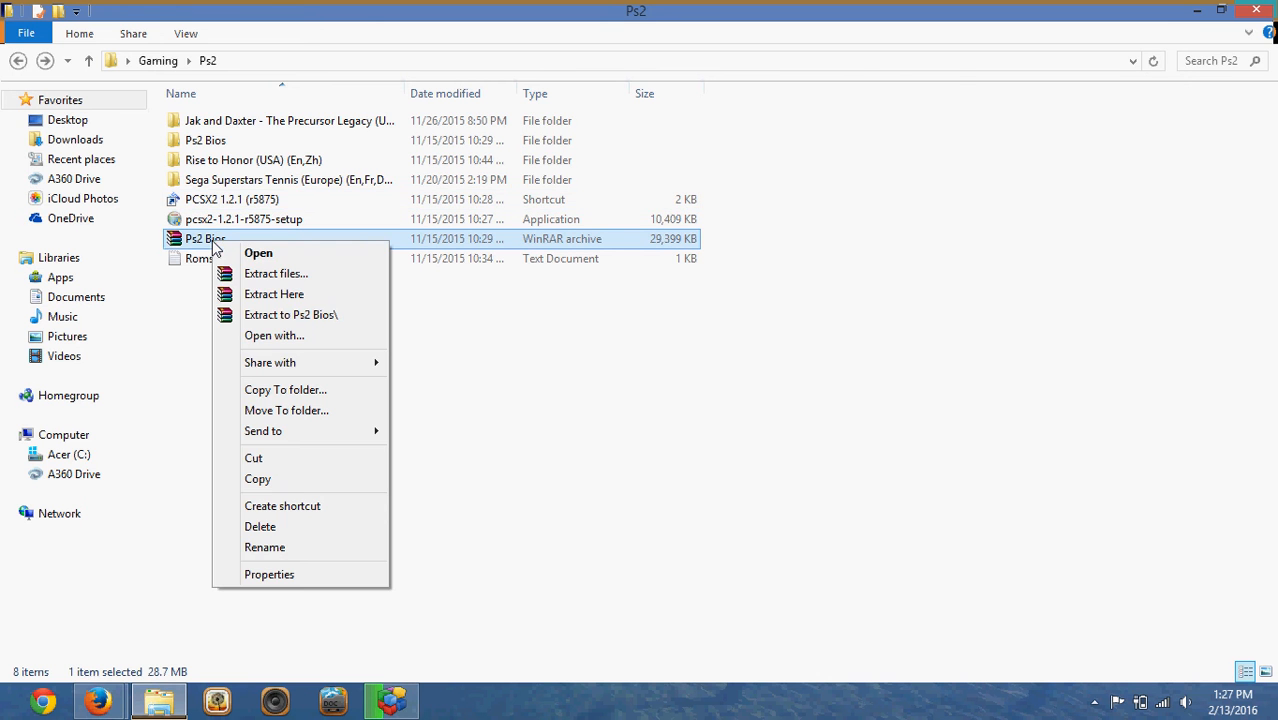
mouse_move(315, 322)
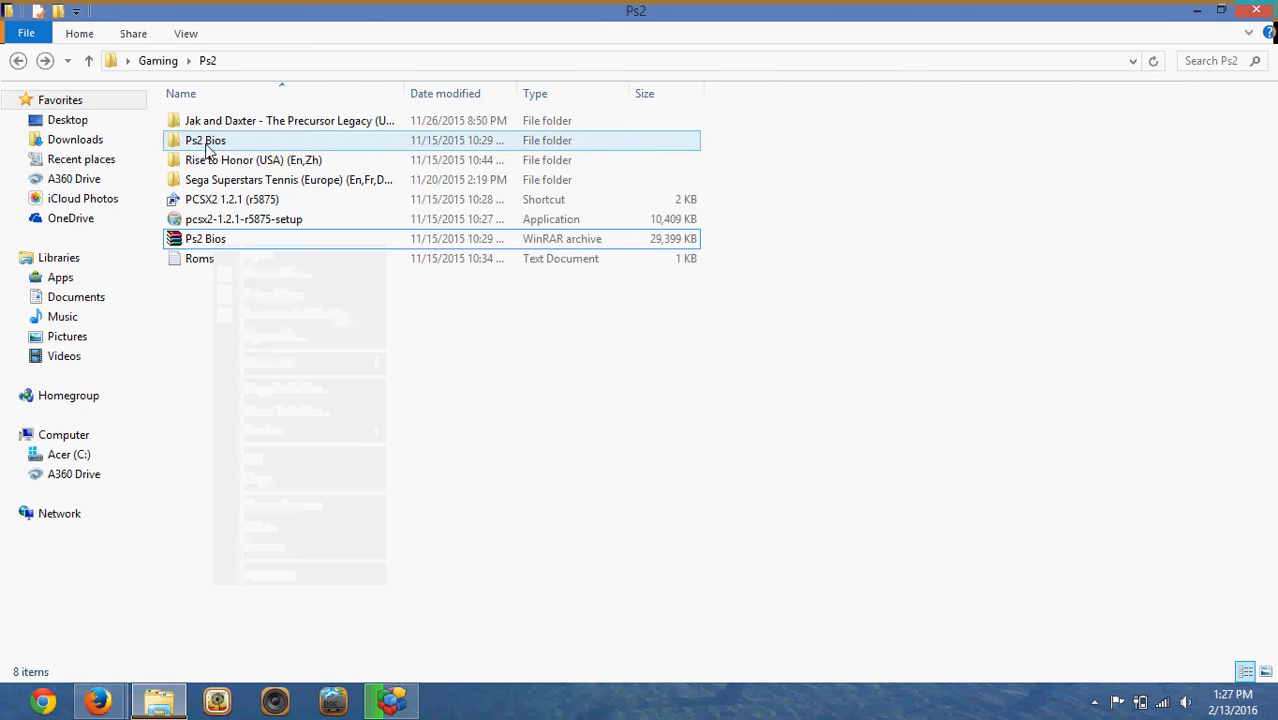
left_click(205, 140)
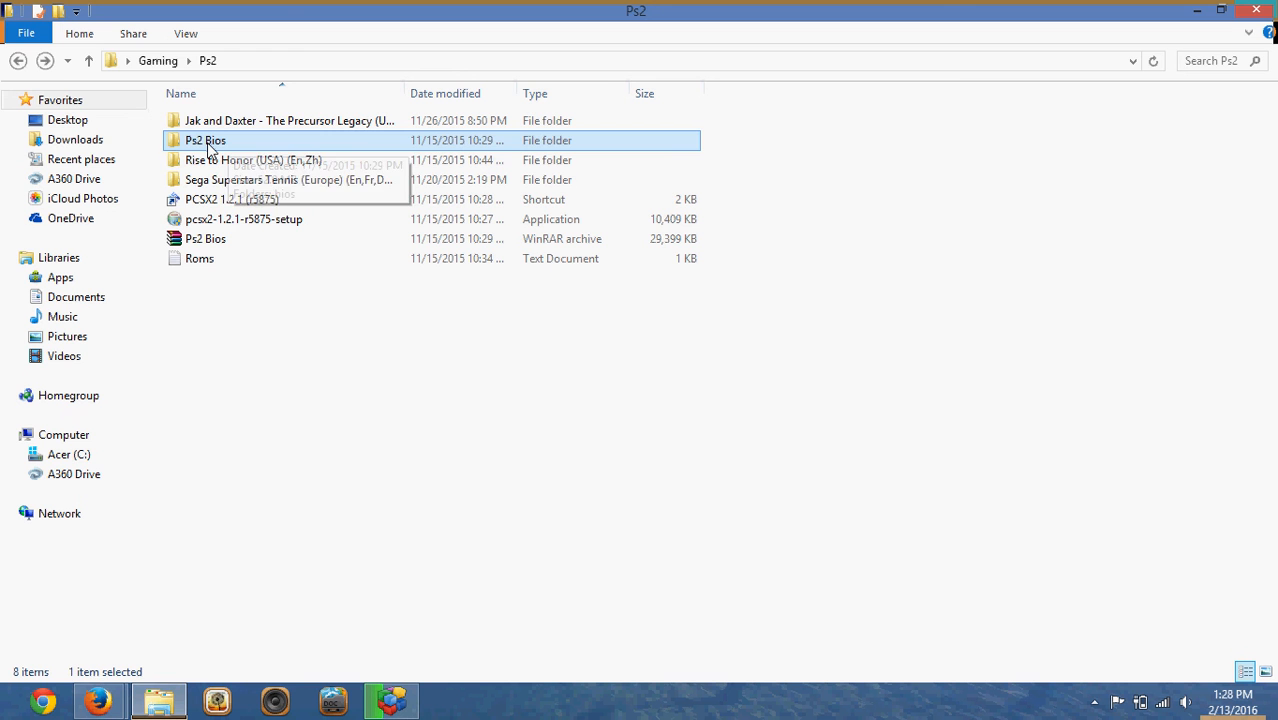
mouse_move(230, 359)
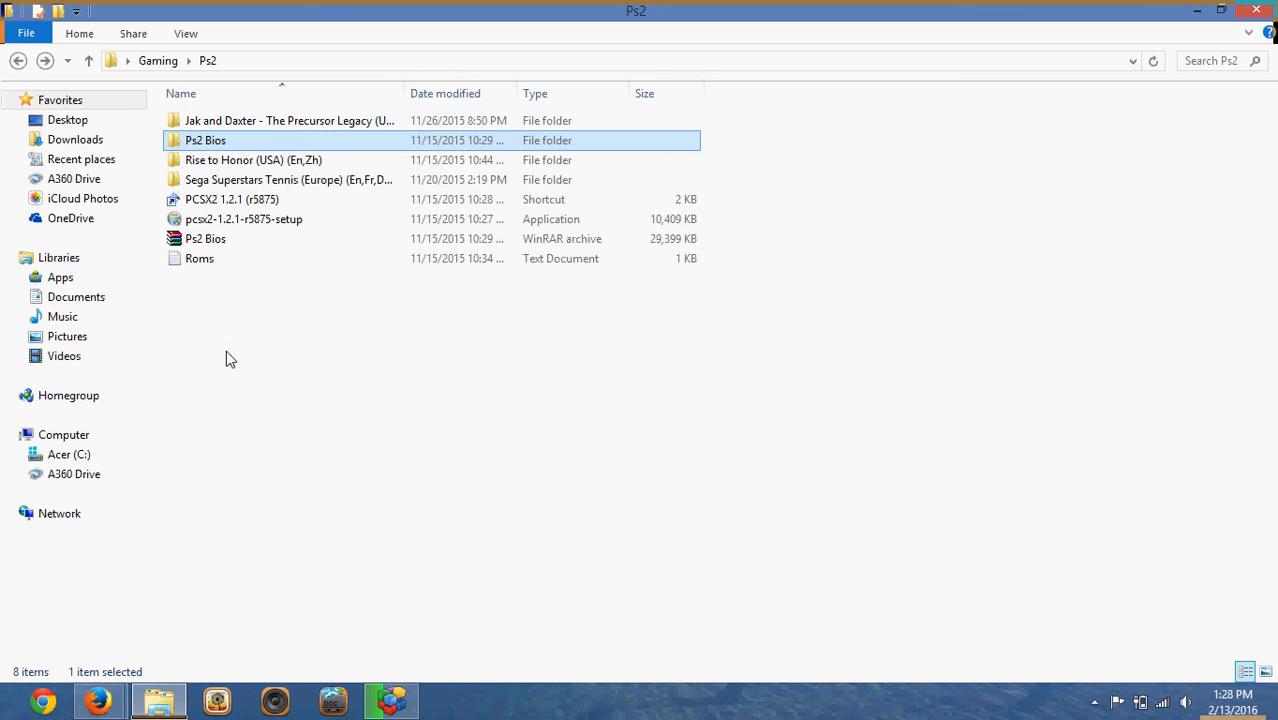
mouse_move(205, 140)
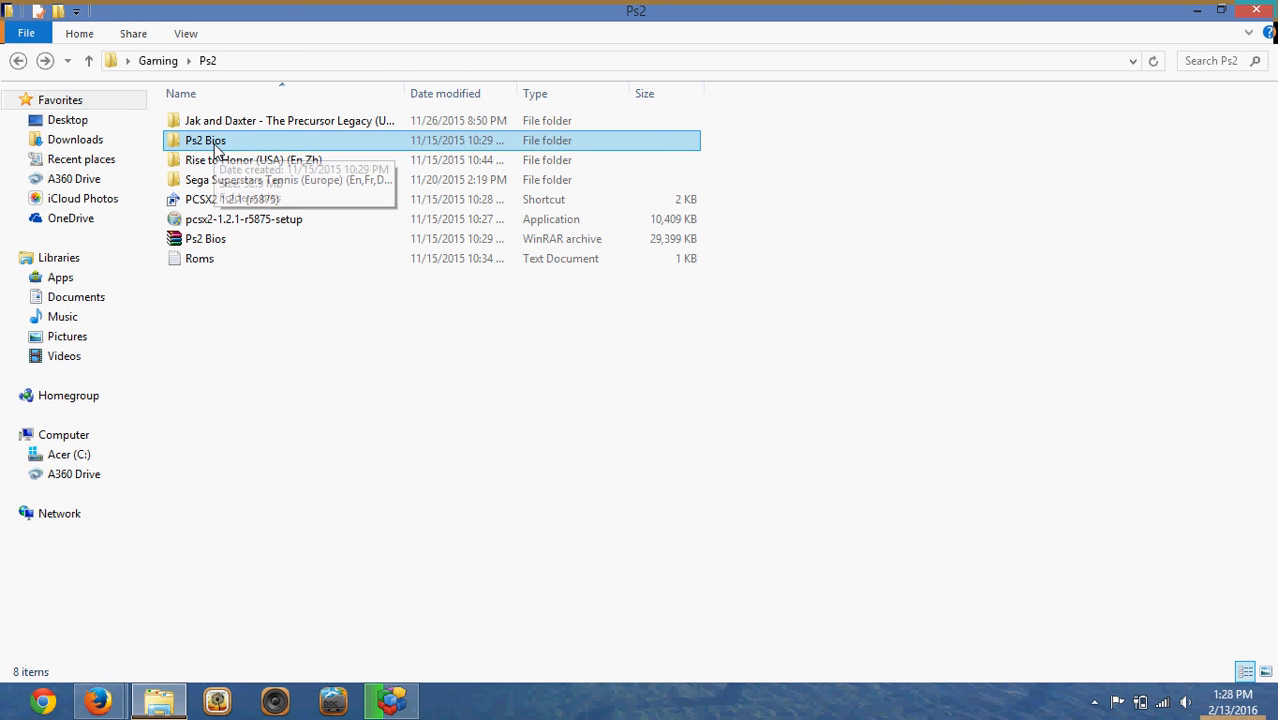
mouse_move(265, 219)
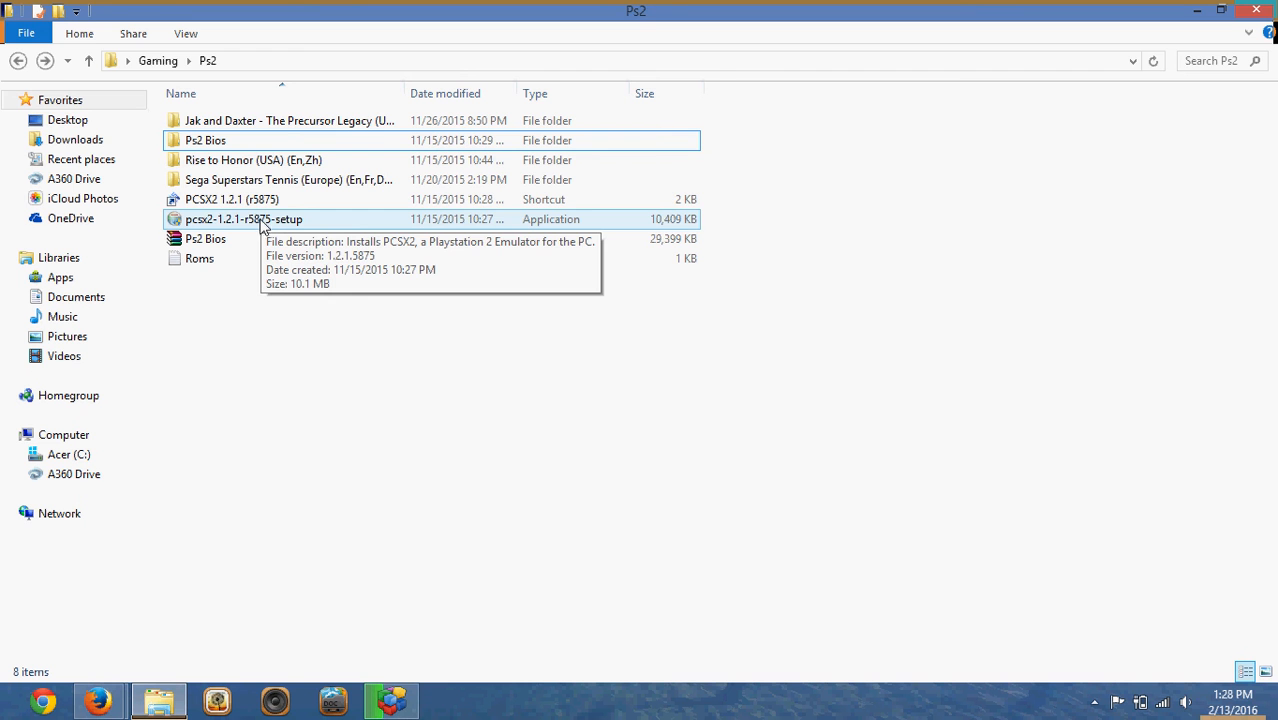
mouse_move(193, 218)
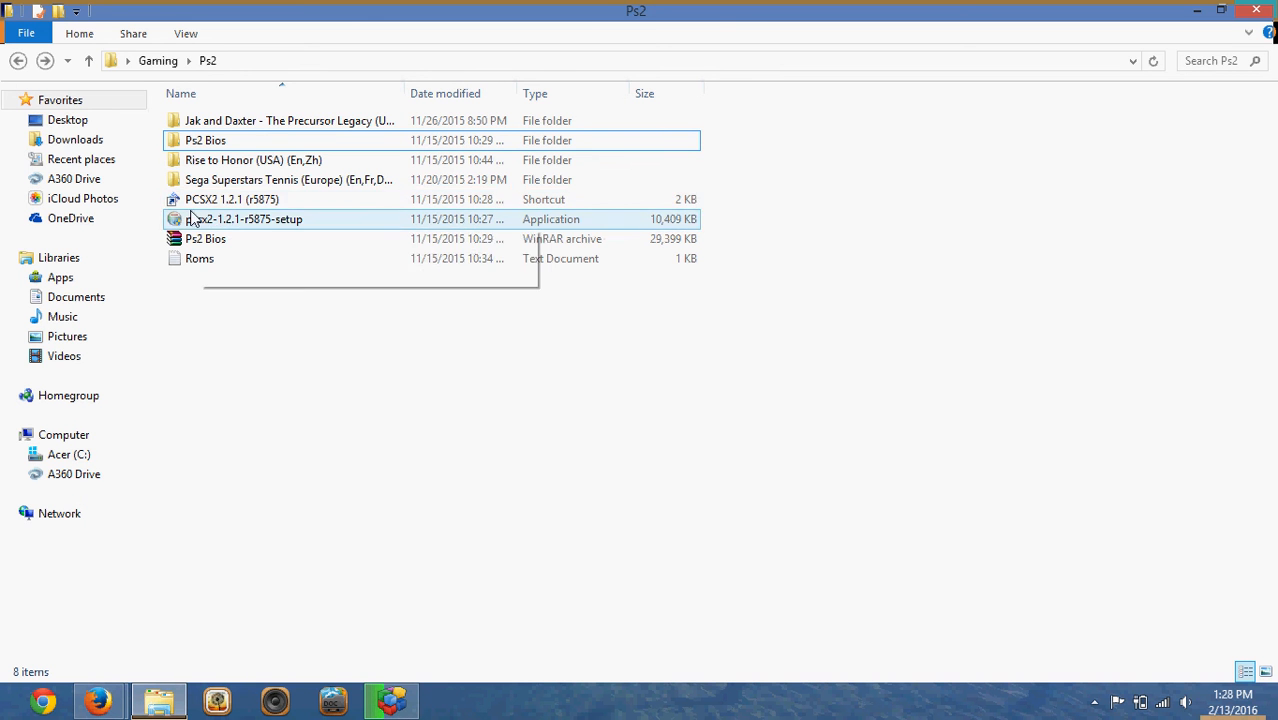
mouse_move(235, 199)
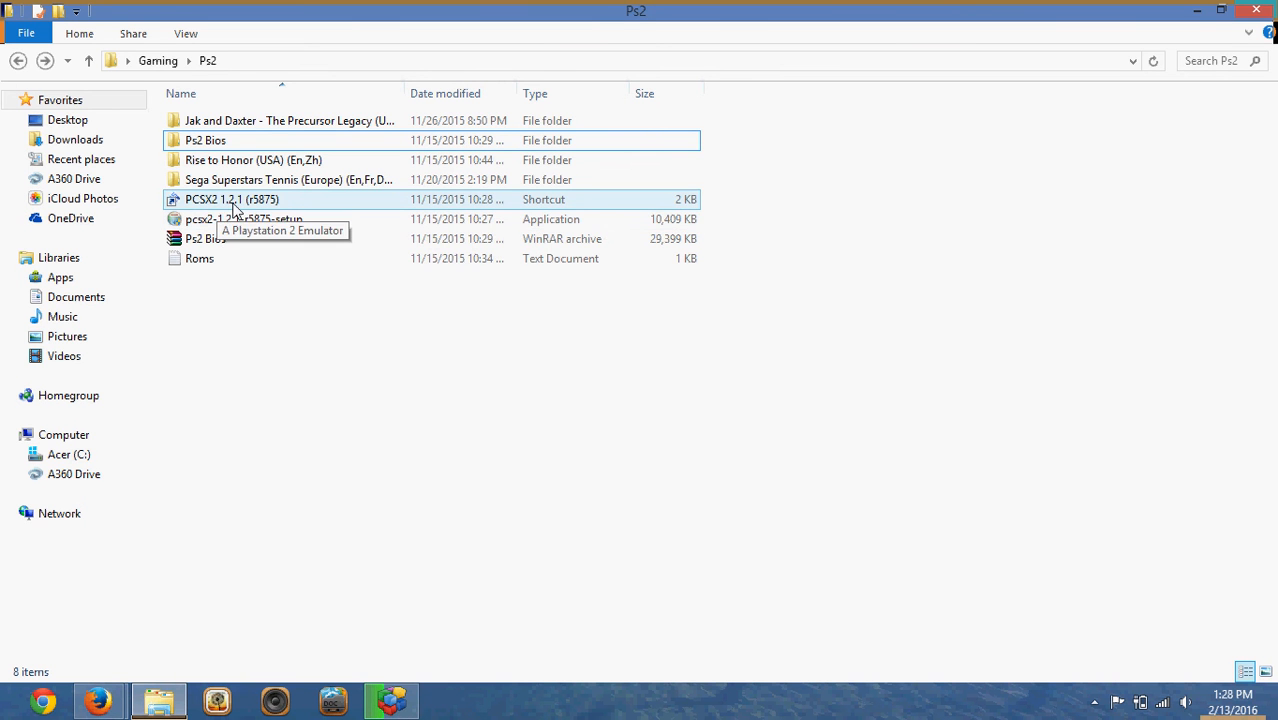
double_click(231, 199)
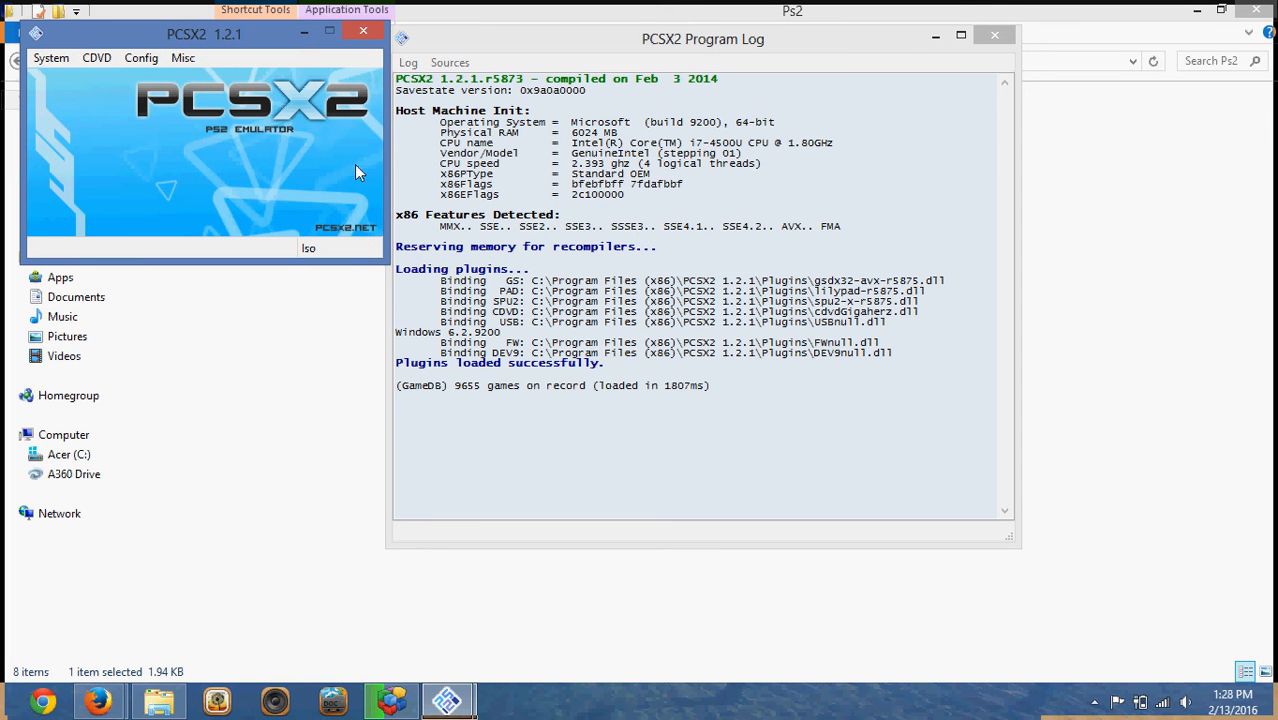
mouse_move(258, 90)
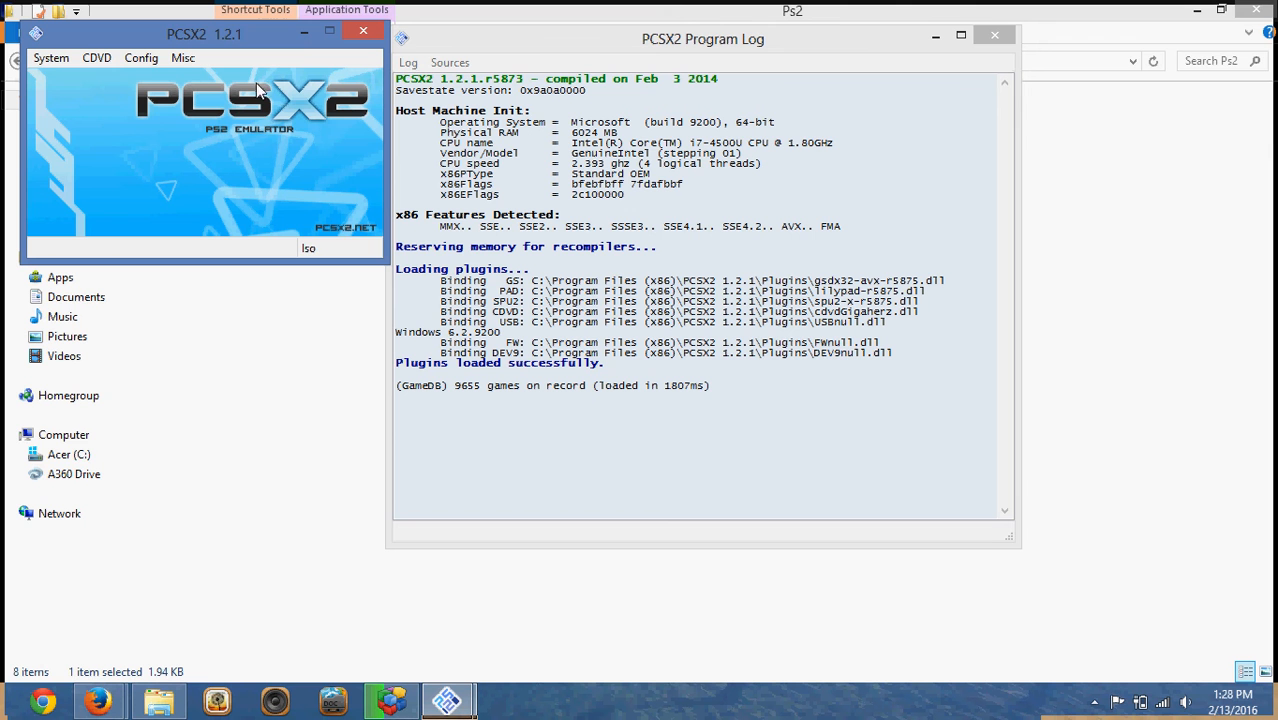
mouse_move(305, 164)
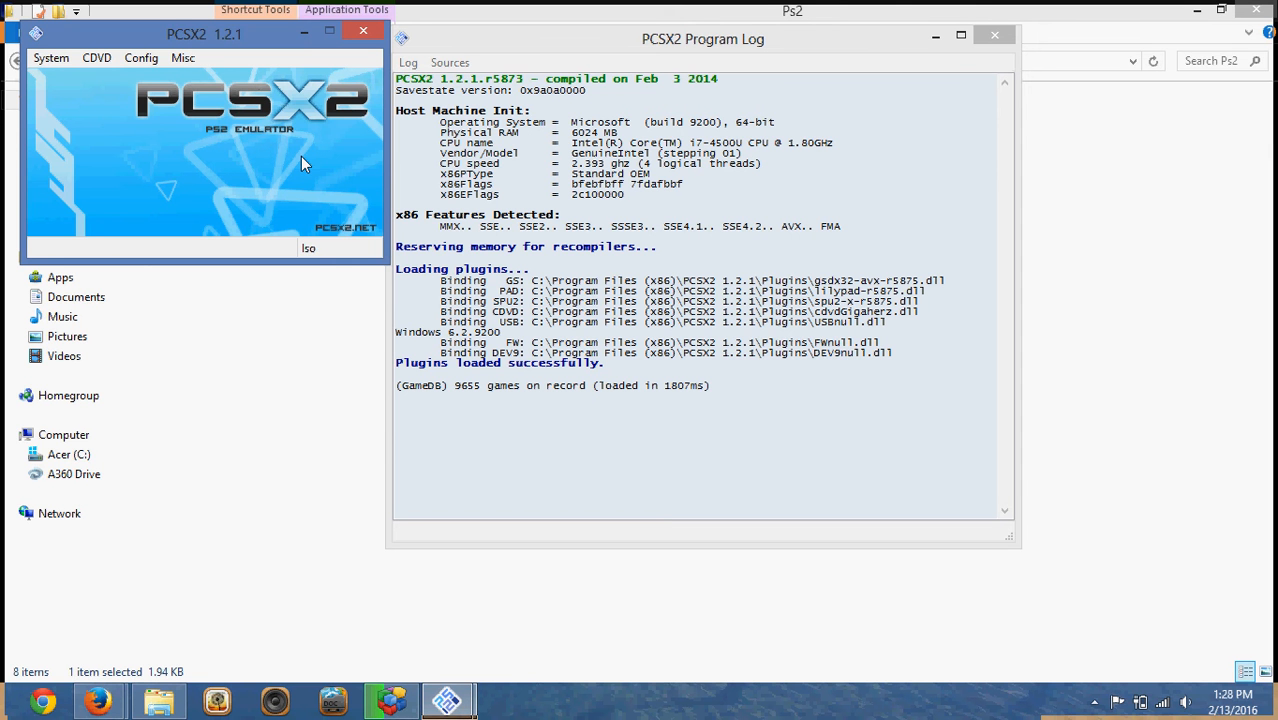
mouse_move(473, 262)
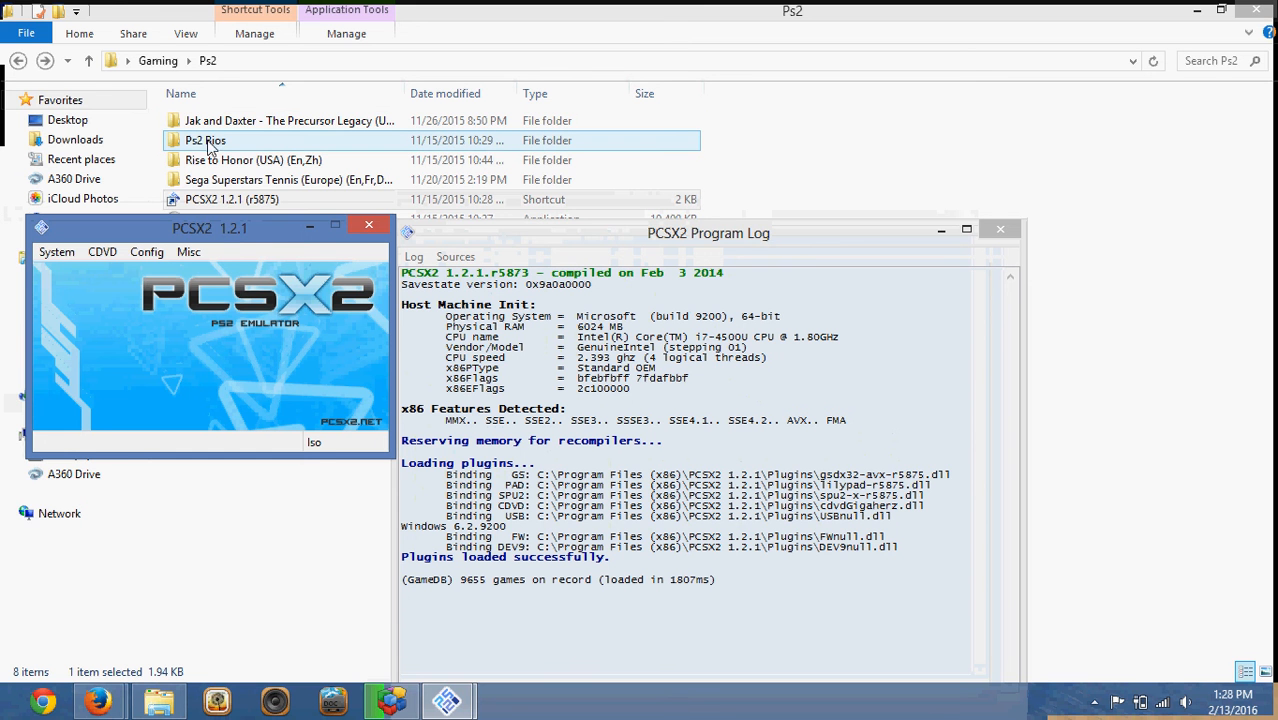
mouse_move(248, 150)
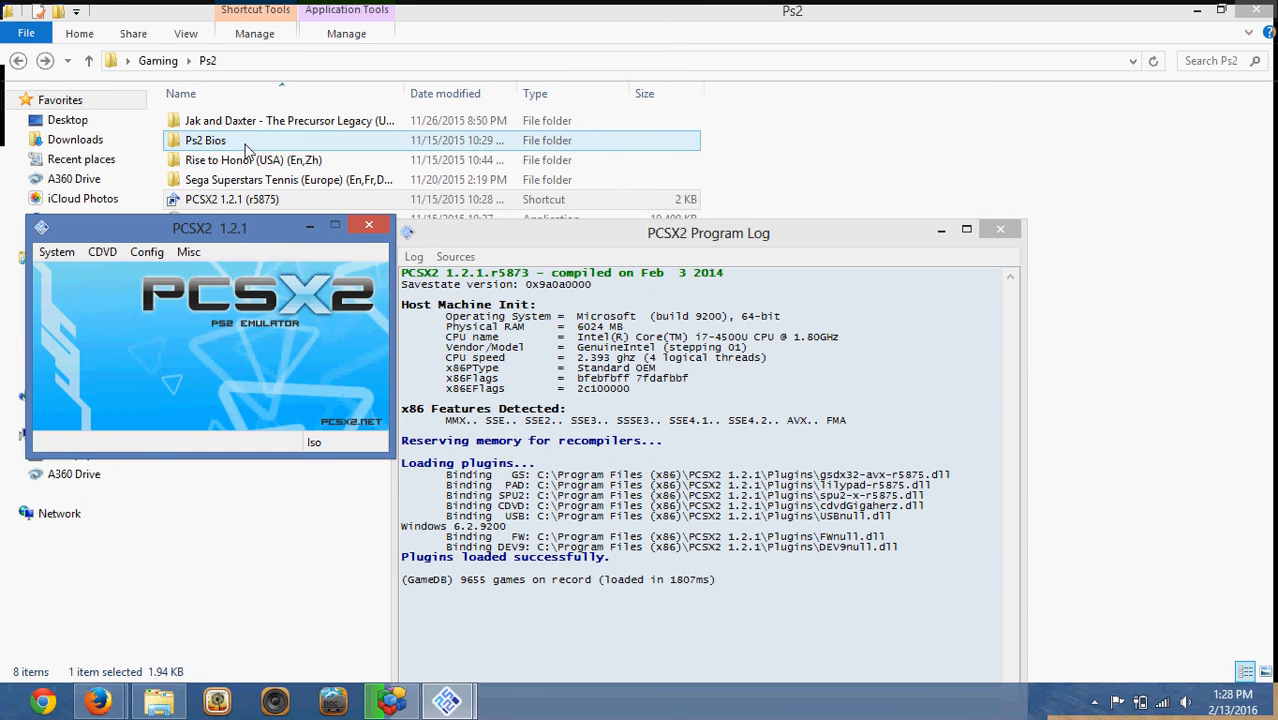
mouse_move(293, 240)
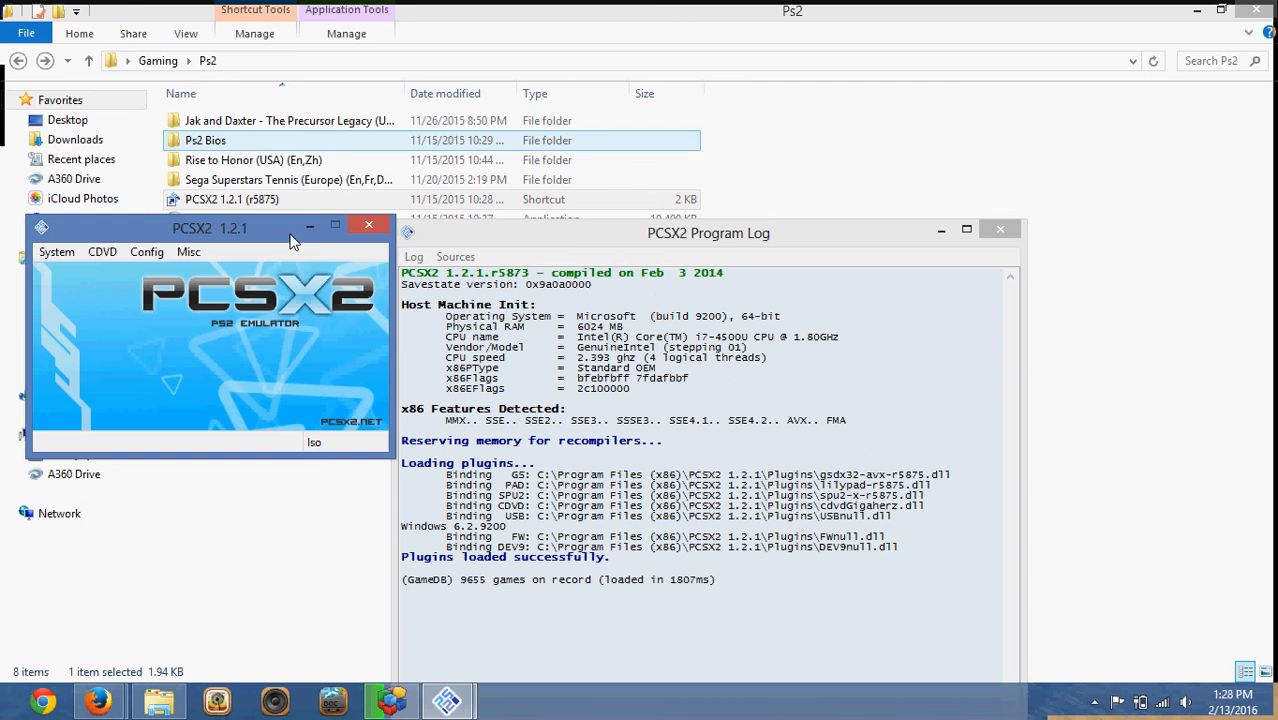
mouse_move(246, 241)
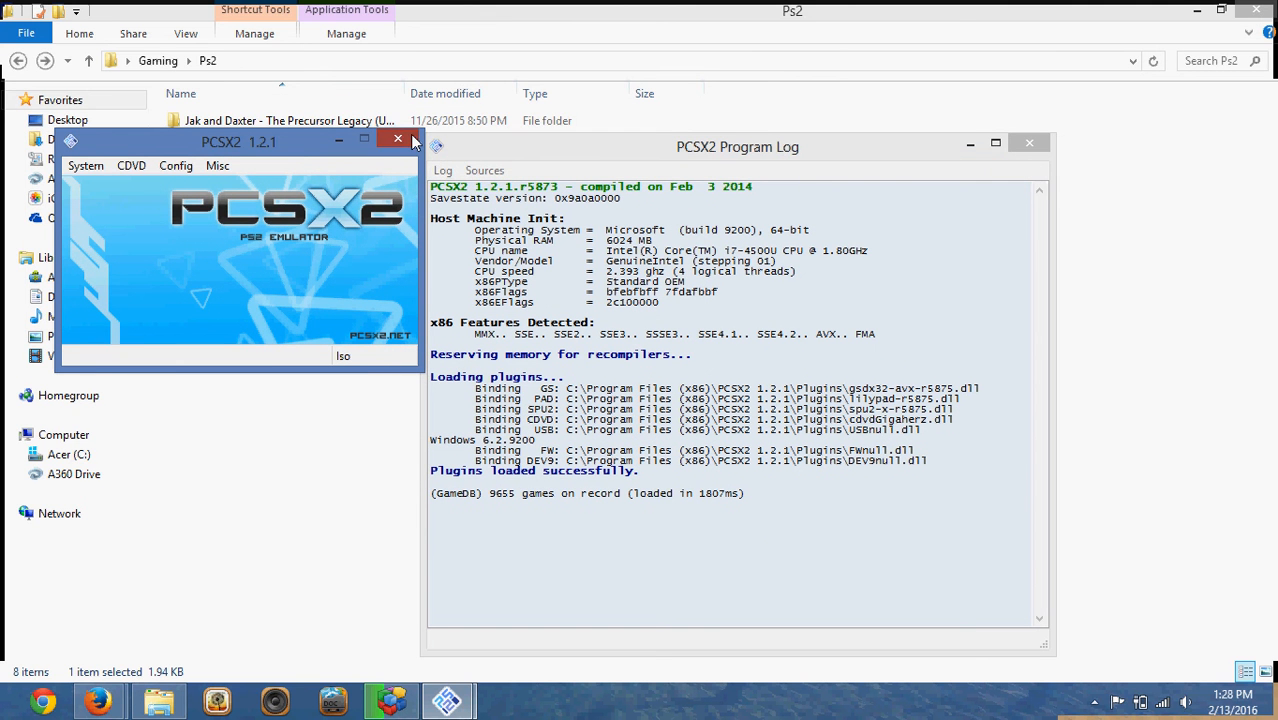
left_click(398, 138)
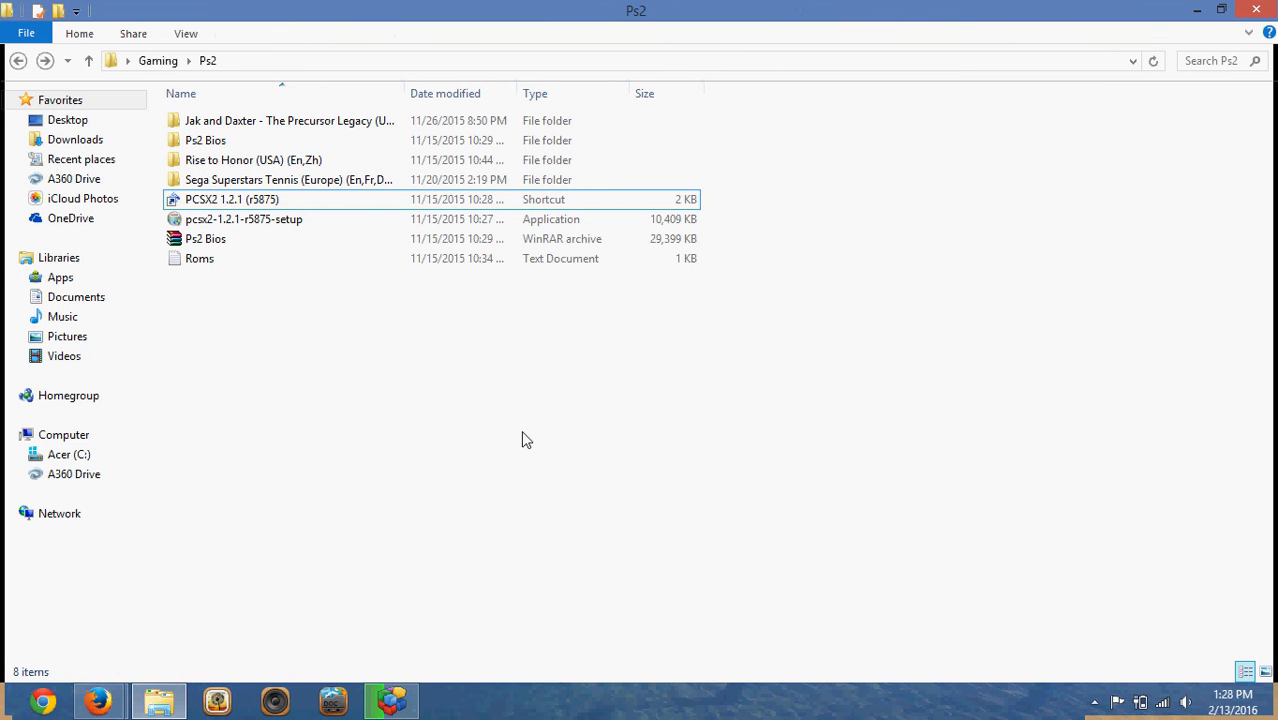
mouse_move(336, 425)
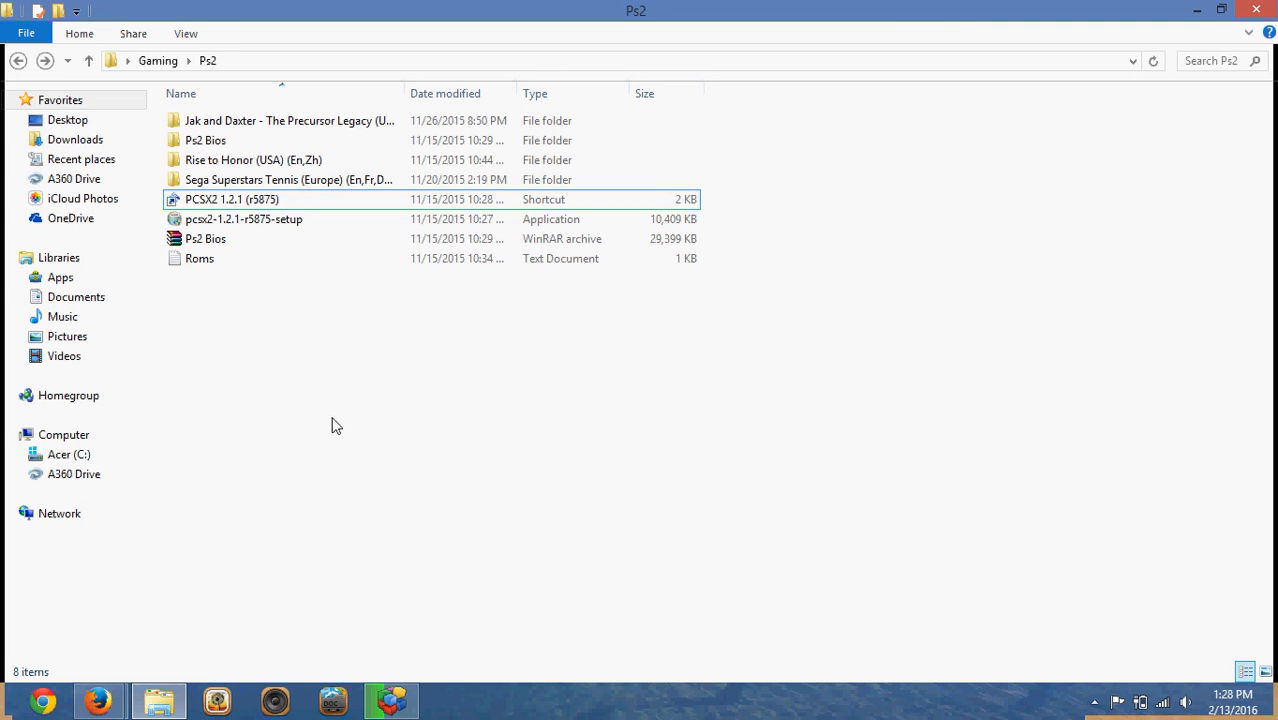
mouse_move(330, 428)
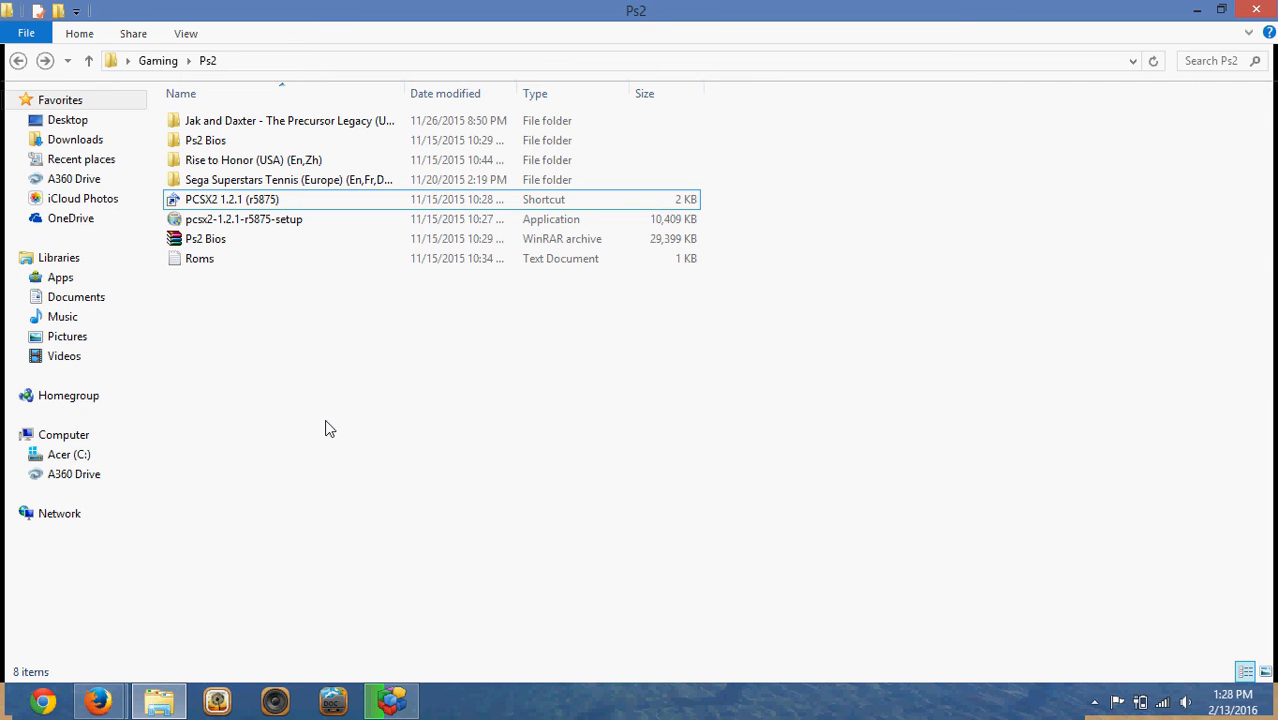
mouse_move(342, 388)
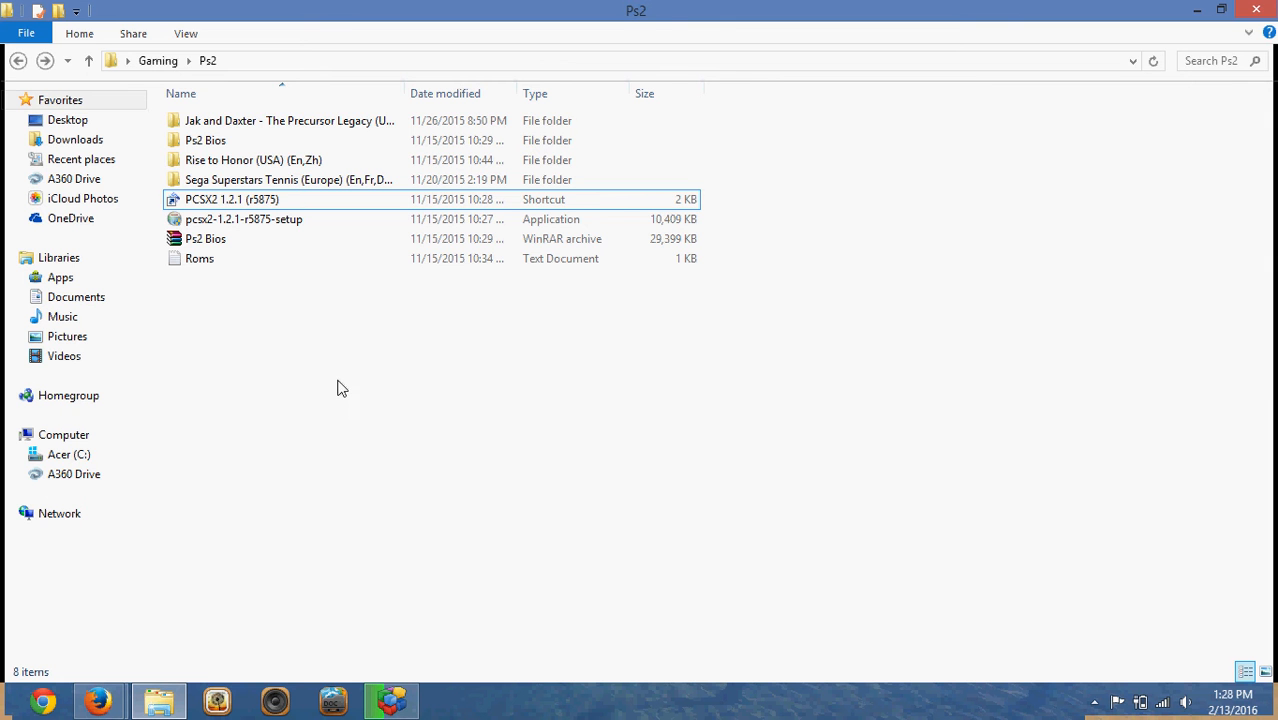
left_click(253, 160)
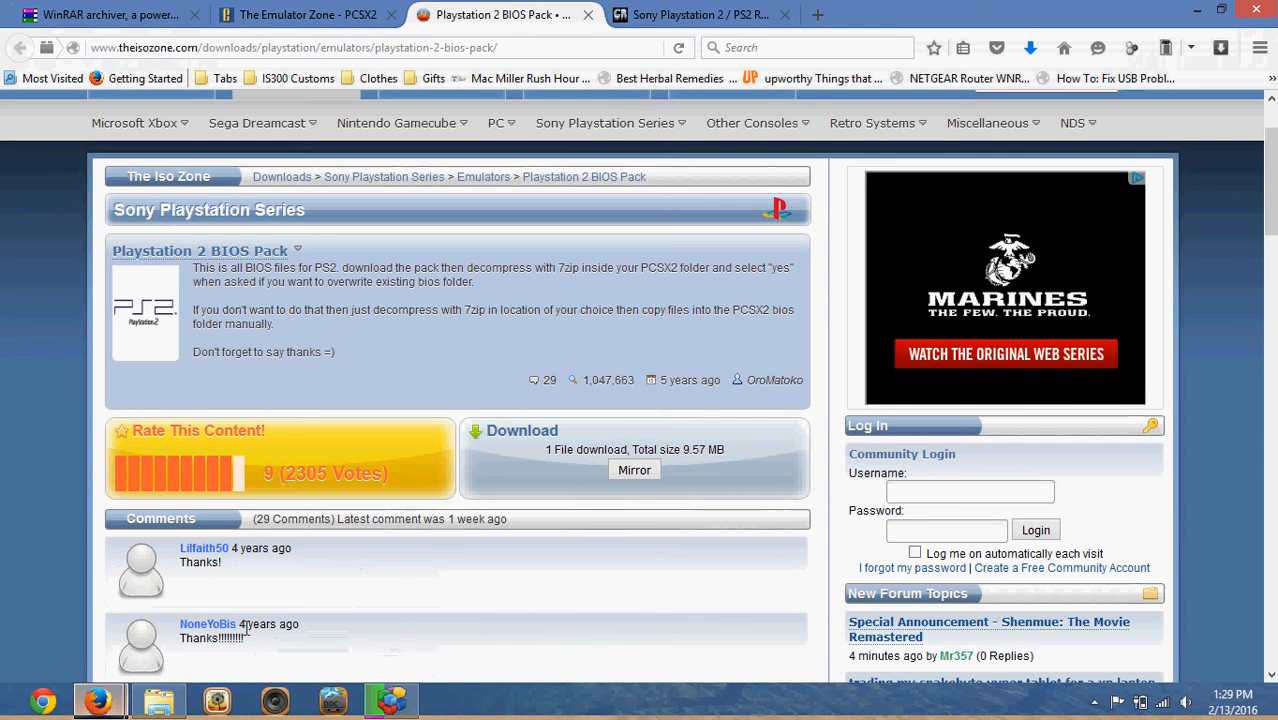
Switch to the CoolROM PS2 ROMs page and scroll through its top downloads list.
left_click(700, 15)
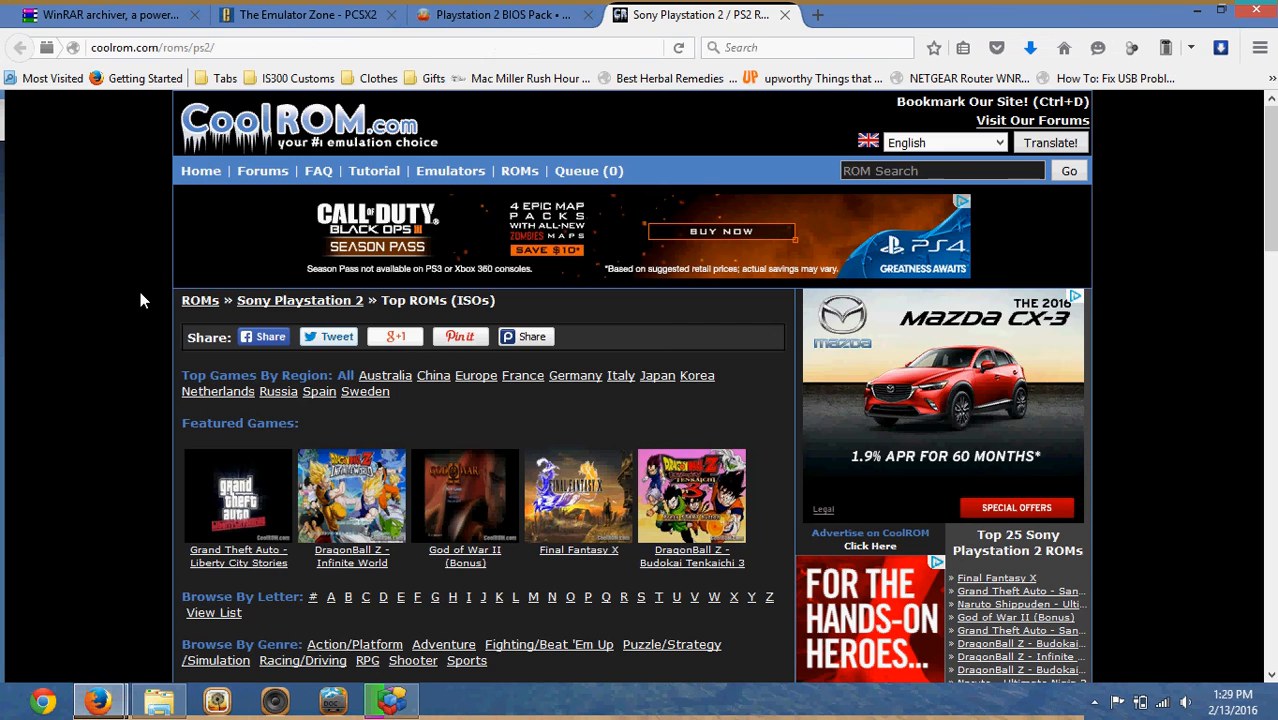
scroll("down", 3)
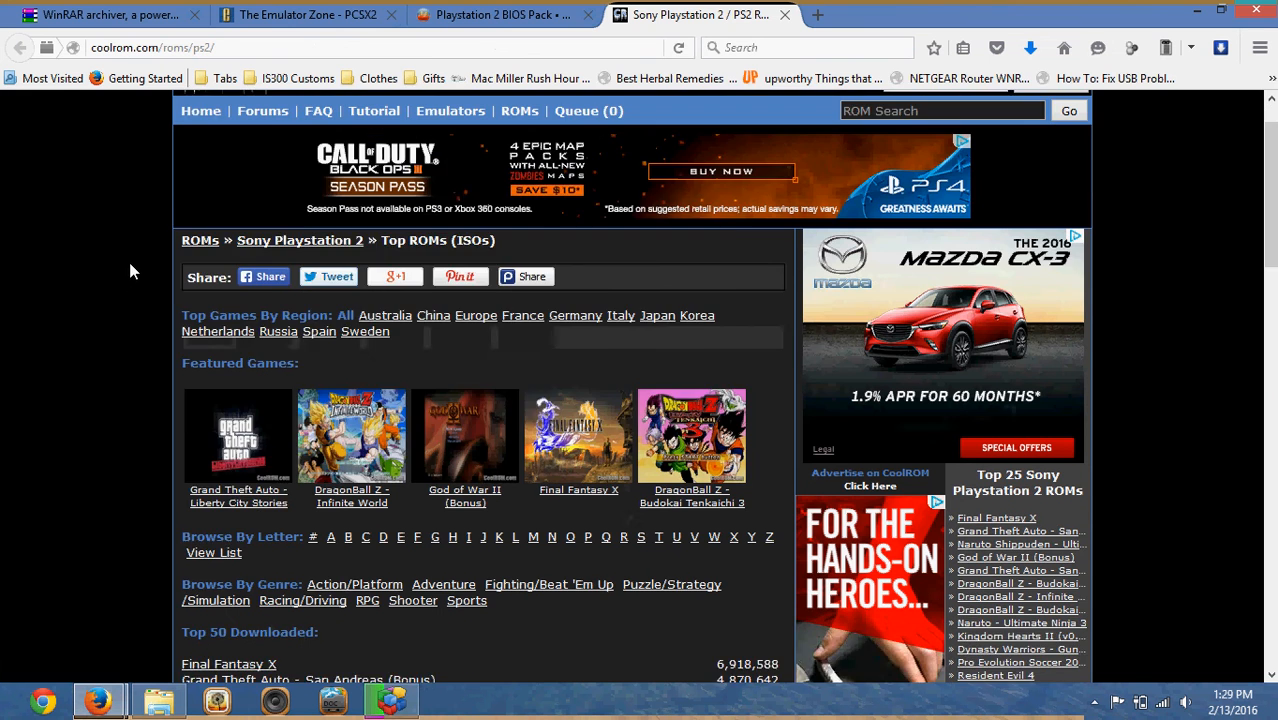
scroll("down", 3)
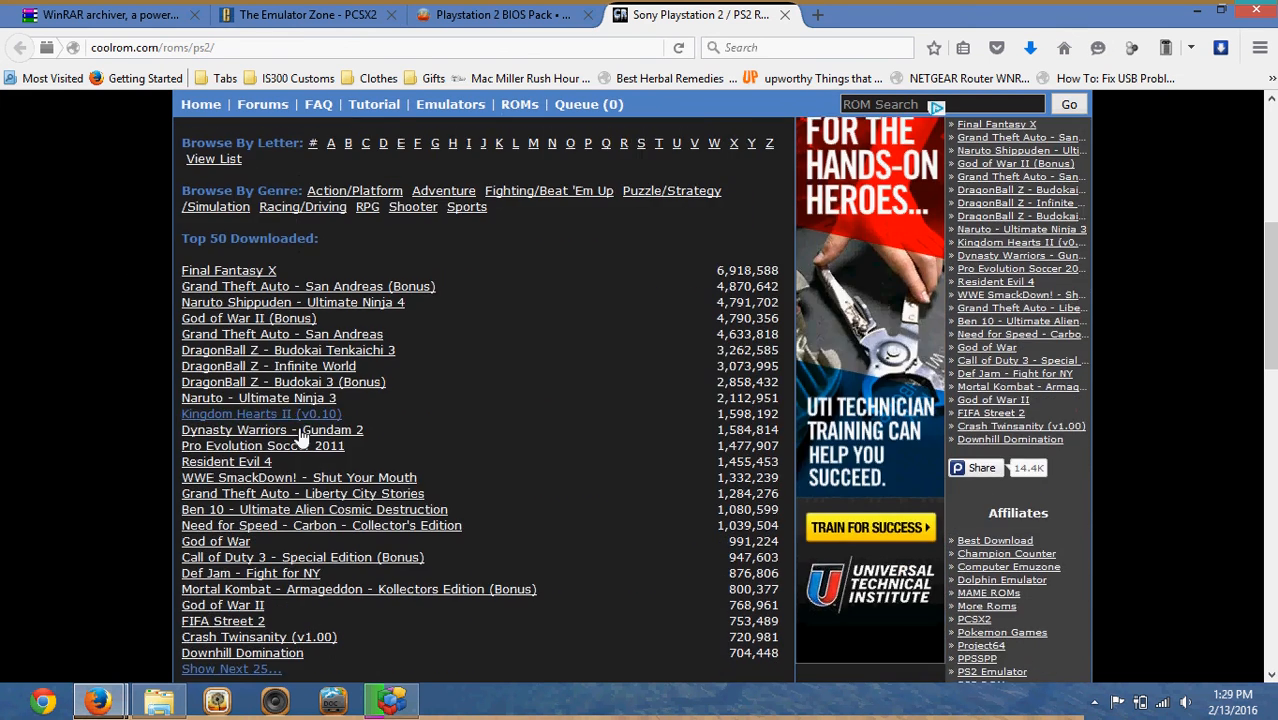
scroll("down", 3)
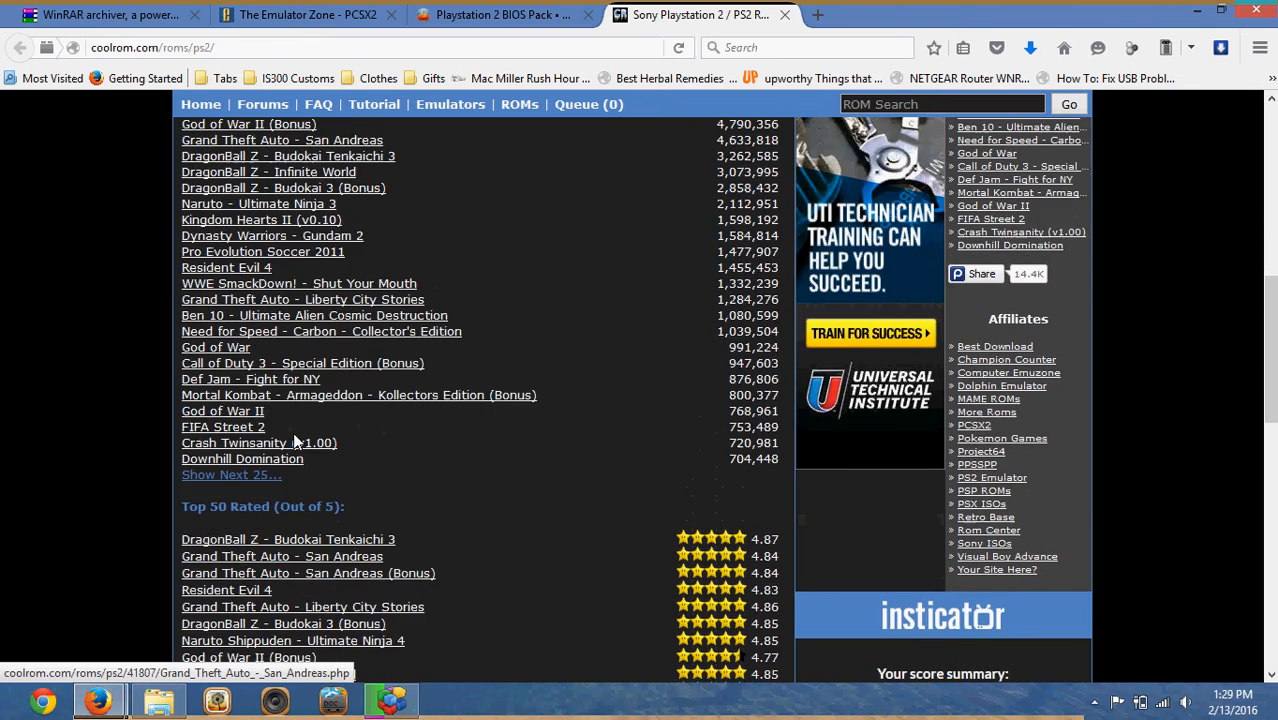
scroll("up", 3)
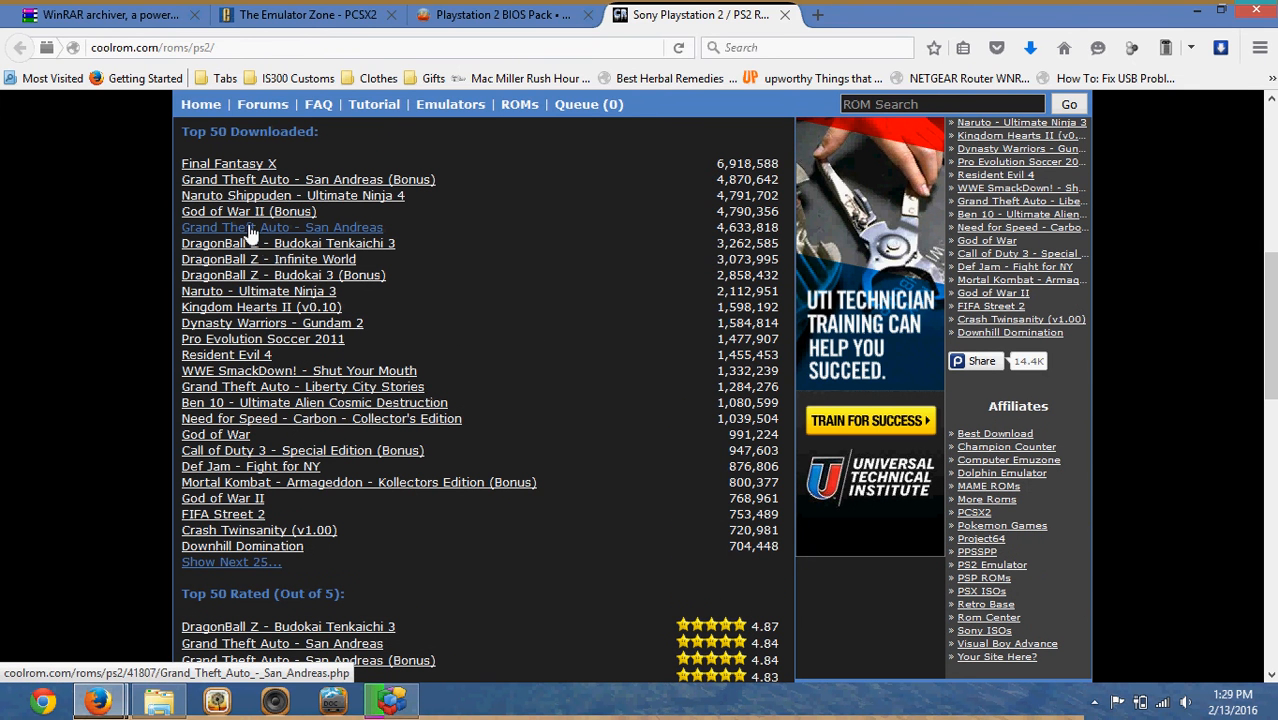
View the Grand Theft Auto - San Andreas page's download section, then return to the Ps2 folder.
left_click(281, 227)
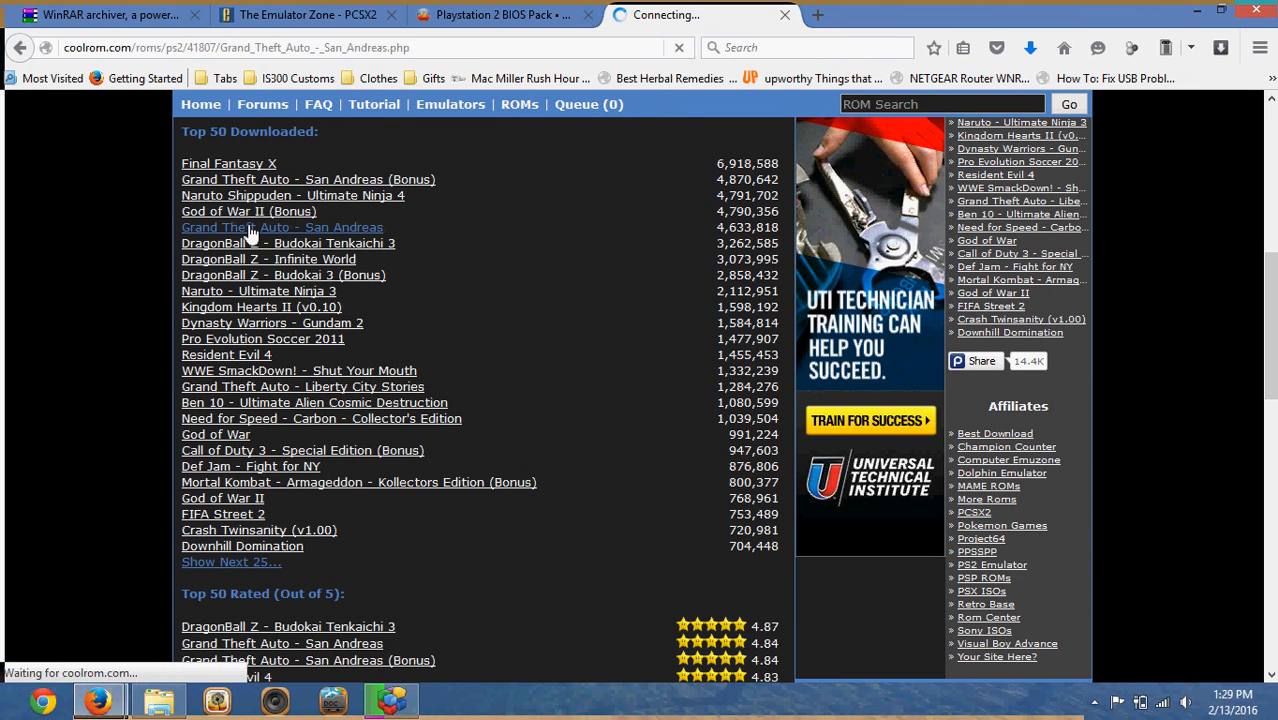
left_click(282, 227)
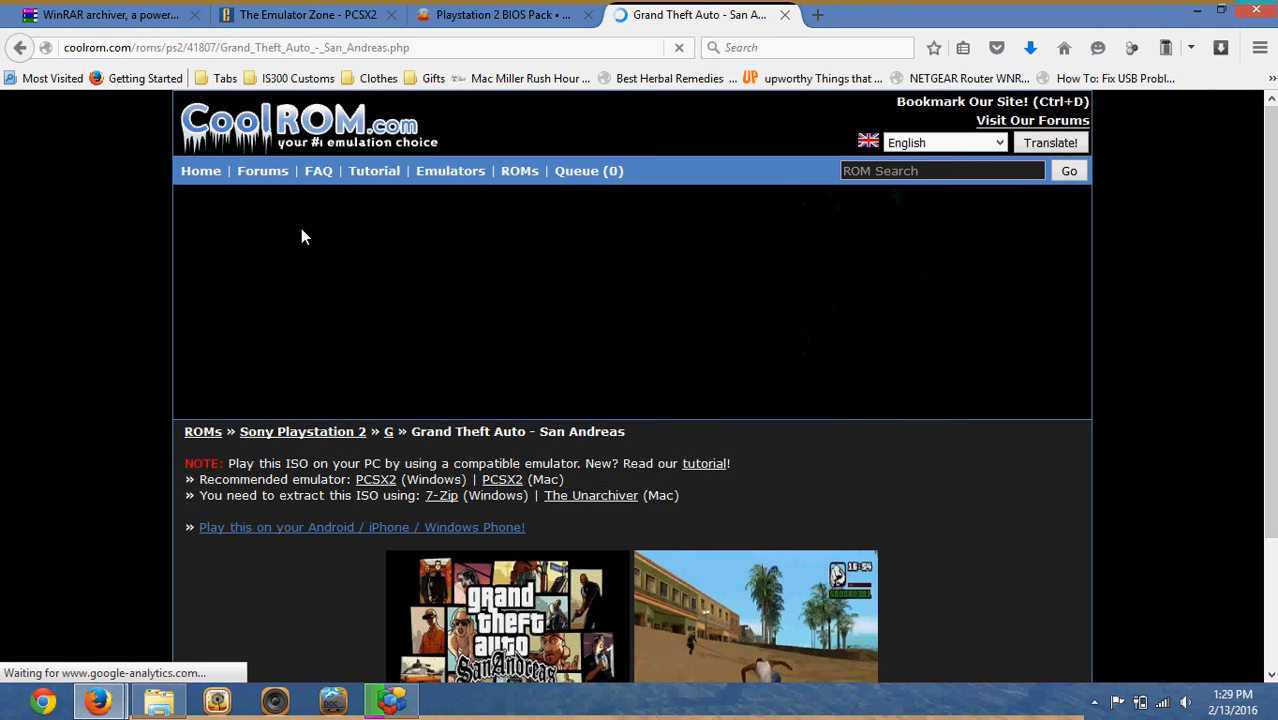
scroll("down", 3)
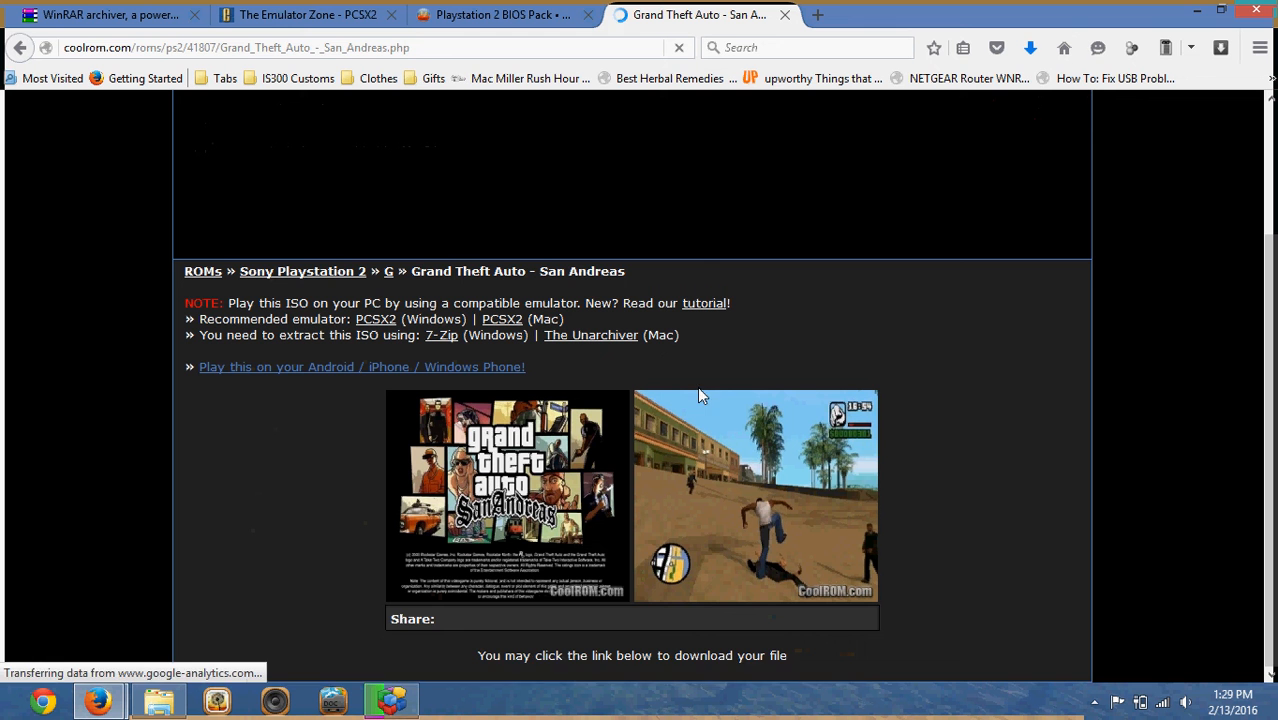
mouse_move(970, 461)
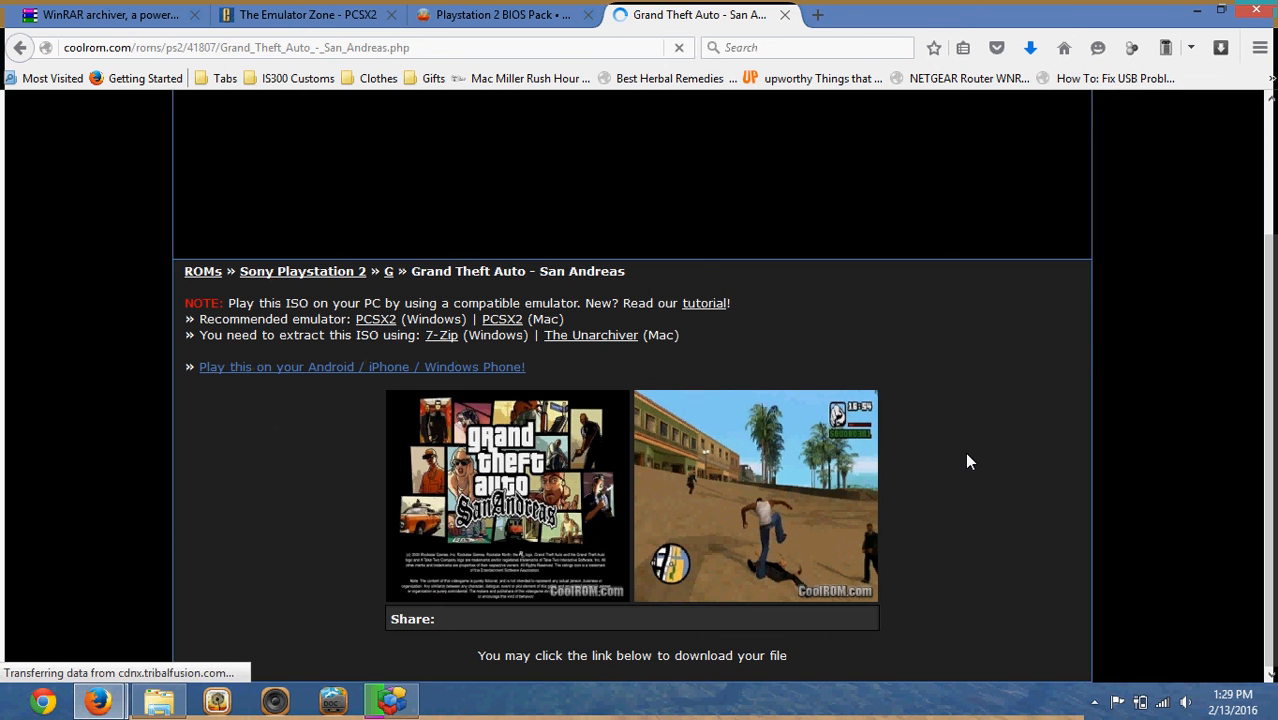
scroll("down", 3)
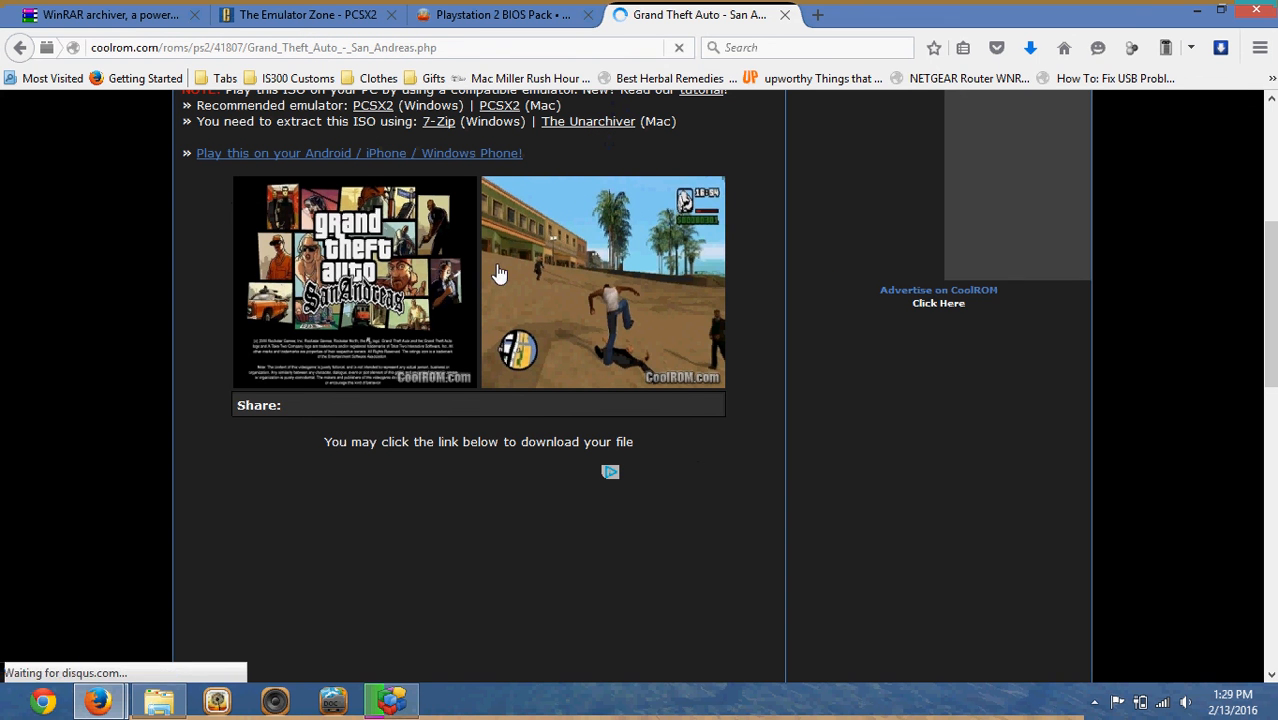
left_click(158, 699)
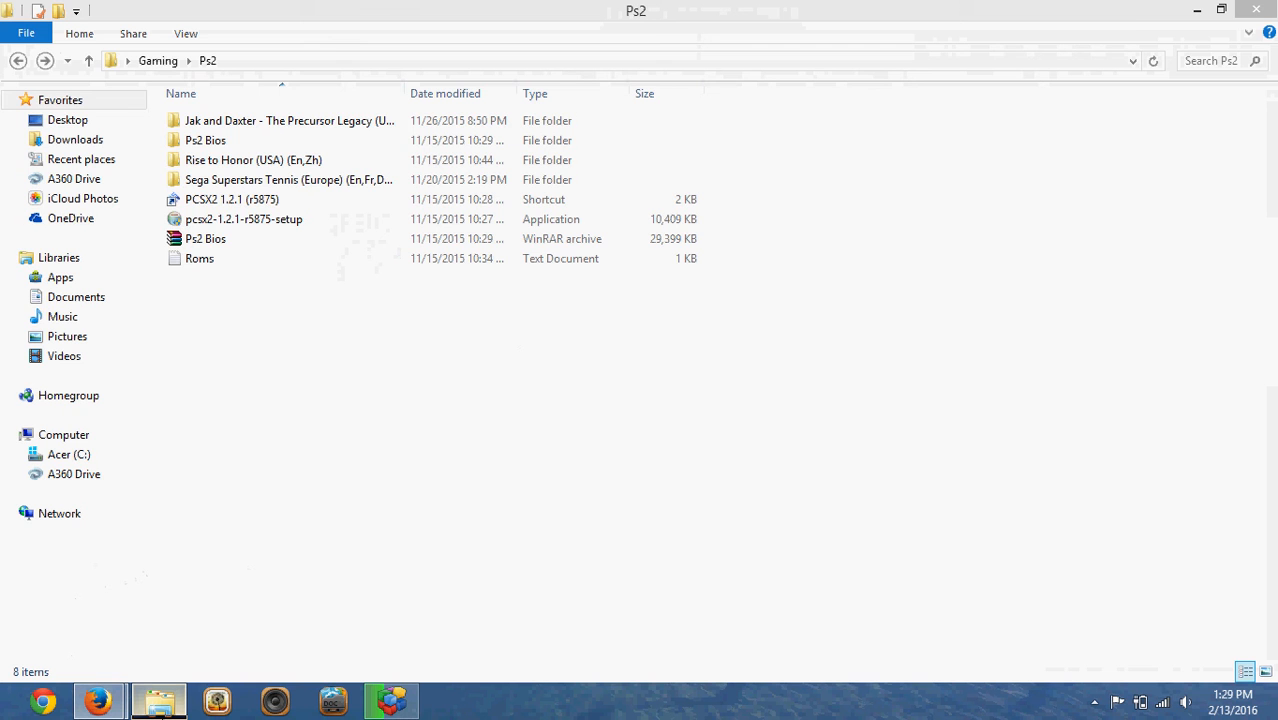
left_click(205, 238)
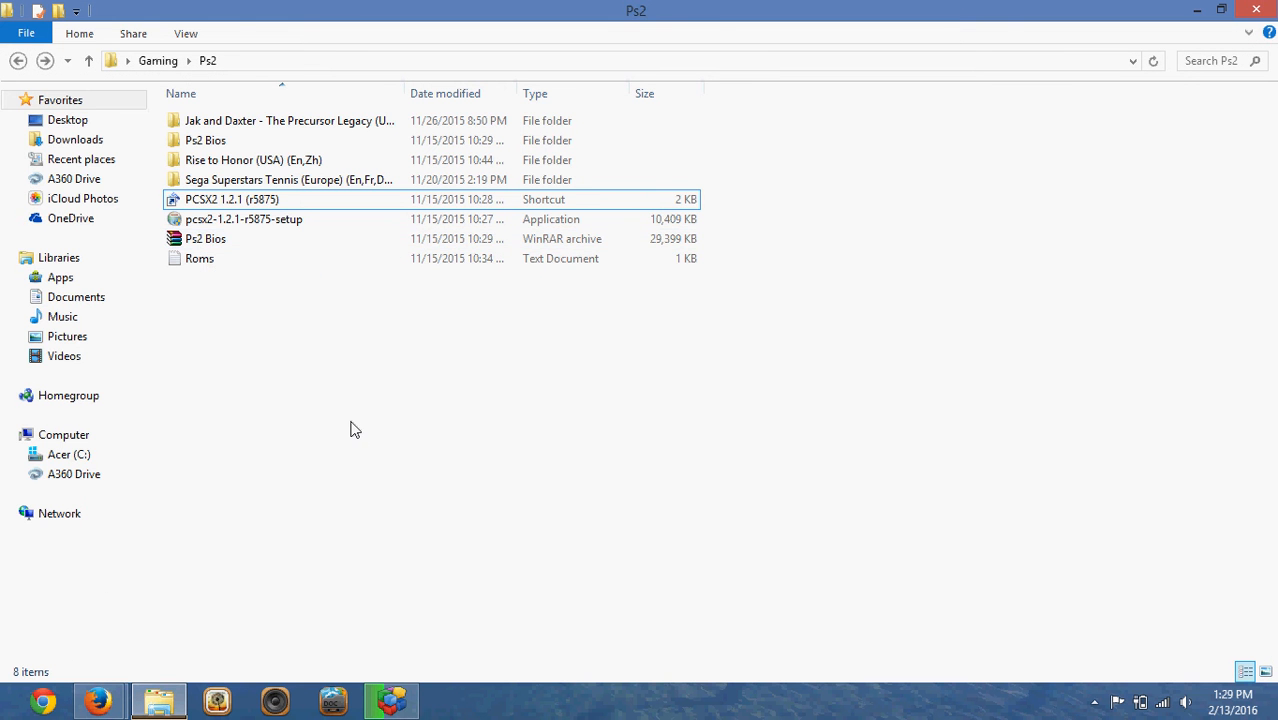
left_click(289, 120)
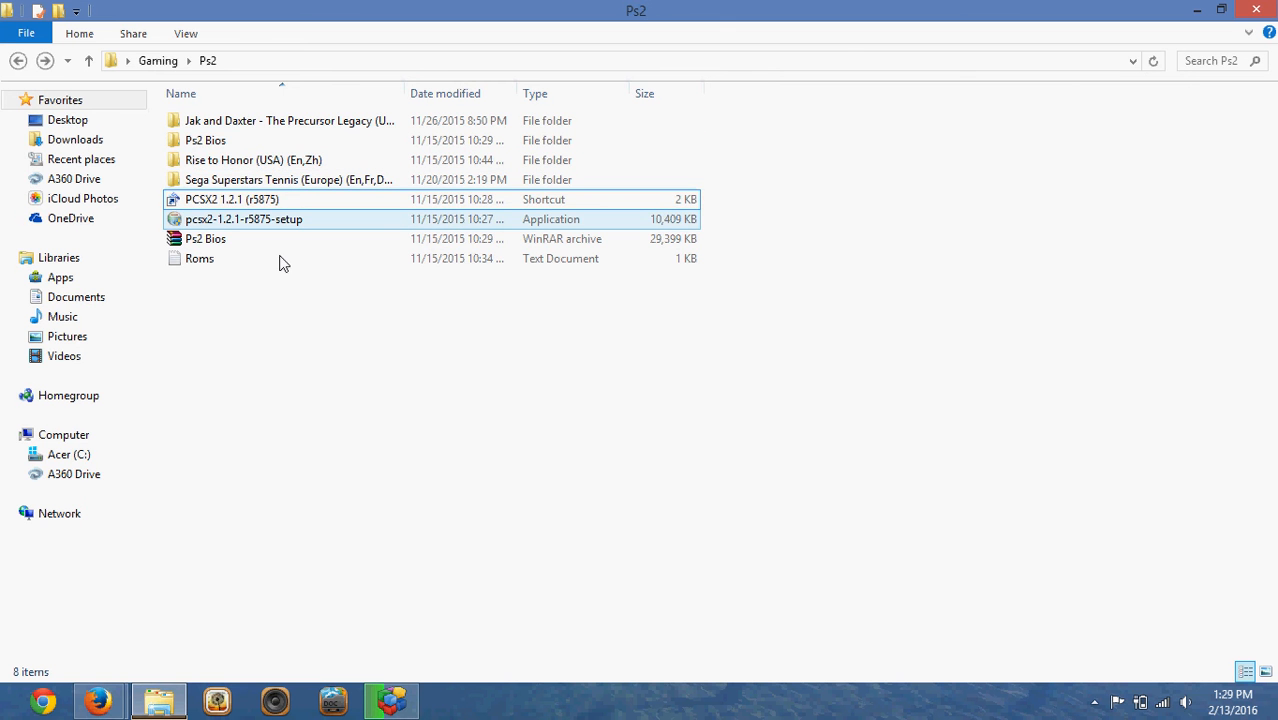
left_click(231, 199)
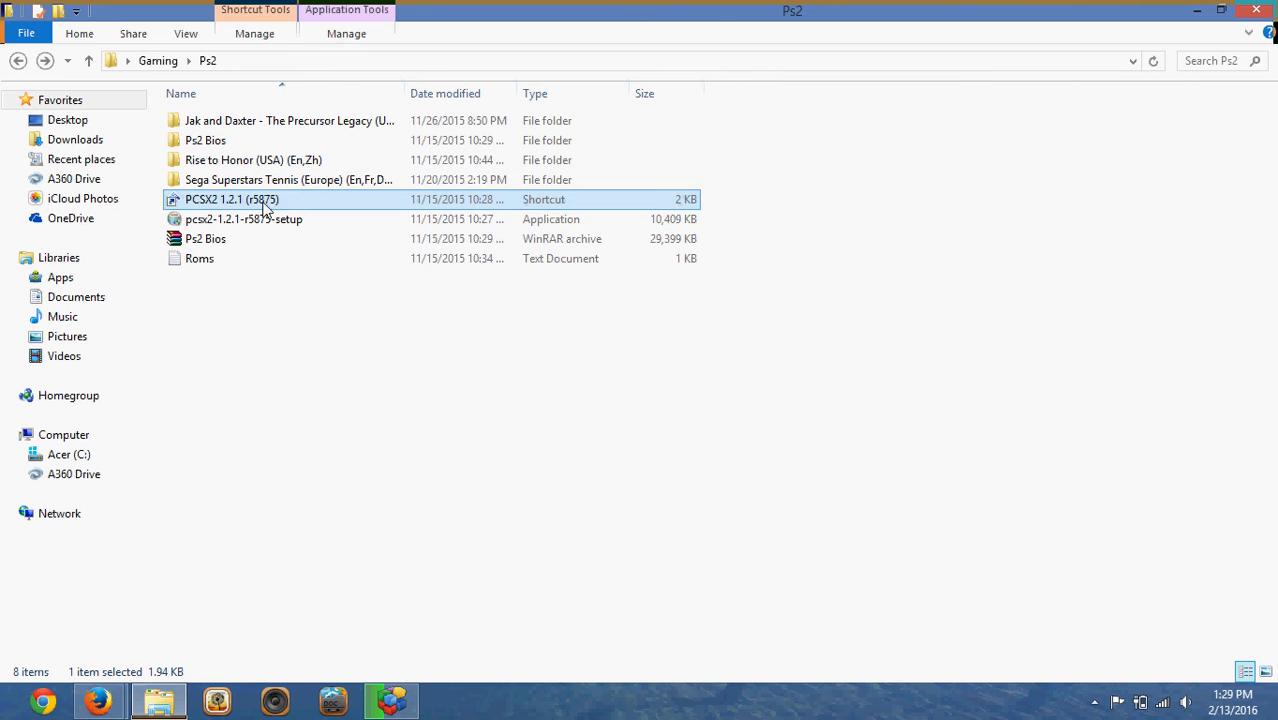
Launch PCSX2 and pick the Rise to Honor (USA) (En,Zh) ISO through the CDVD Iso Selector.
double_click(231, 199)
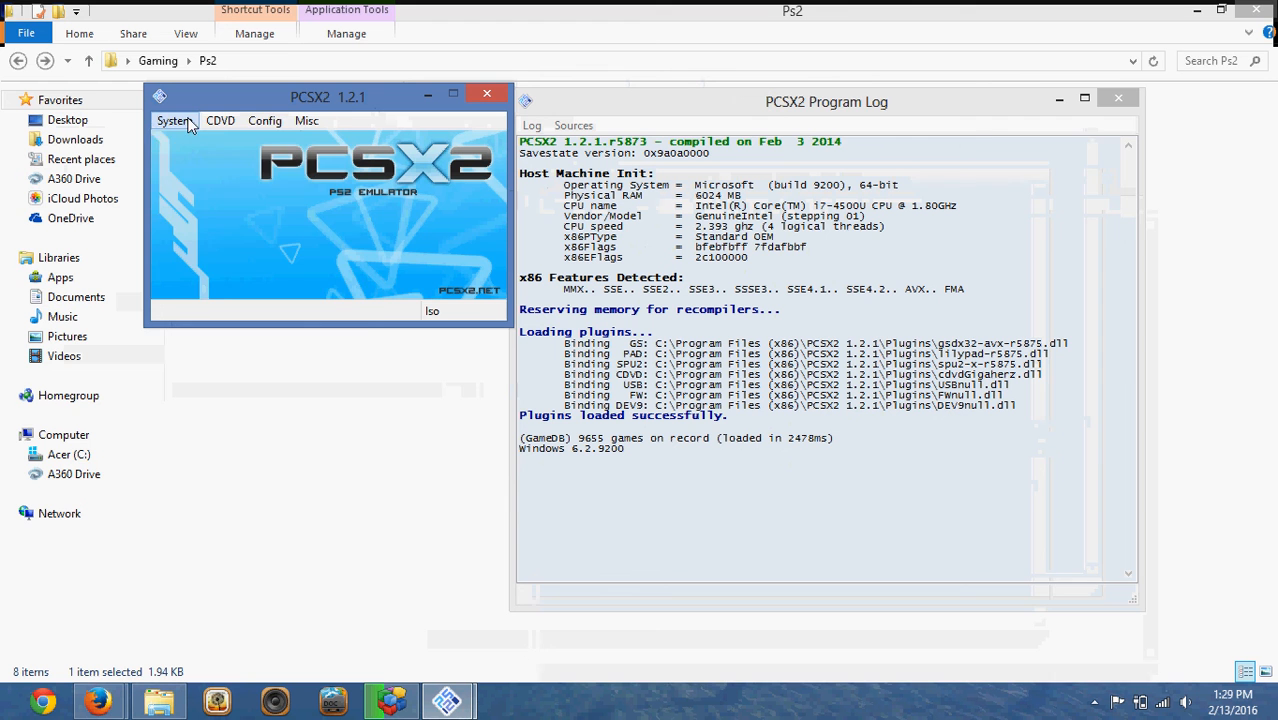
left_click(264, 120)
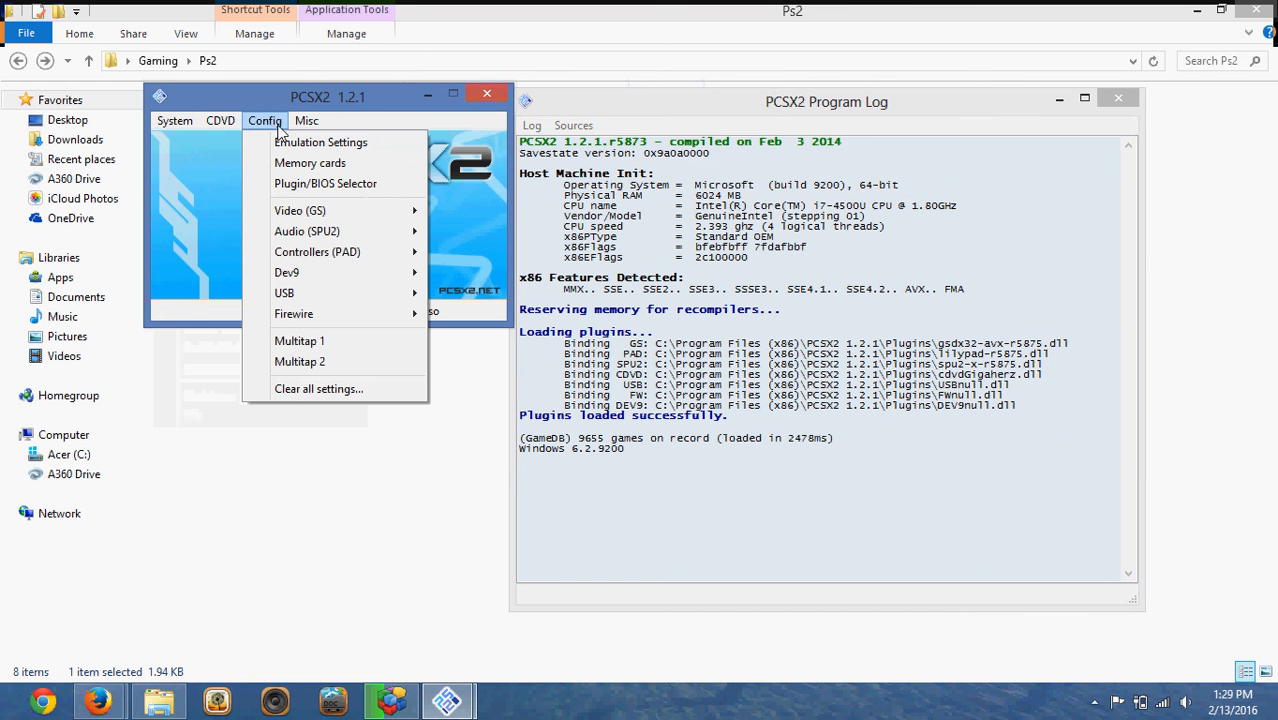
left_click(220, 120)
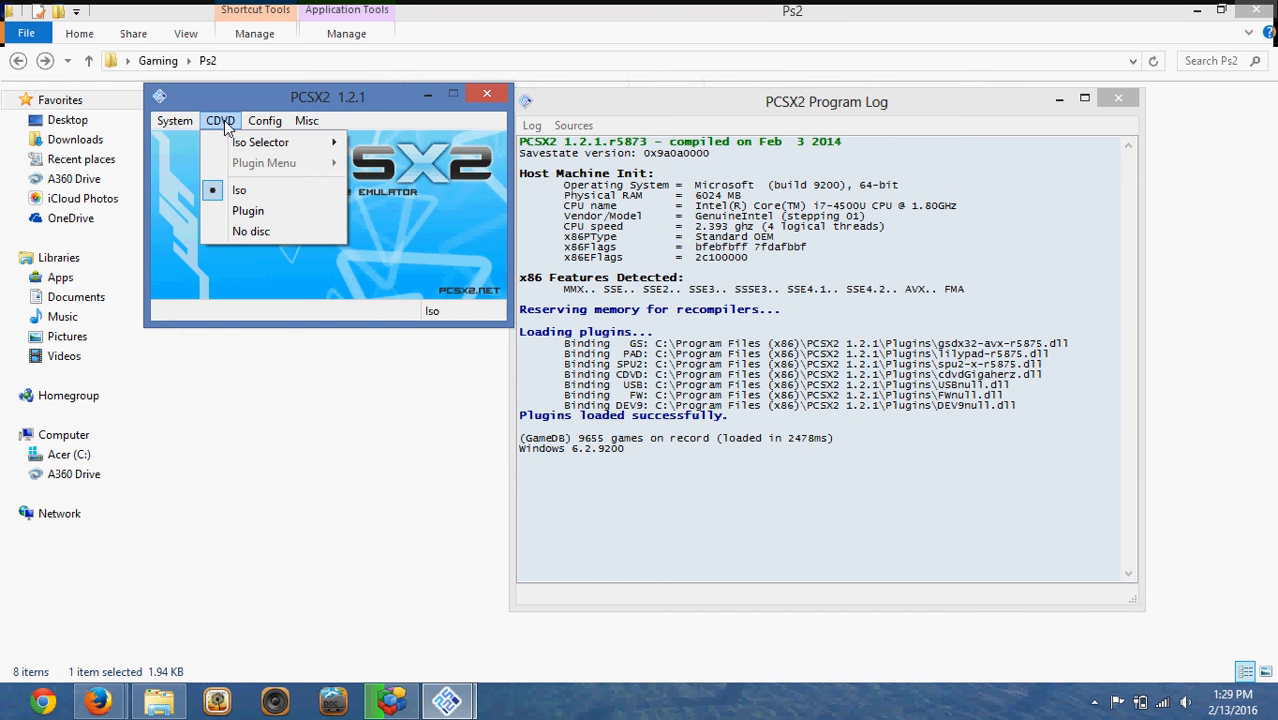
mouse_move(222, 128)
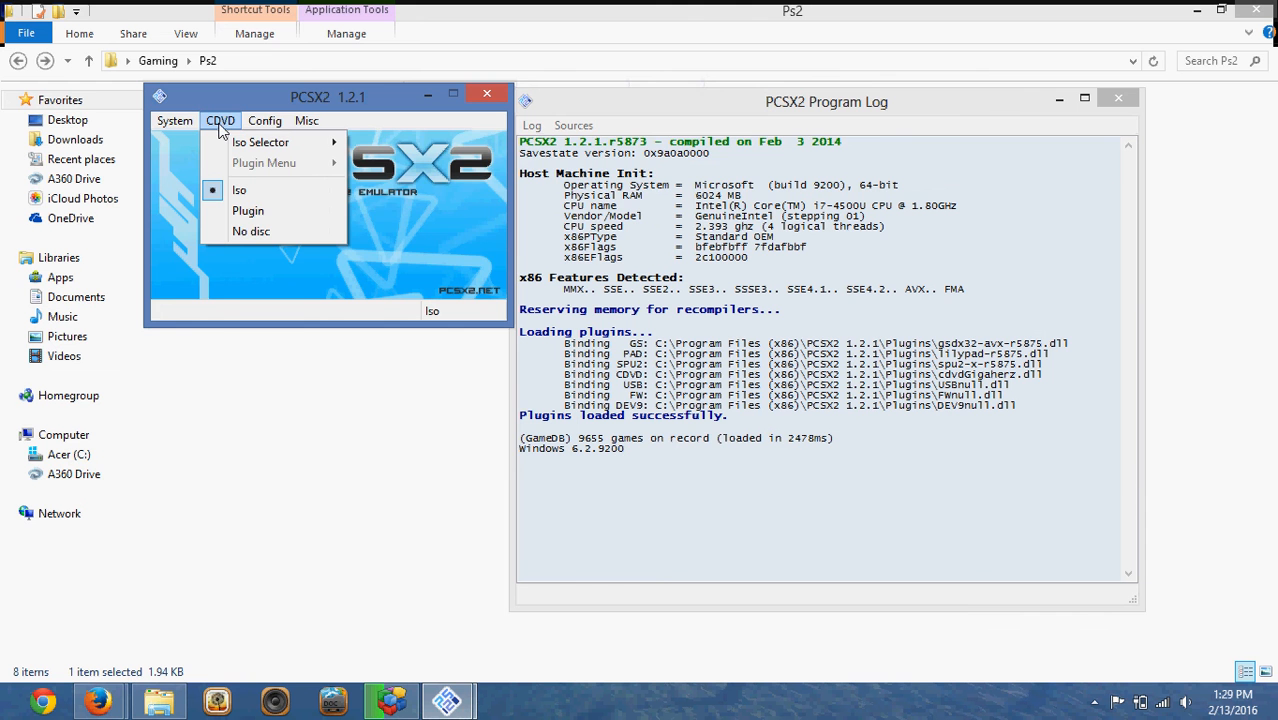
left_click(378, 155)
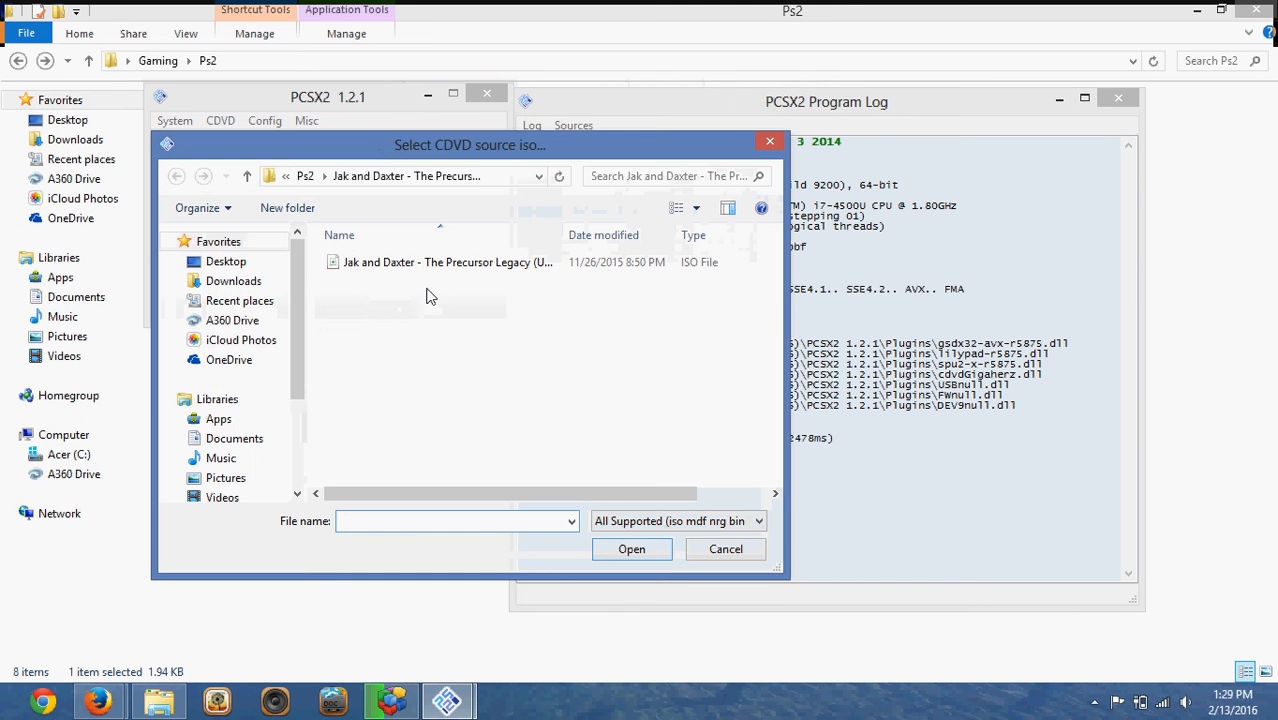
left_click(247, 176)
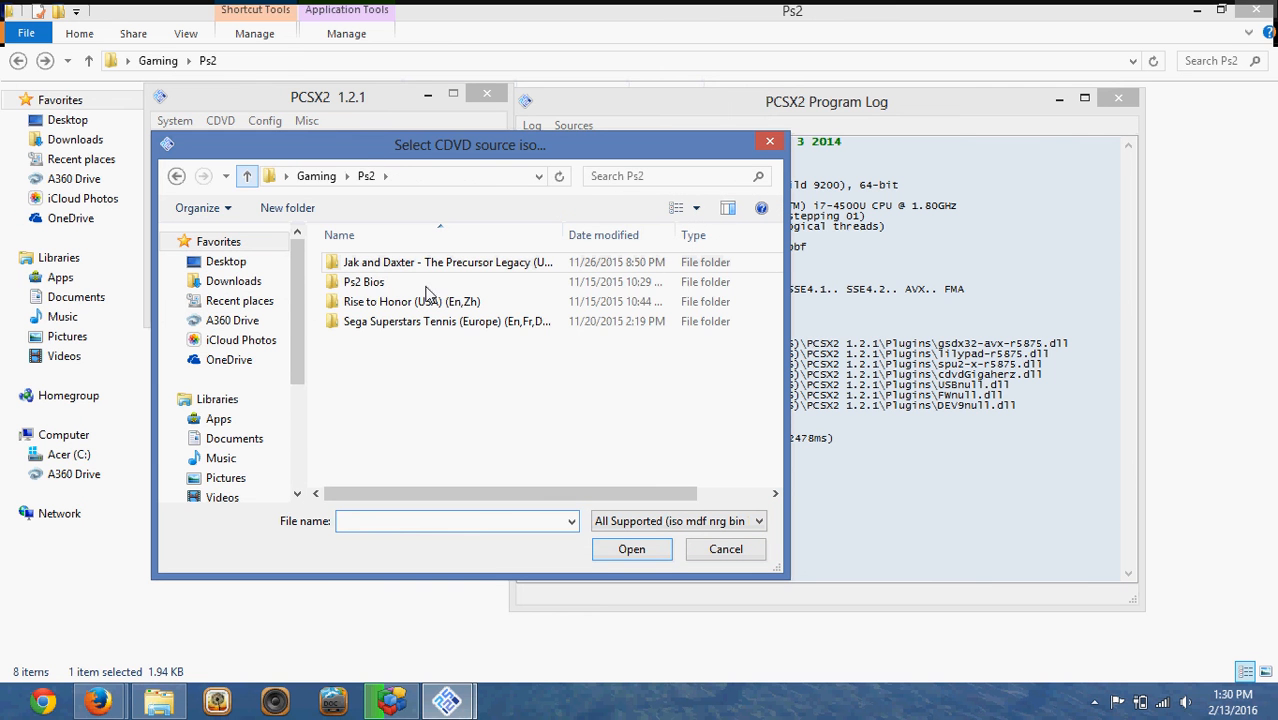
left_click(411, 301)
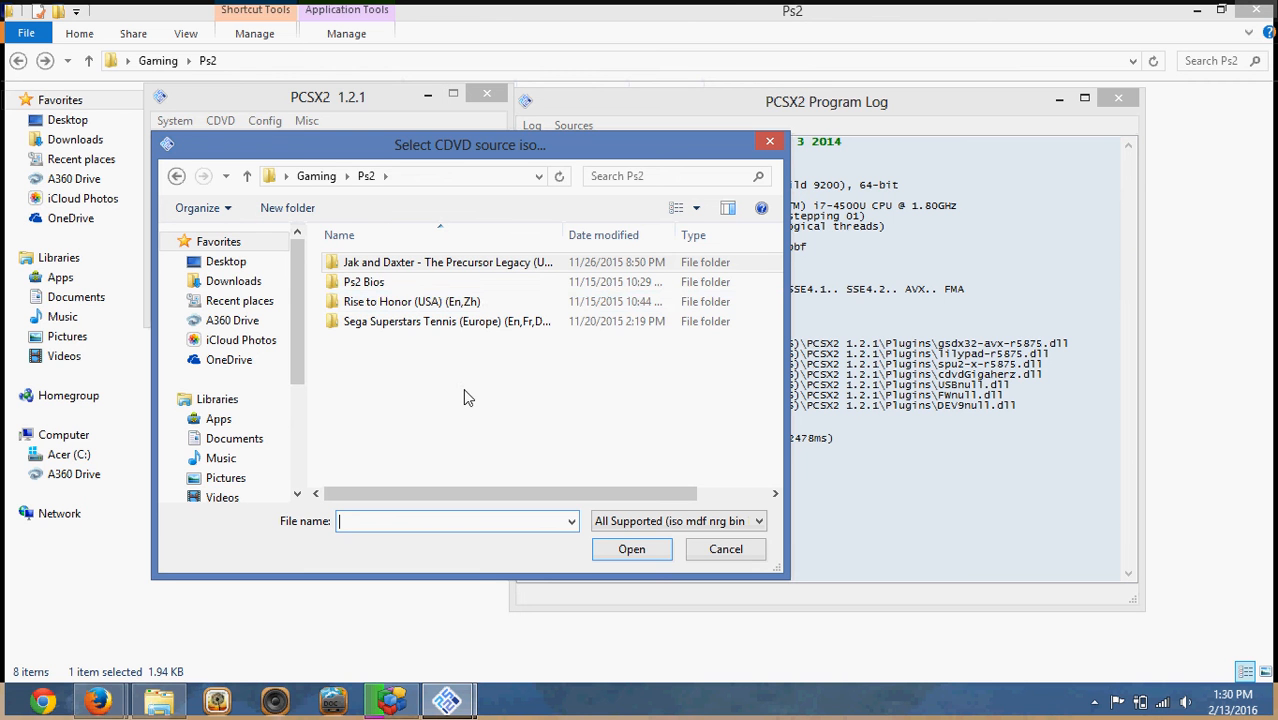
left_click(410, 301)
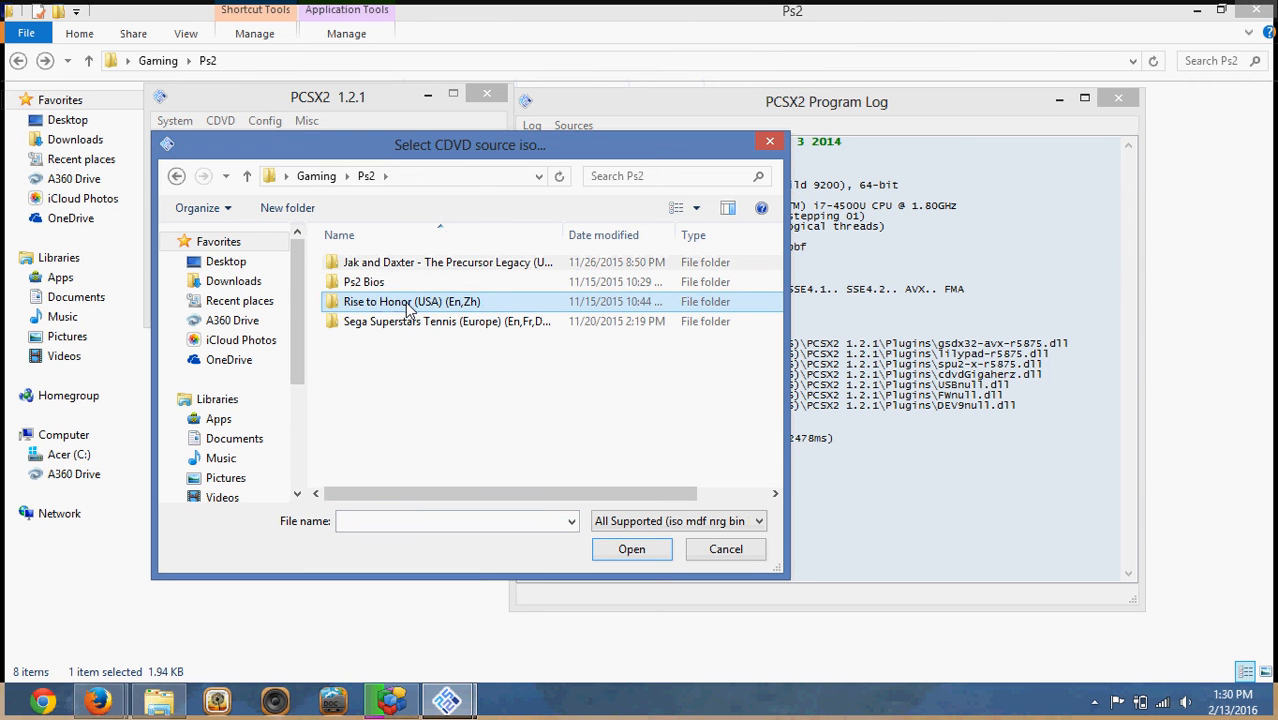
double_click(411, 301)
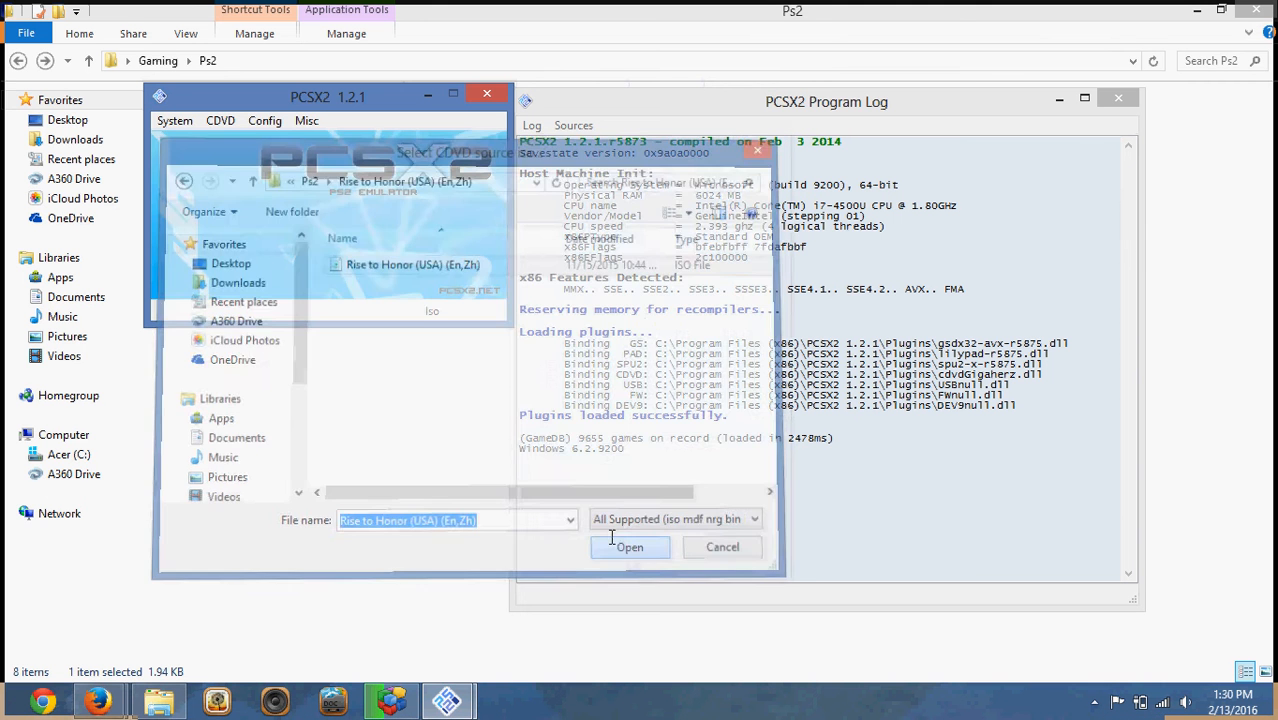
left_click(629, 547)
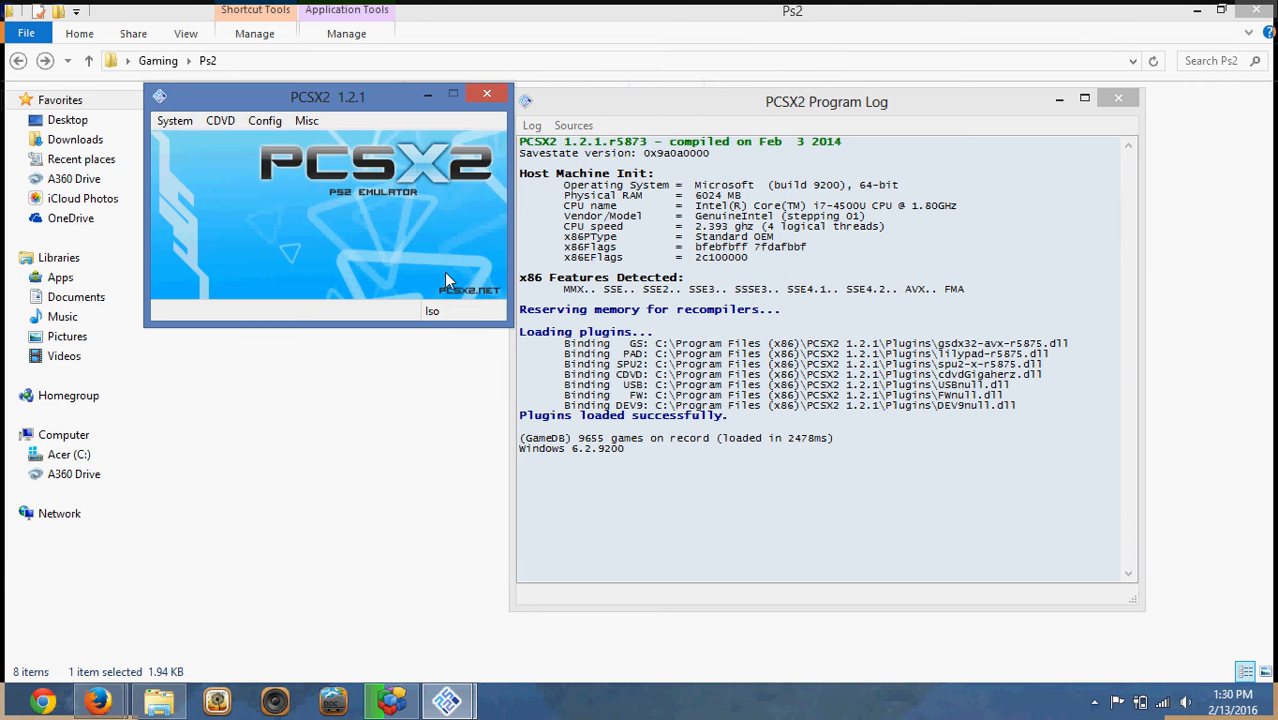
left_click(174, 120)
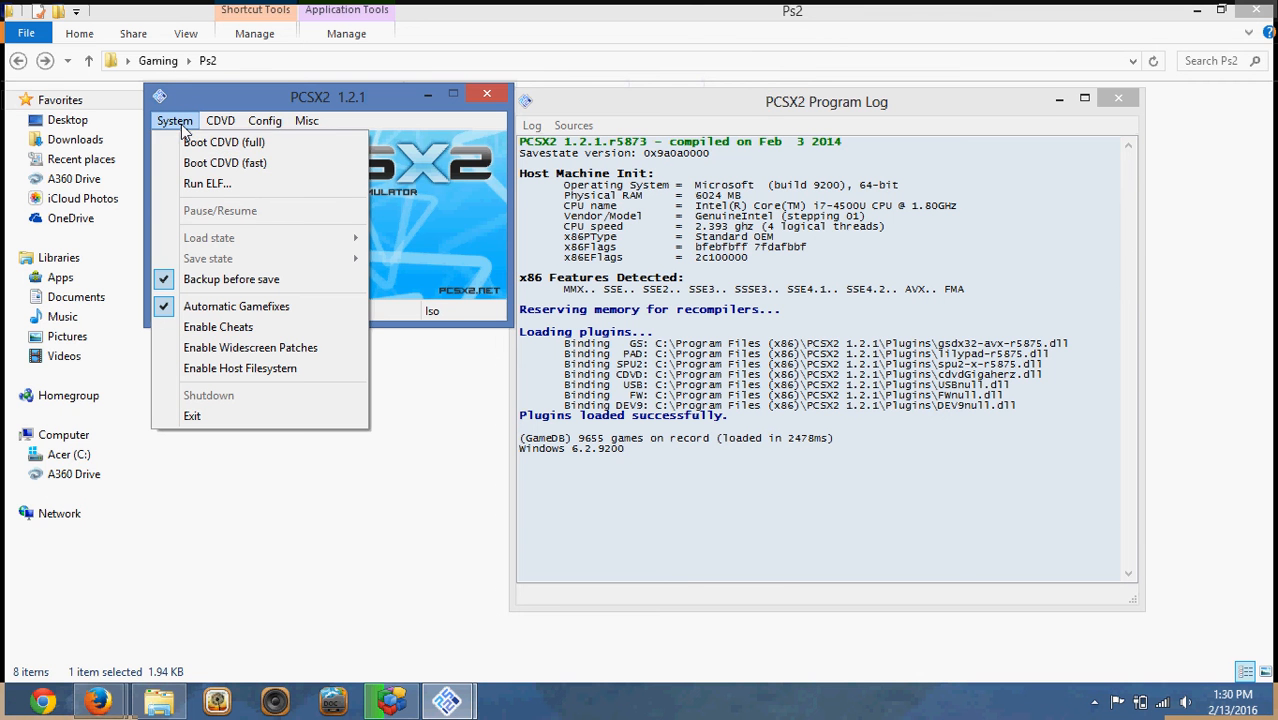
mouse_move(223, 142)
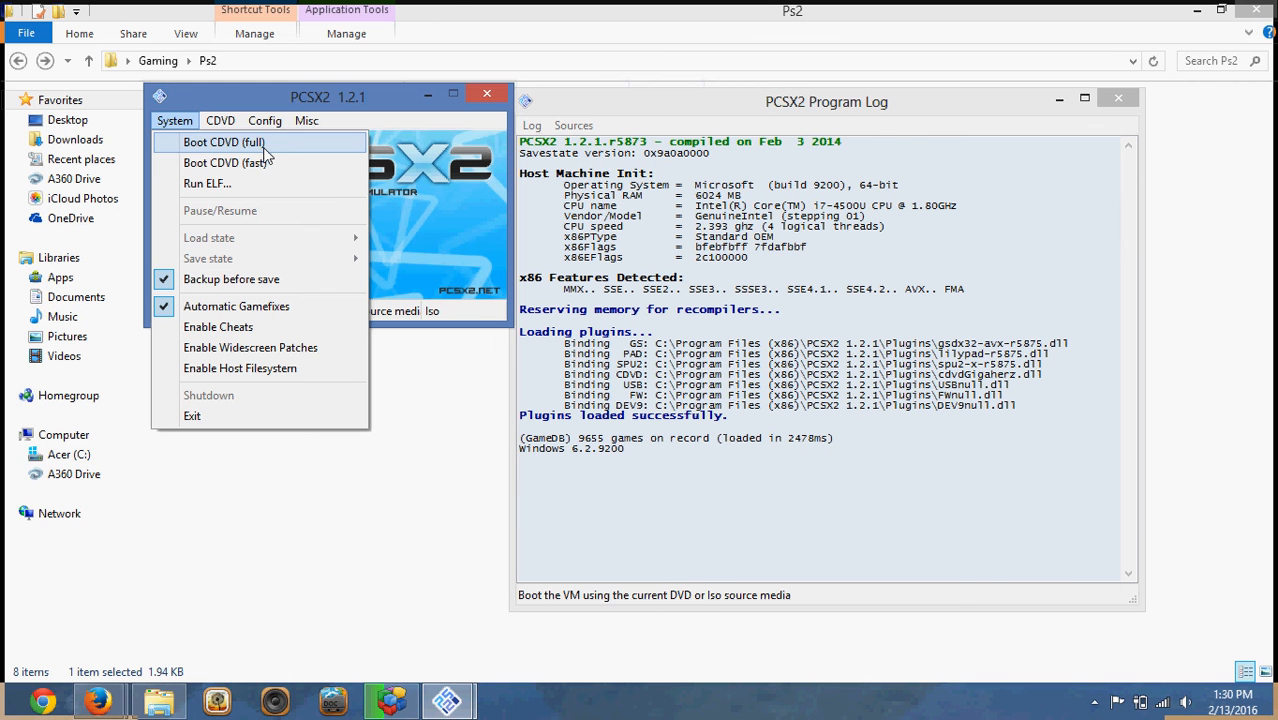
mouse_move(225, 162)
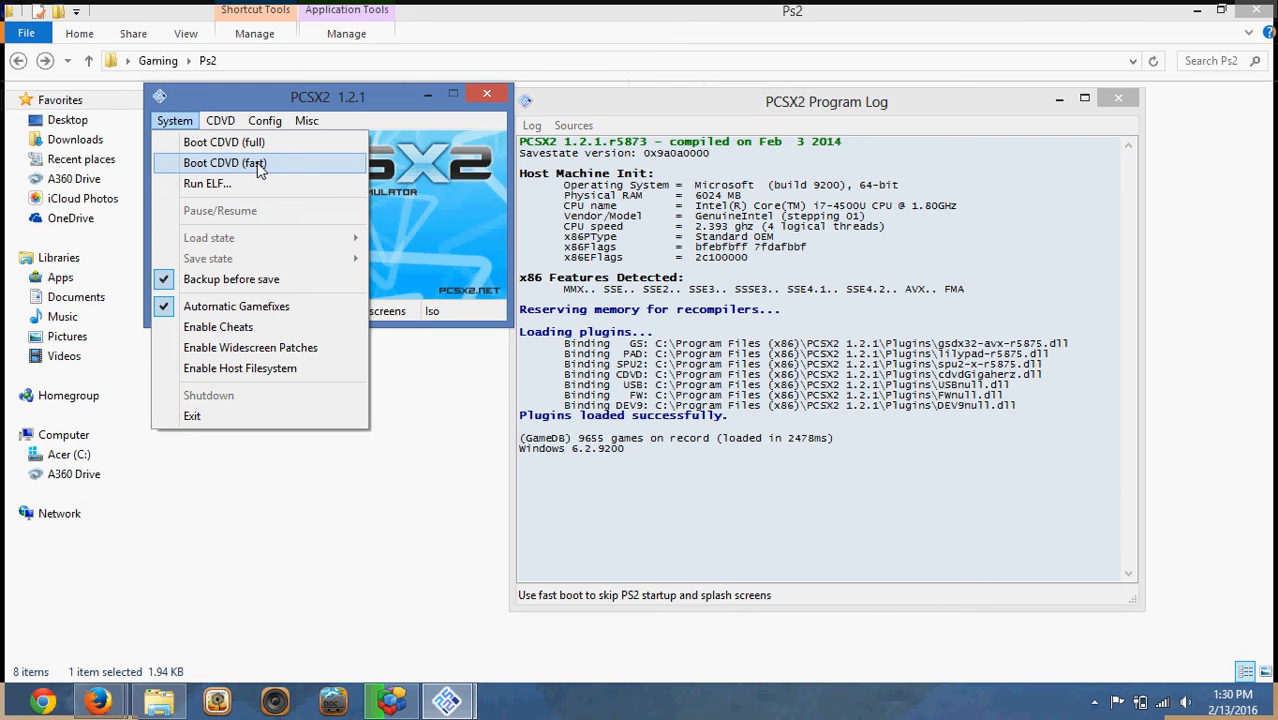
mouse_move(262, 150)
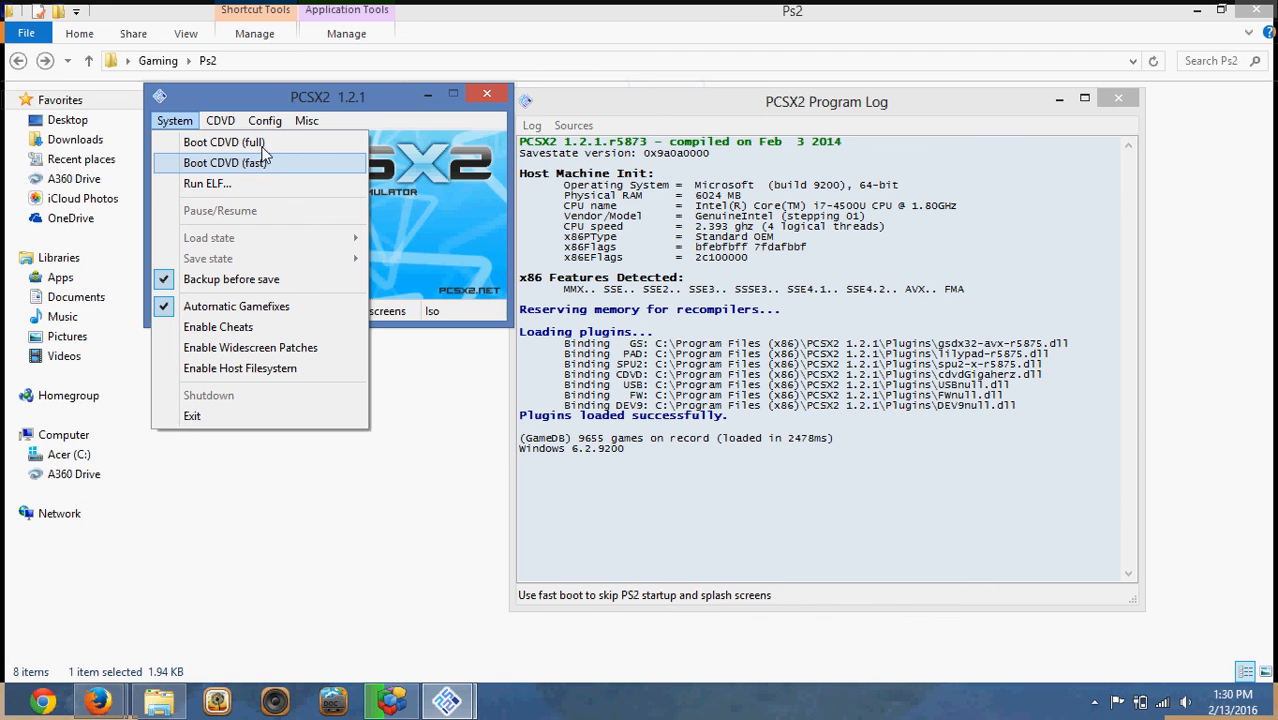
mouse_move(260, 142)
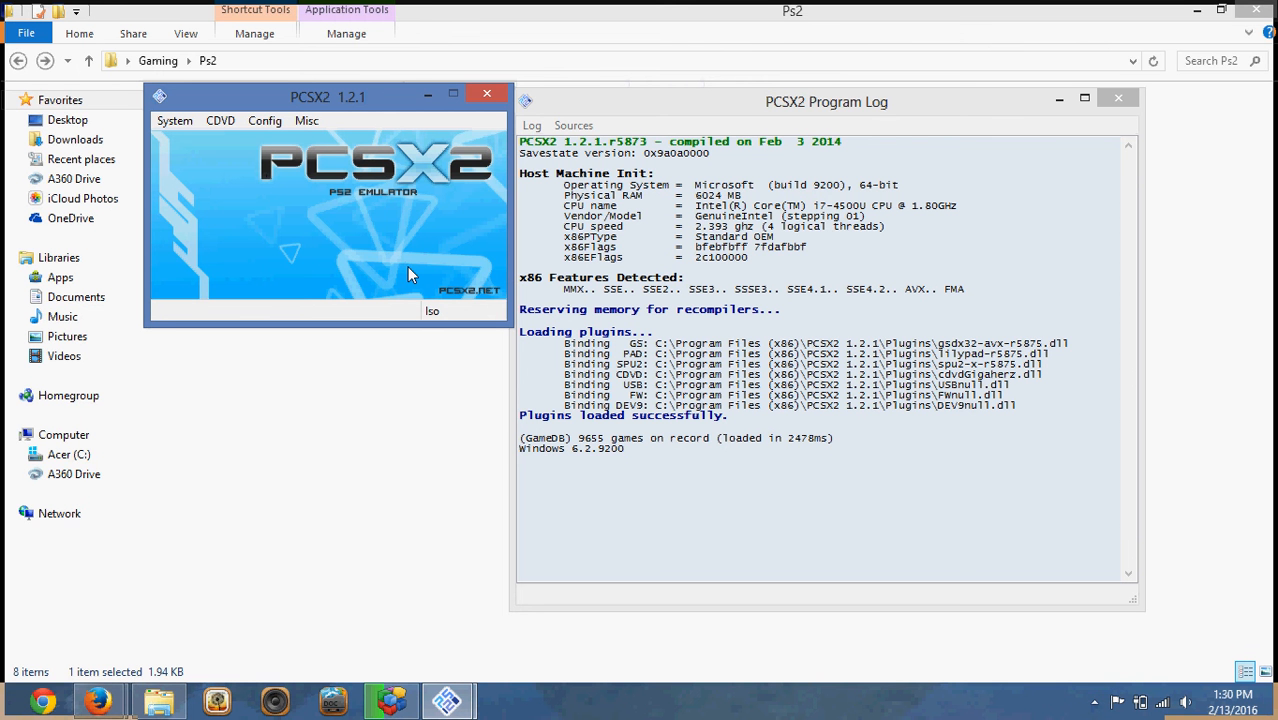
mouse_move(424, 285)
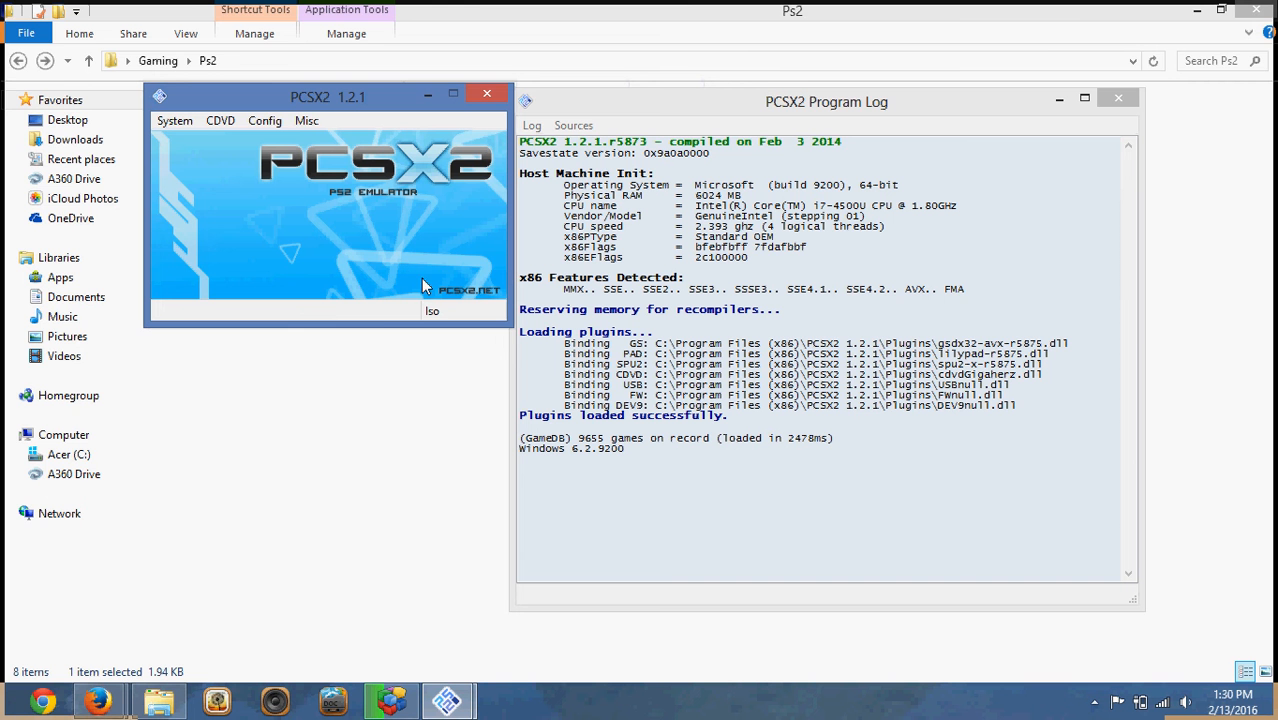
mouse_move(447, 699)
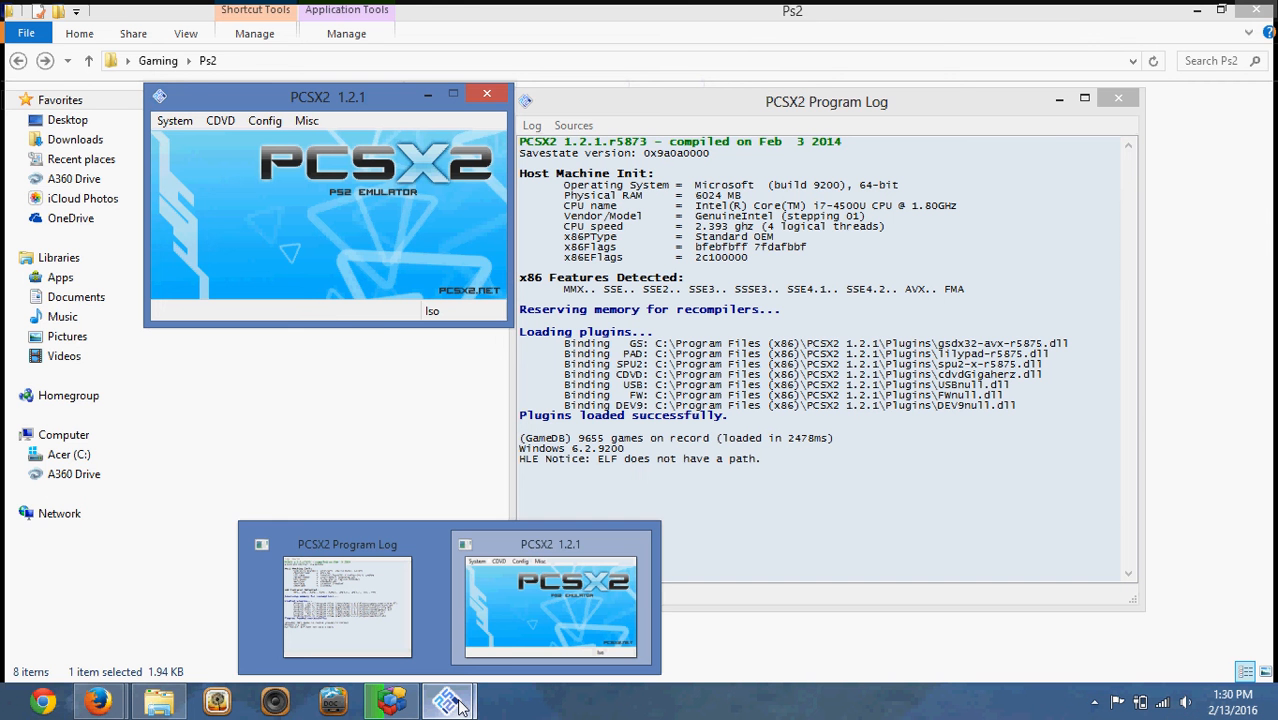
Boot the Rise to Honor disc to the Sony Computer Entertainment America intro, then close the GSdx window.
left_click(551, 607)
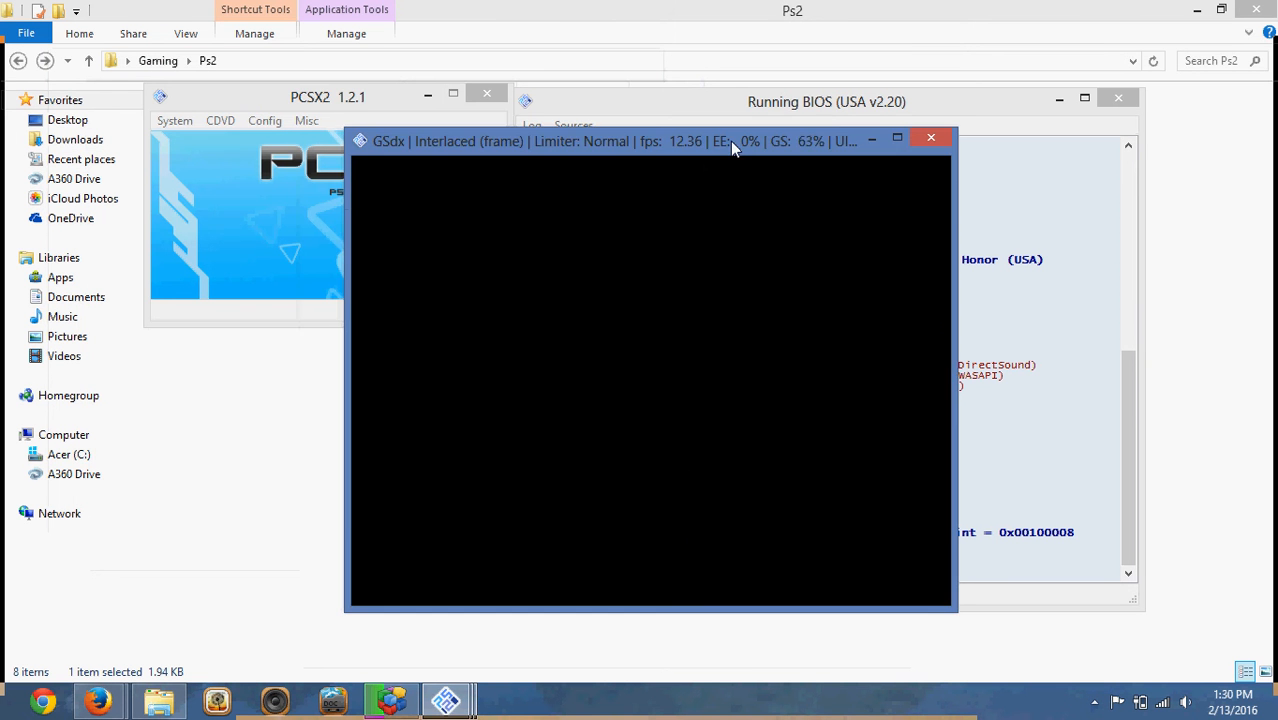
left_click(265, 120)
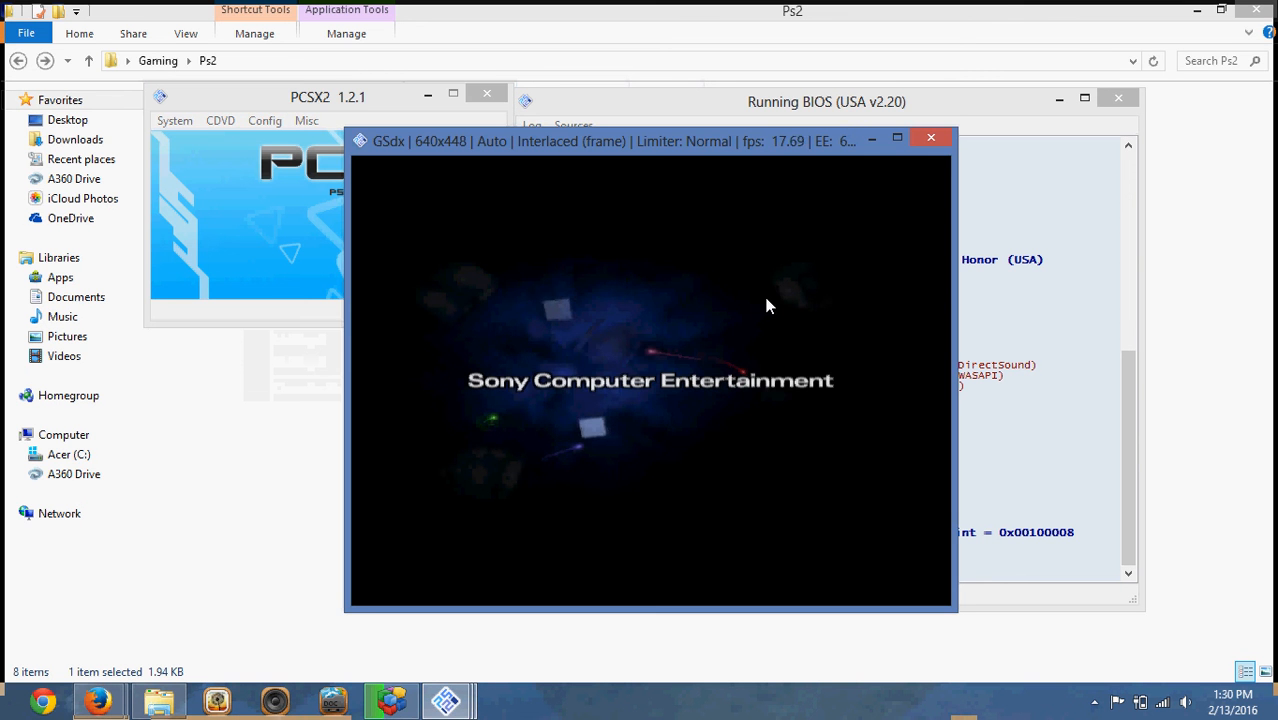
mouse_move(645, 375)
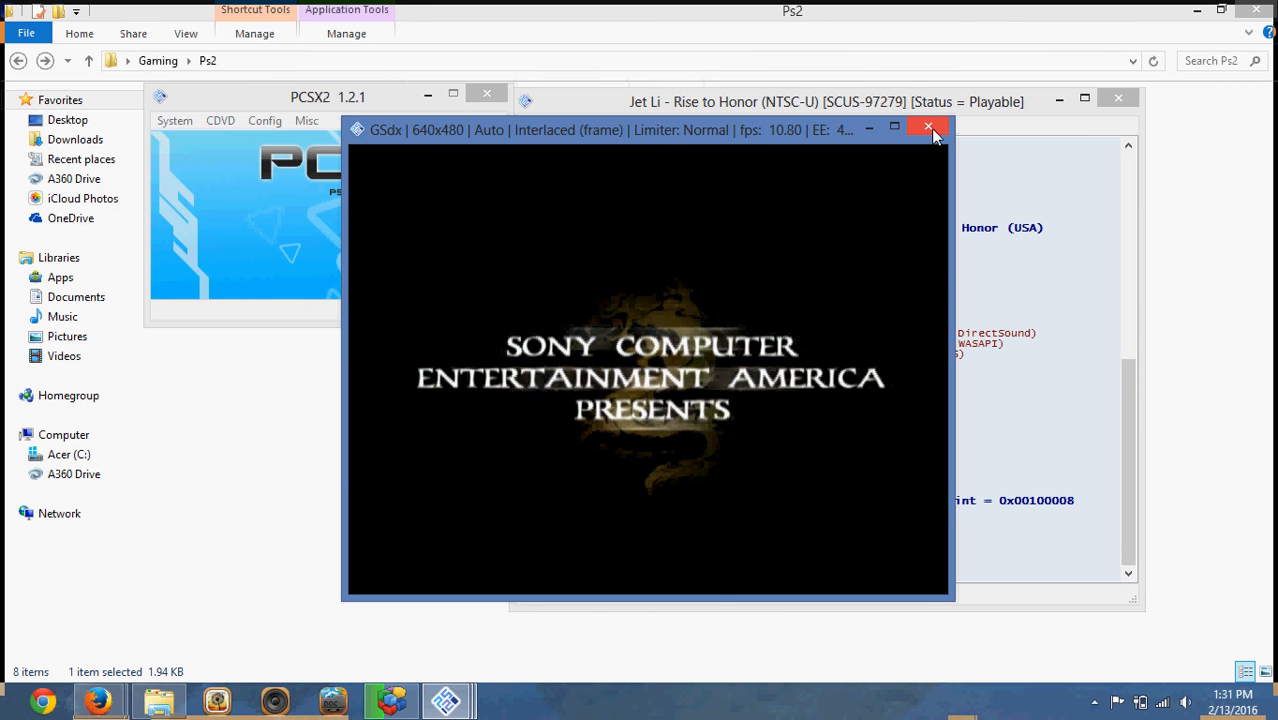
left_click(928, 128)
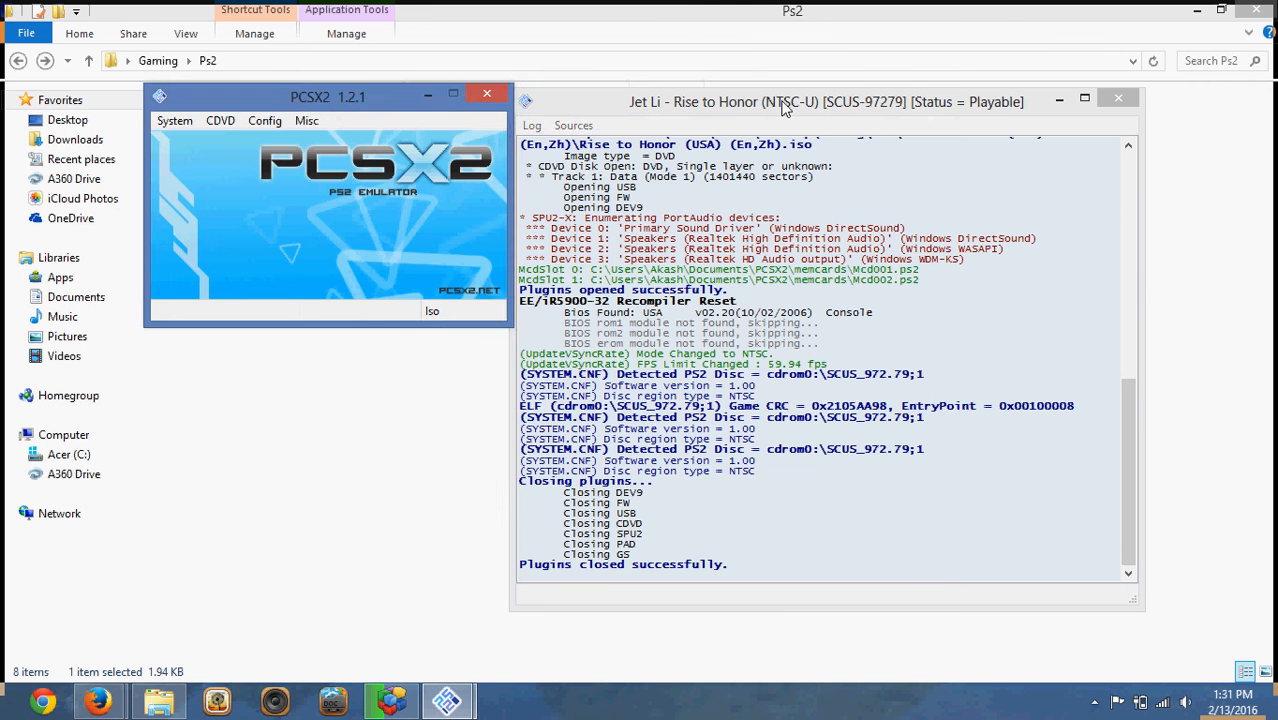